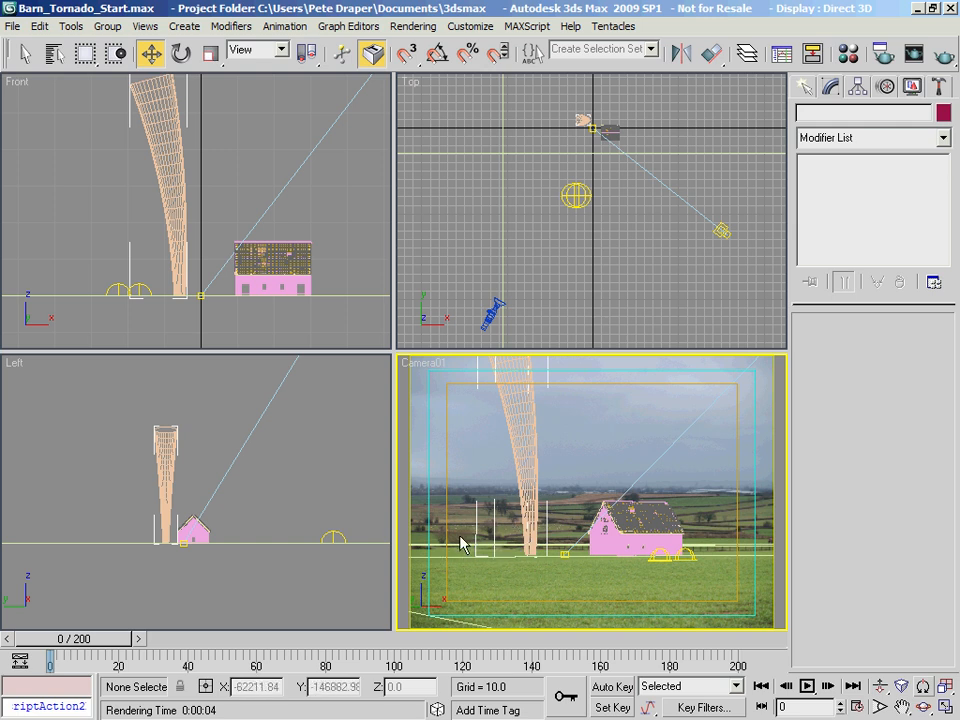
pyautogui.moveTo(596, 600)
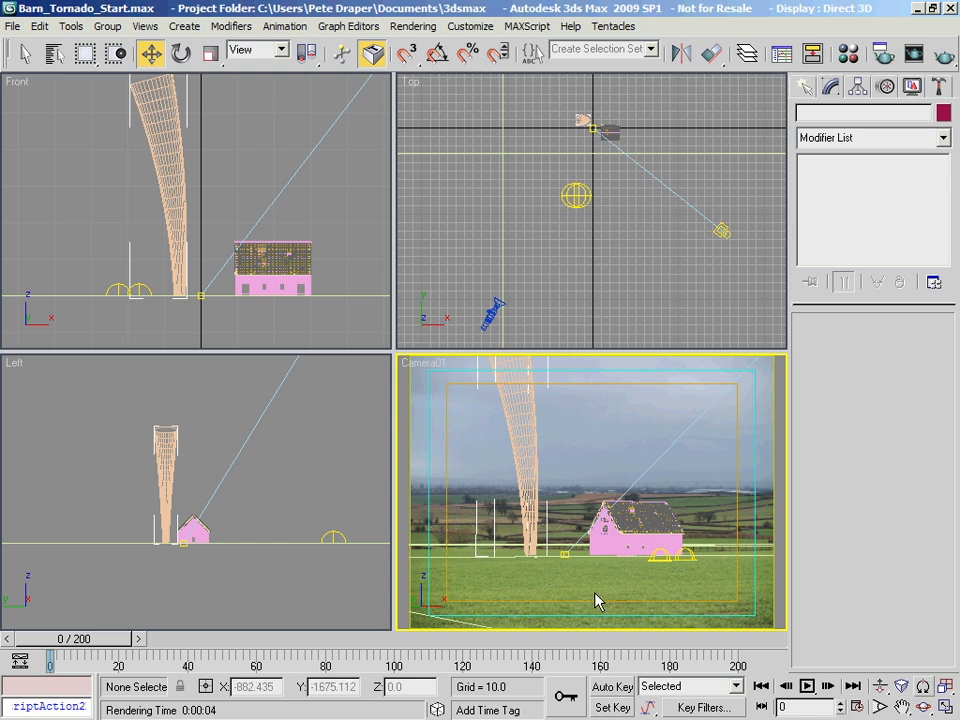
pyautogui.moveTo(418, 330)
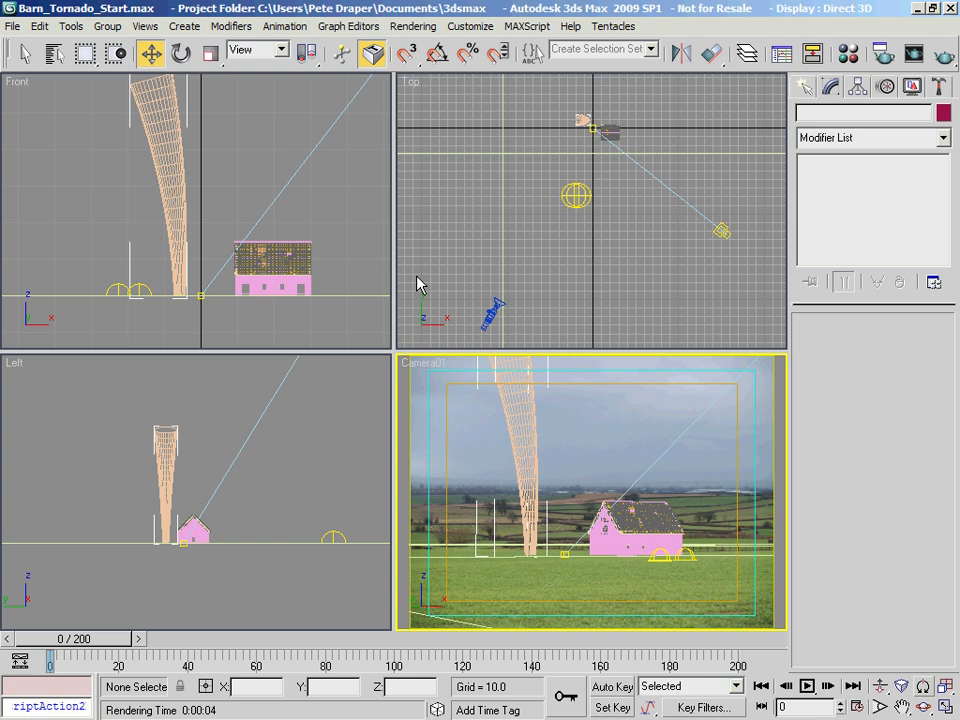
pyautogui.moveTo(270, 292)
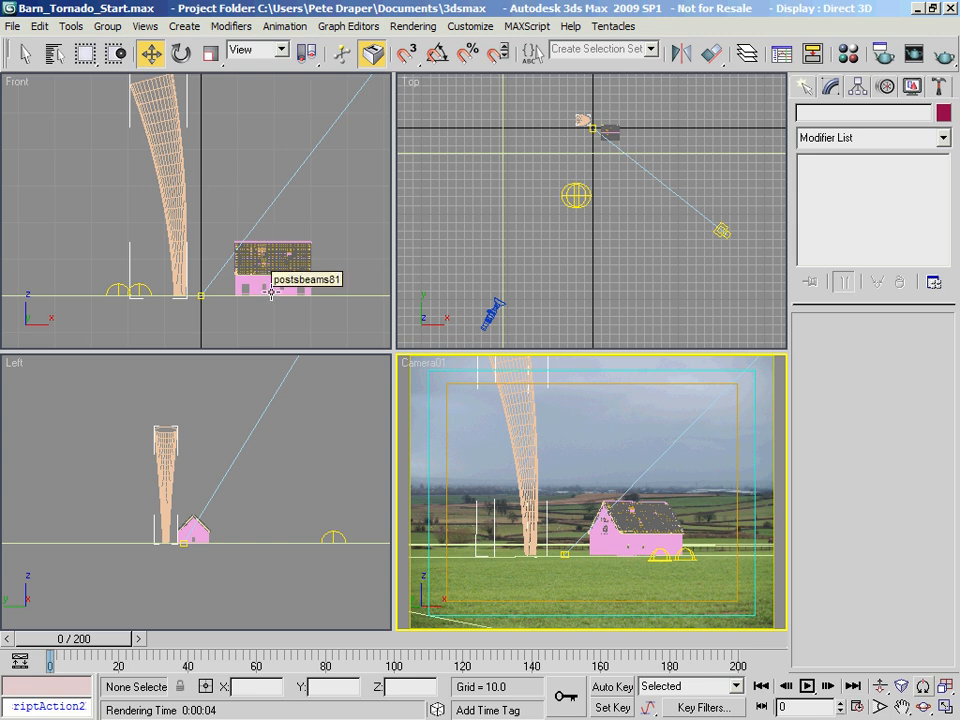
pyautogui.moveTo(524, 300)
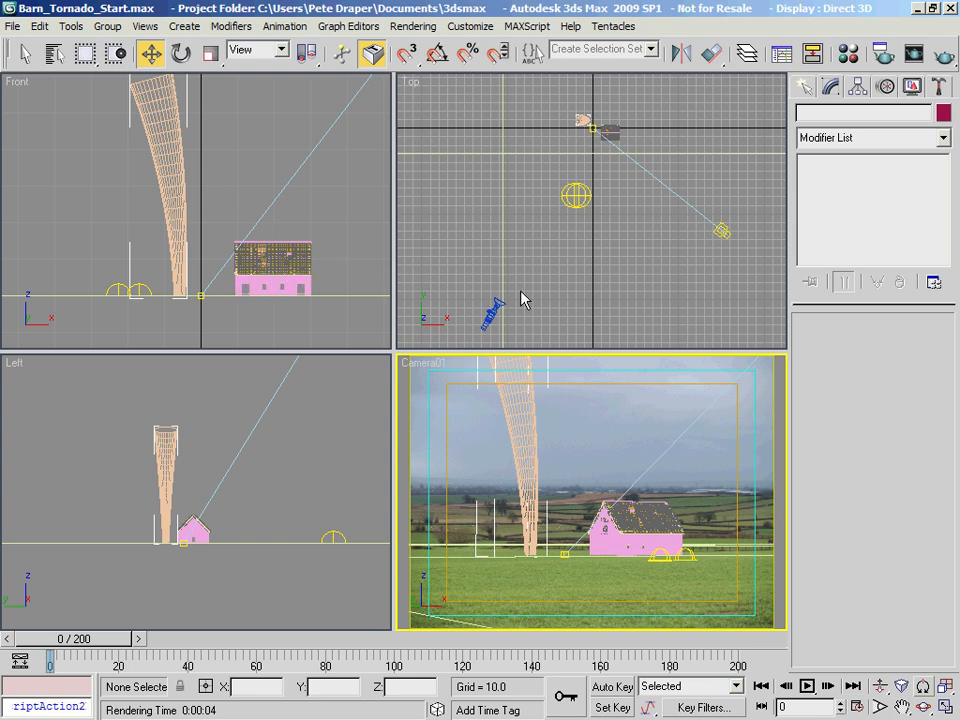
pyautogui.moveTo(540, 282)
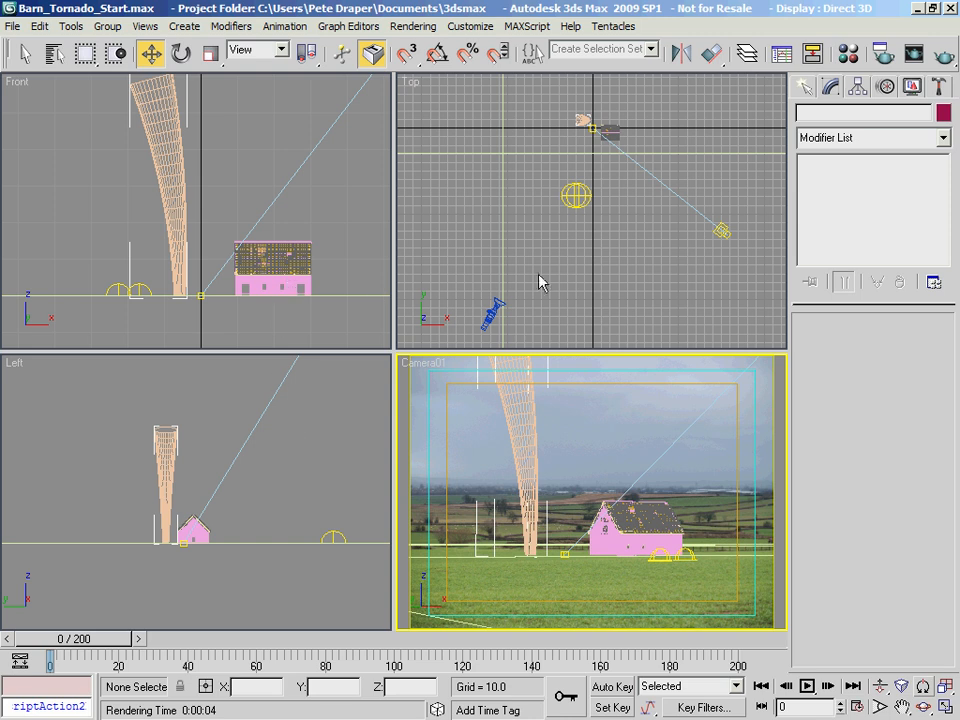
pyautogui.moveTo(556, 268)
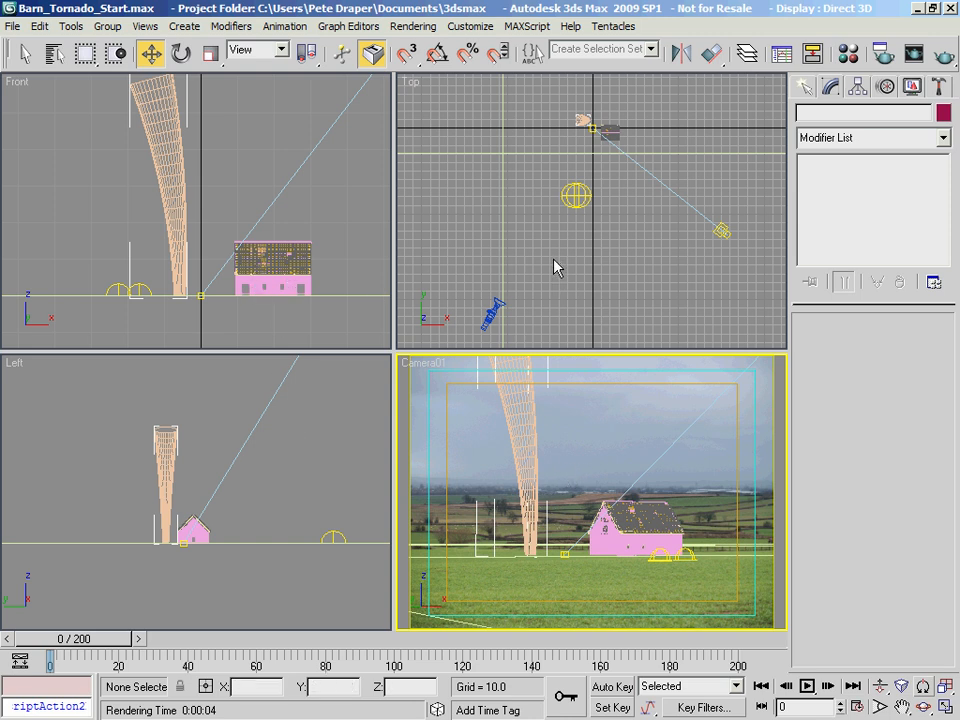
pyautogui.moveTo(576, 398)
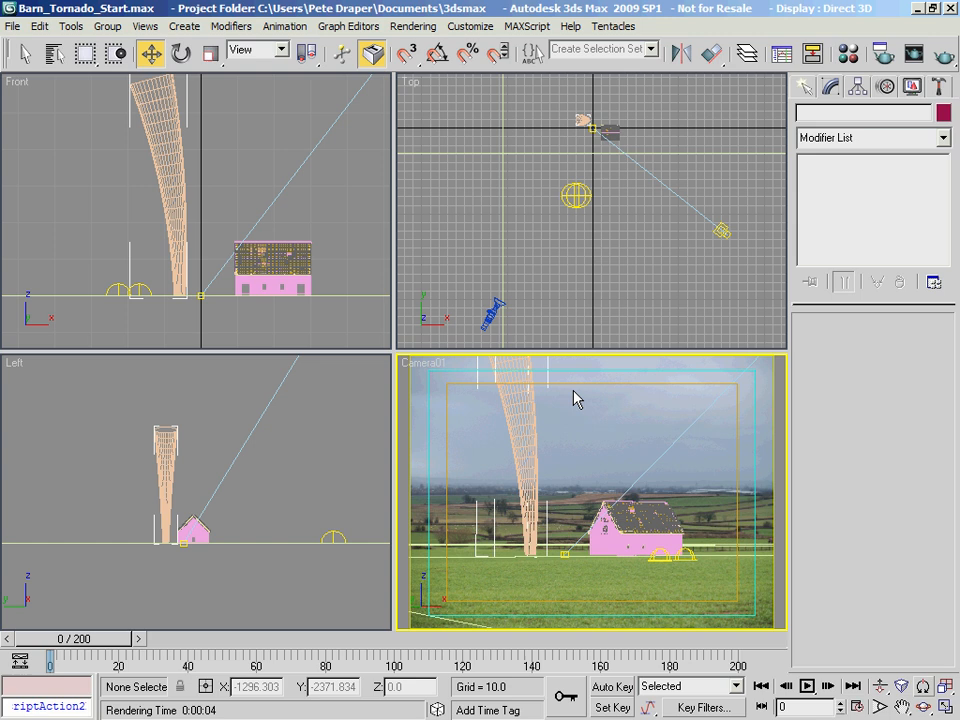
pyautogui.moveTo(566, 380)
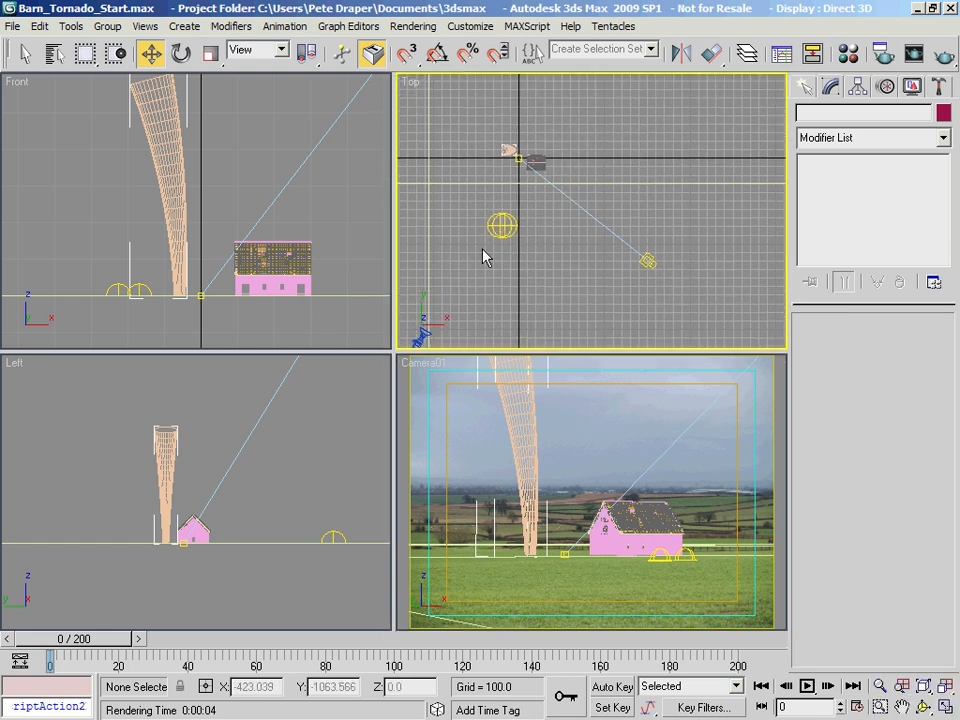
pyautogui.moveTo(668, 264)
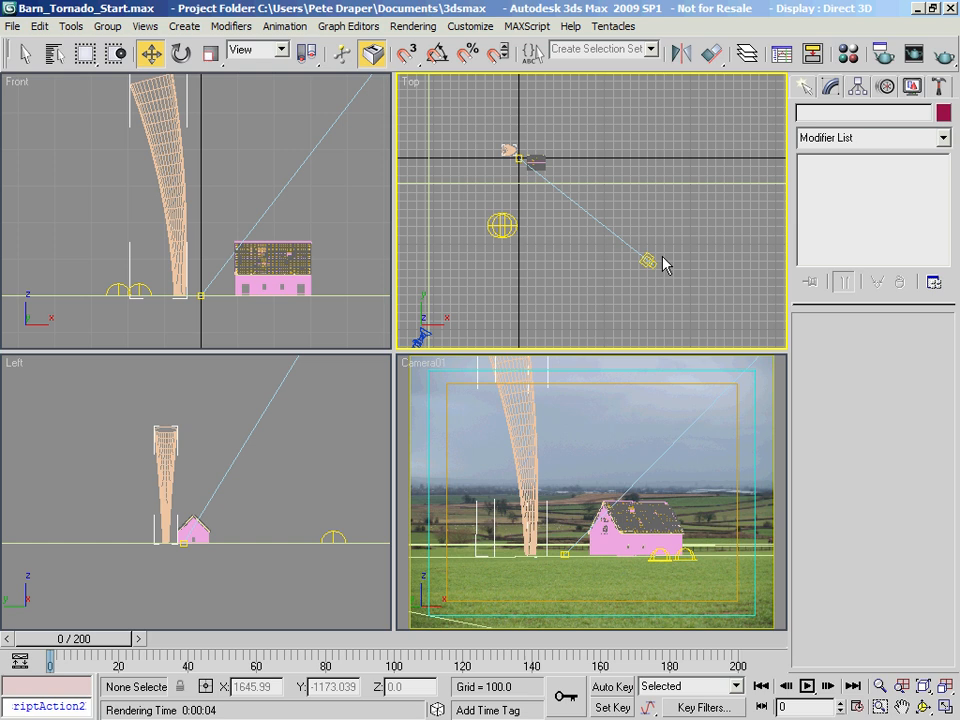
# - Select the Sky02 skylight to show its 0.125 multiplier with sky colour enabled
pyautogui.click(648, 260)
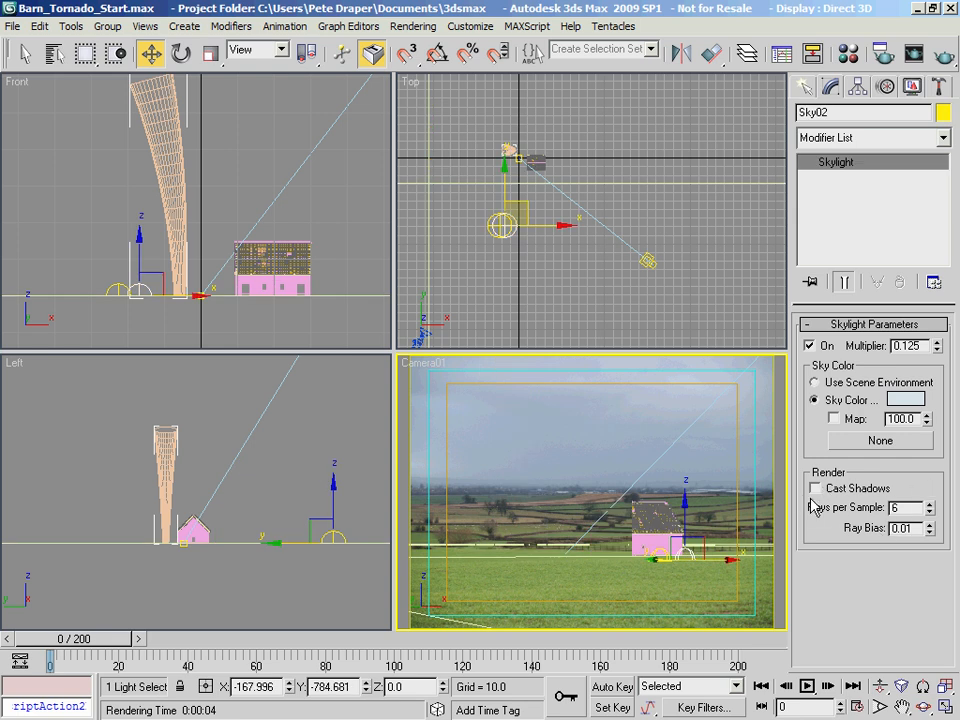
pyautogui.tripleClick(904, 344)
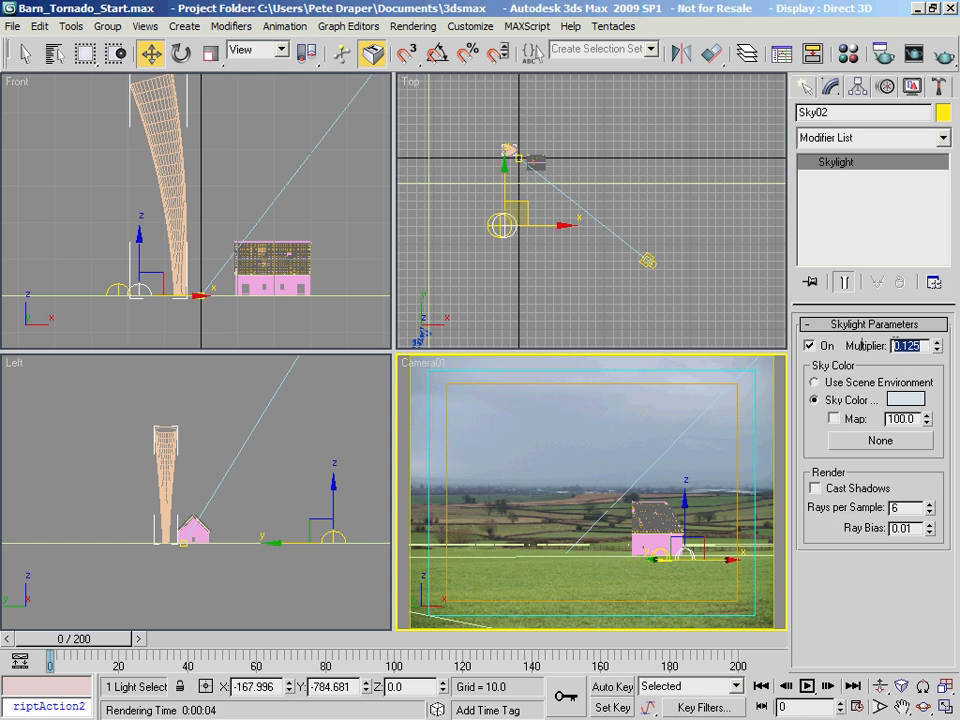
pyautogui.moveTo(594, 550)
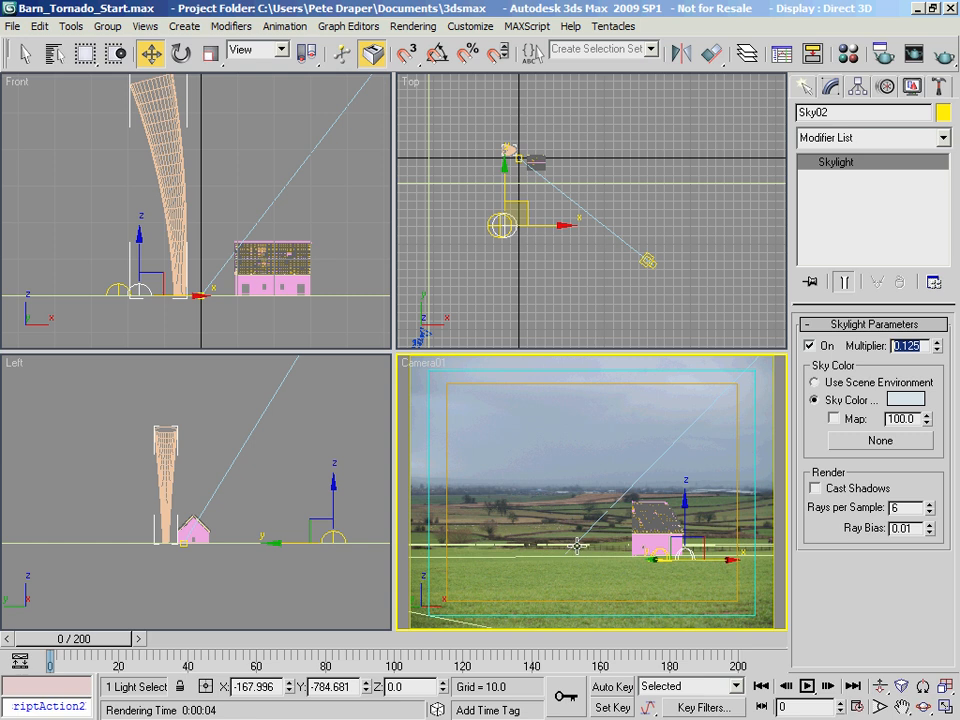
pyautogui.moveTo(584, 546)
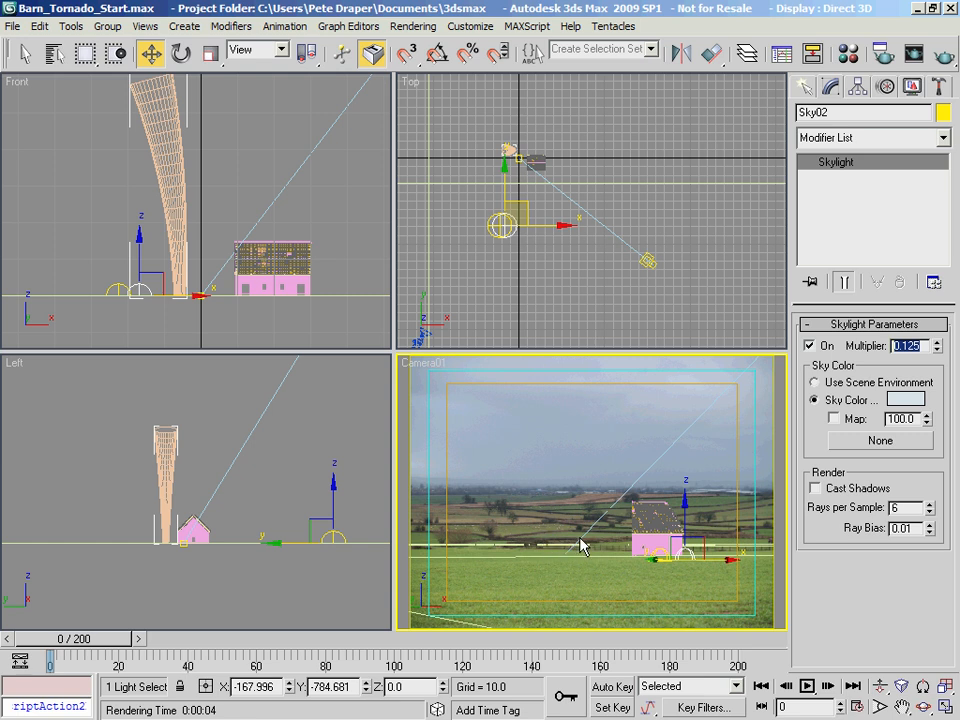
pyautogui.moveTo(578, 536)
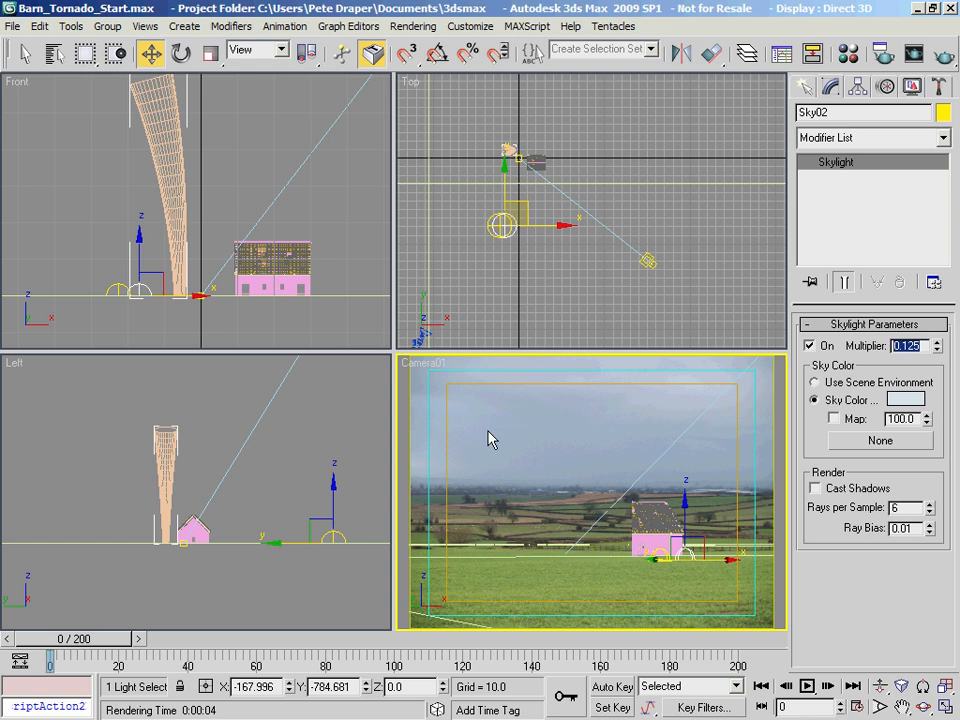
pyautogui.moveTo(536, 478)
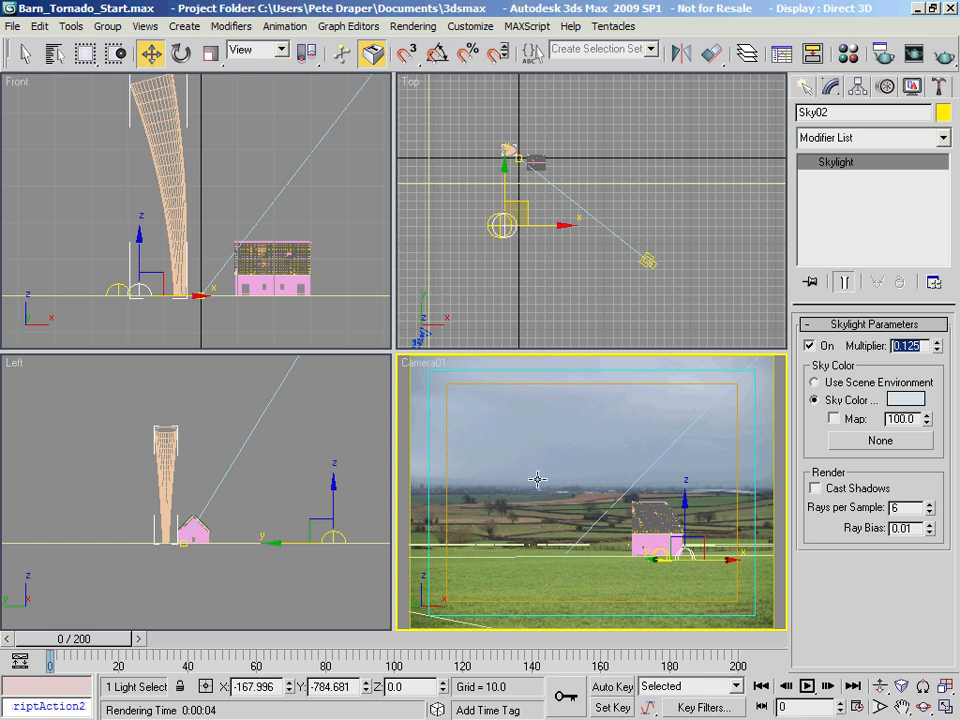
pyautogui.moveTo(562, 550)
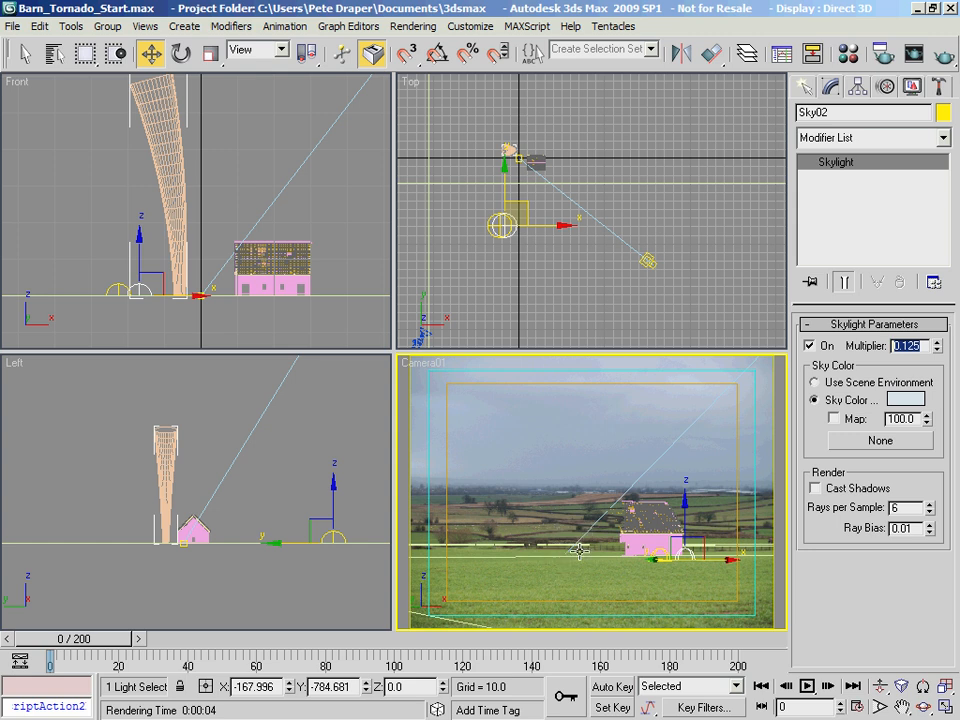
pyautogui.moveTo(660, 462)
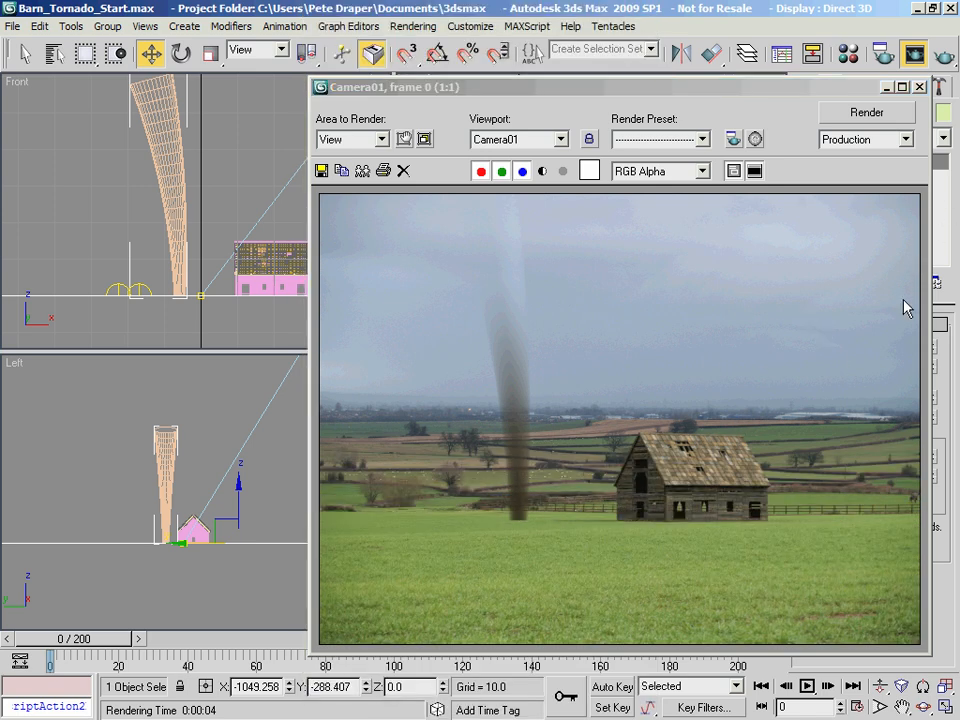
pyautogui.moveTo(504, 306)
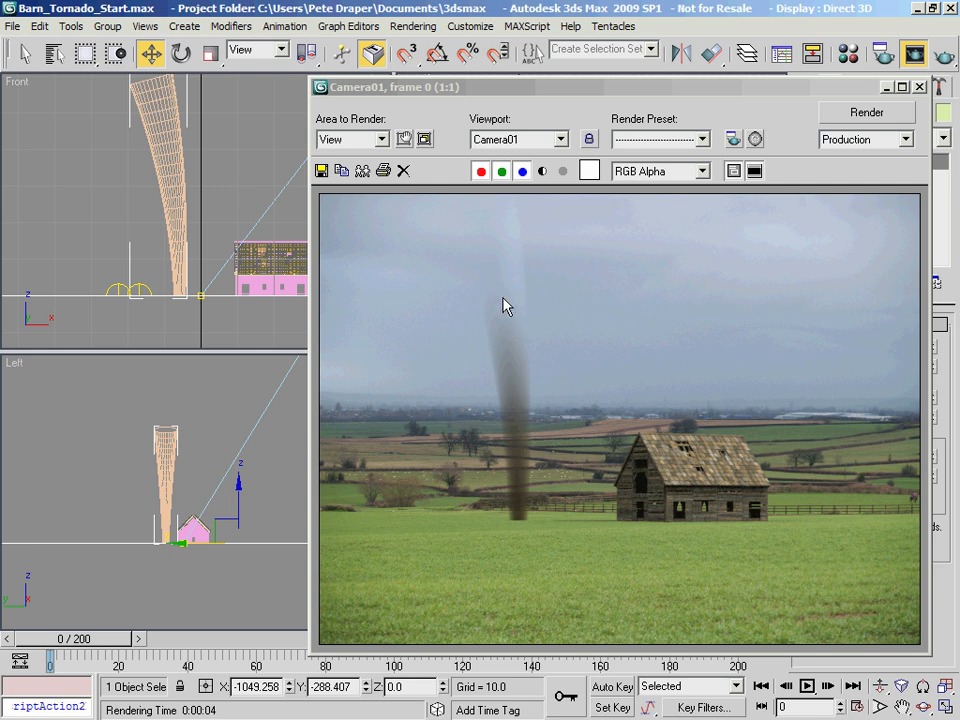
pyautogui.moveTo(446, 520)
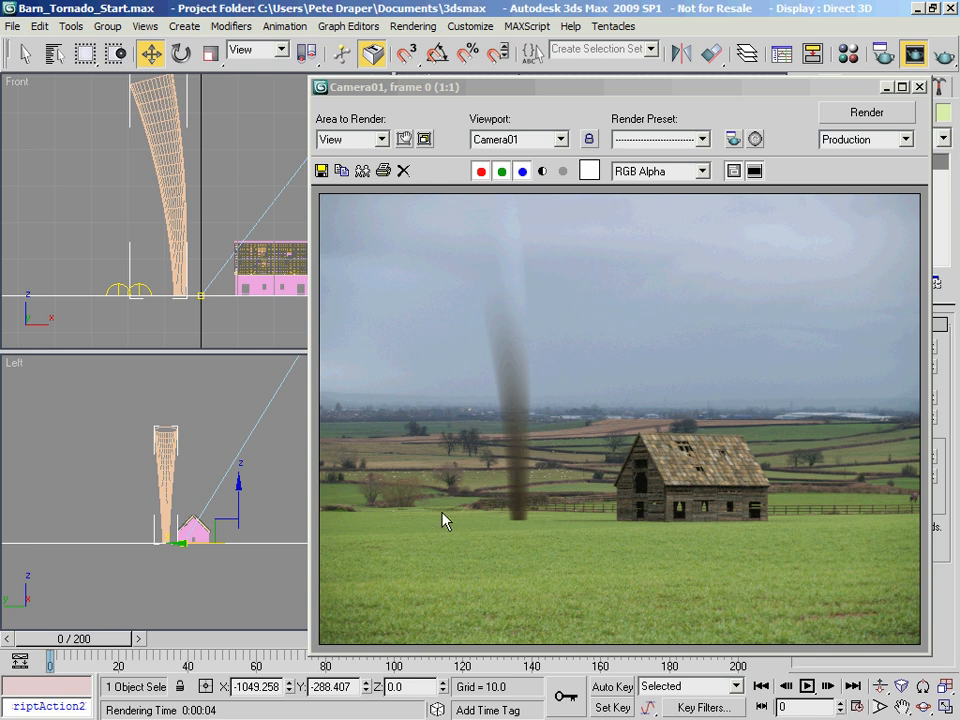
pyautogui.moveTo(644, 524)
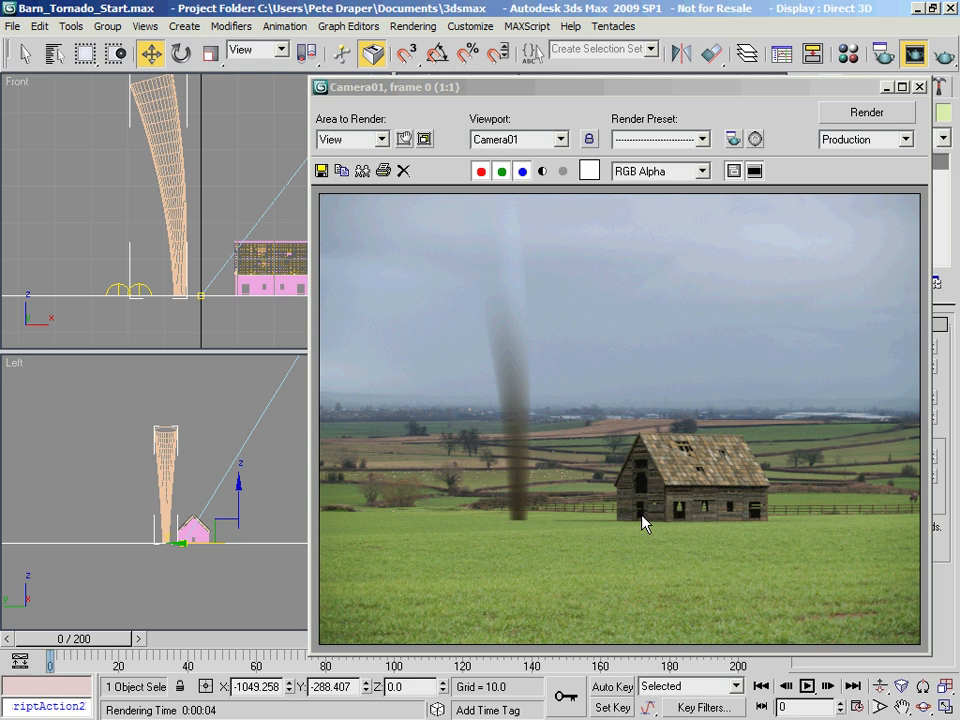
# - Render camera frame 0 showing the dark grey tornado beside the barn
pyautogui.click(920, 86)
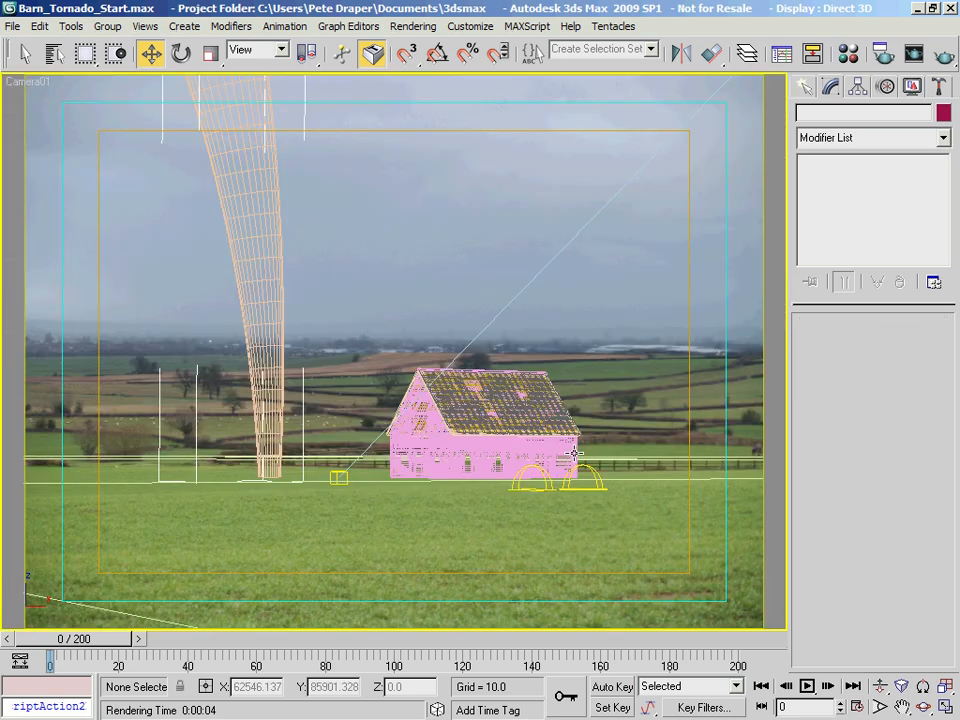
pyautogui.moveTo(392, 520)
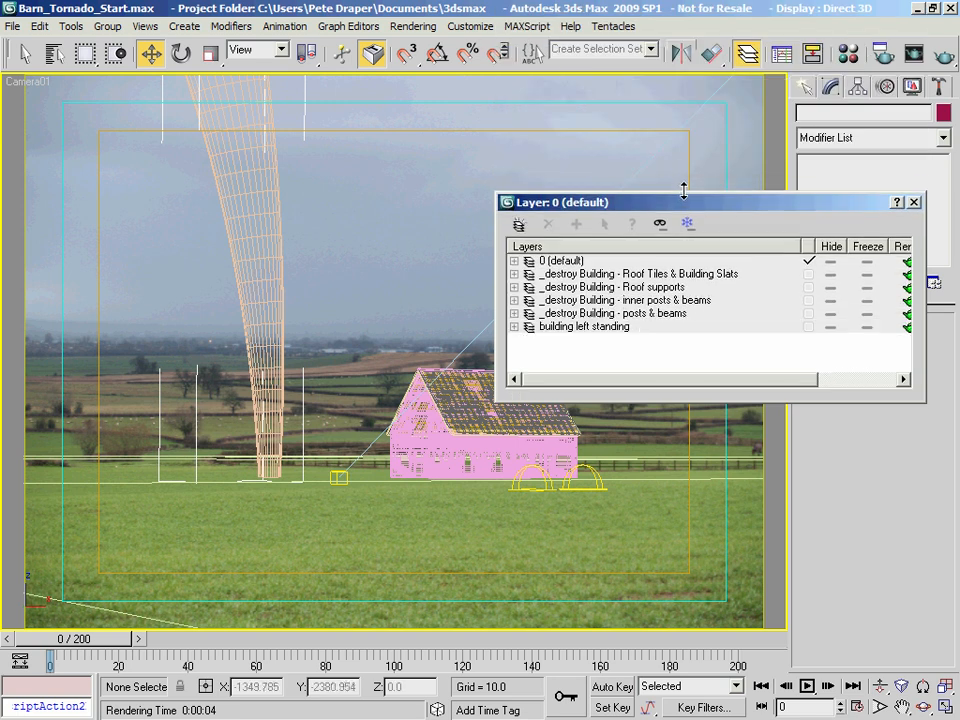
# - Move the Layer Manager aside so the barn stays visible in the camera view
pyautogui.moveTo(700, 202); pyautogui.dragTo(690, 82)
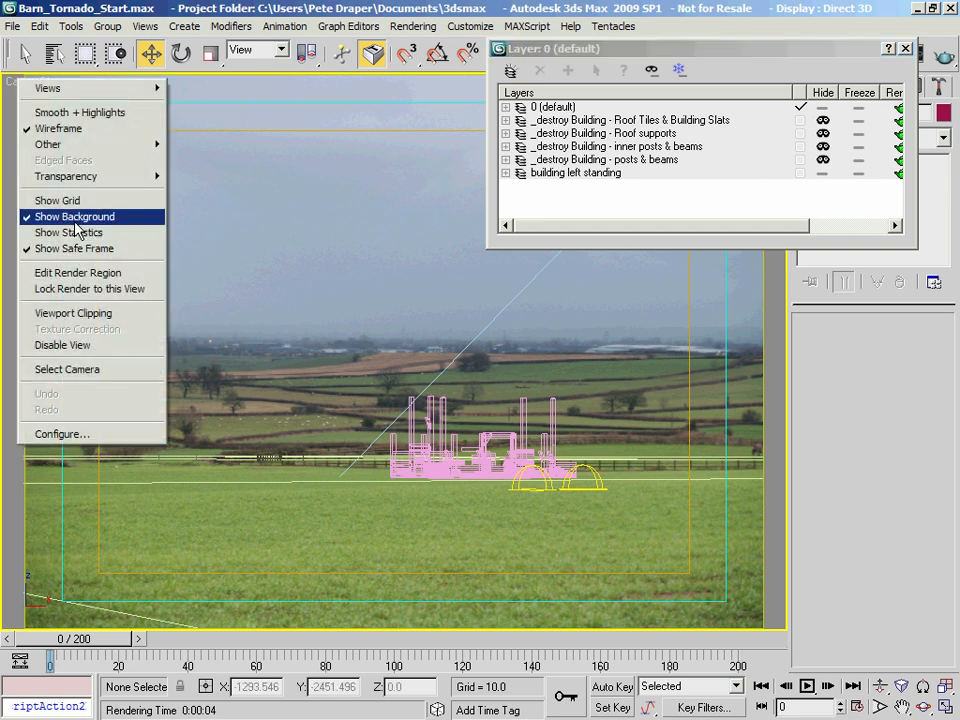
# - Hide the backplate, then isolate each destroy-building layer: posts, standing part, inner beams, roof supports
pyautogui.click(74, 216)
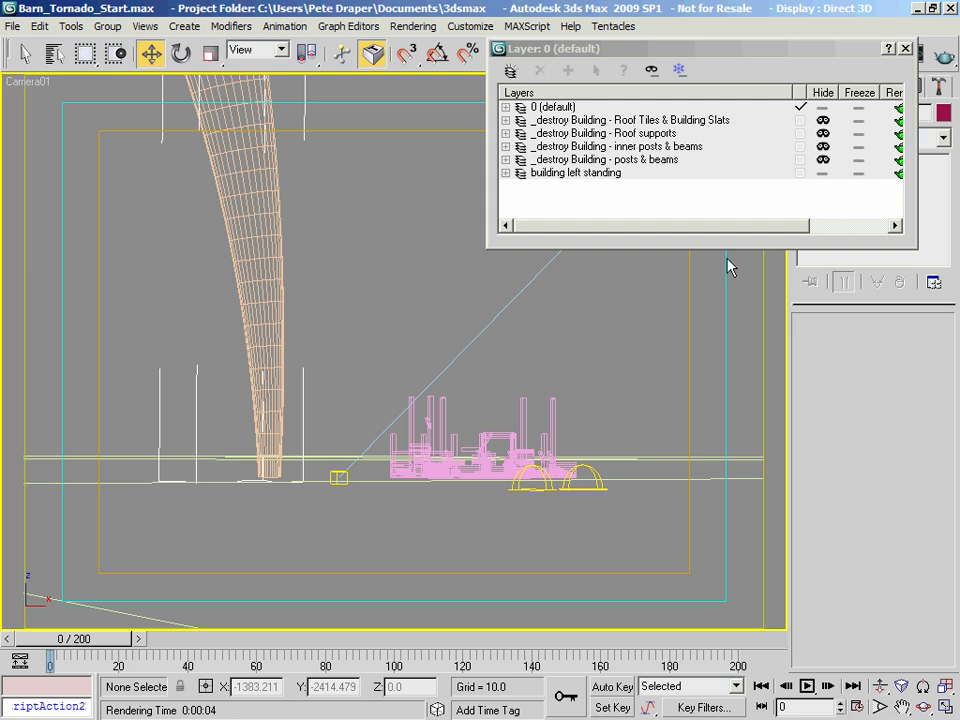
pyautogui.moveTo(612, 190)
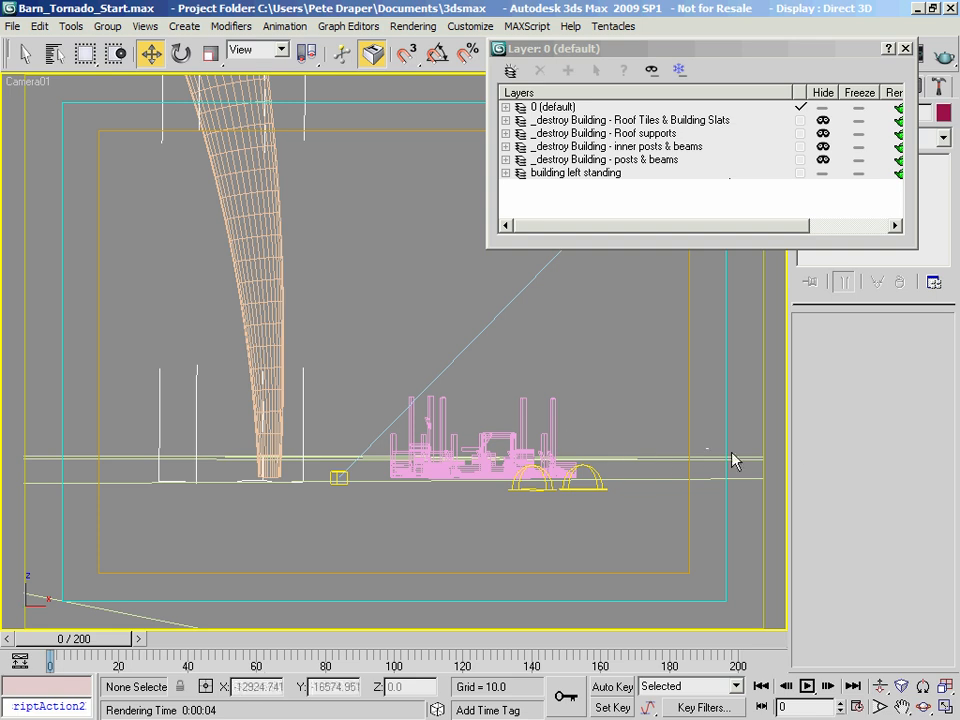
pyautogui.moveTo(464, 404)
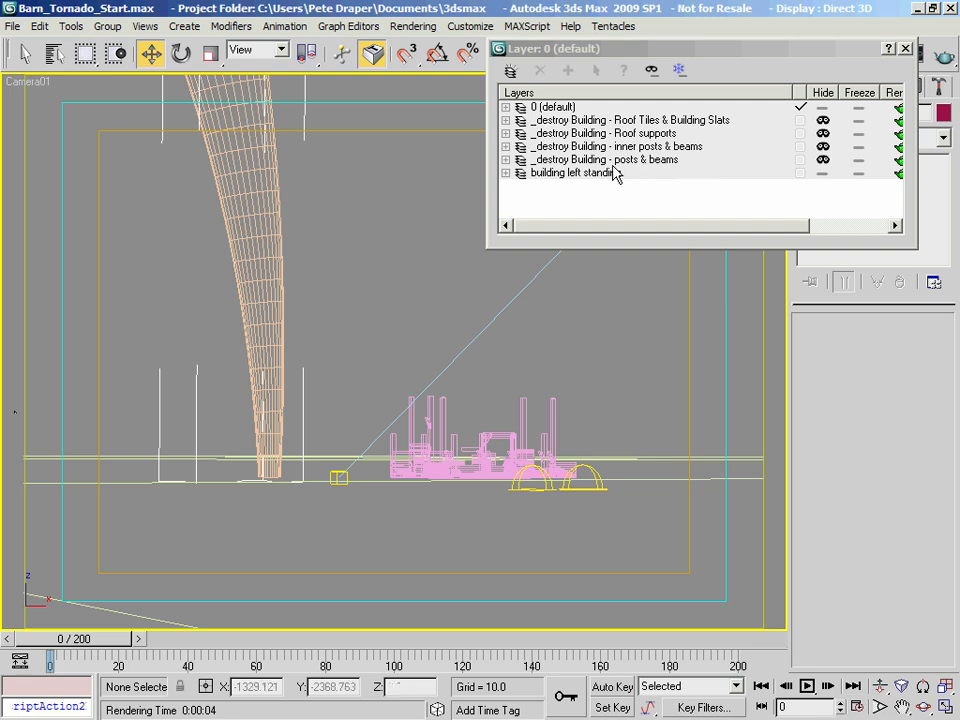
pyautogui.click(604, 160)
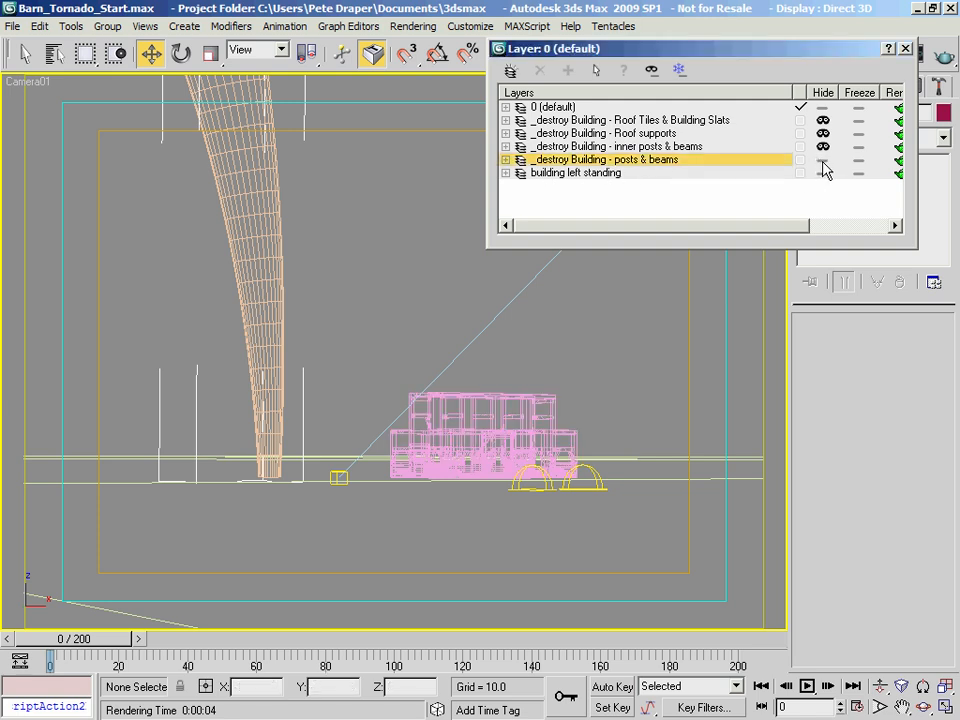
pyautogui.click(576, 172)
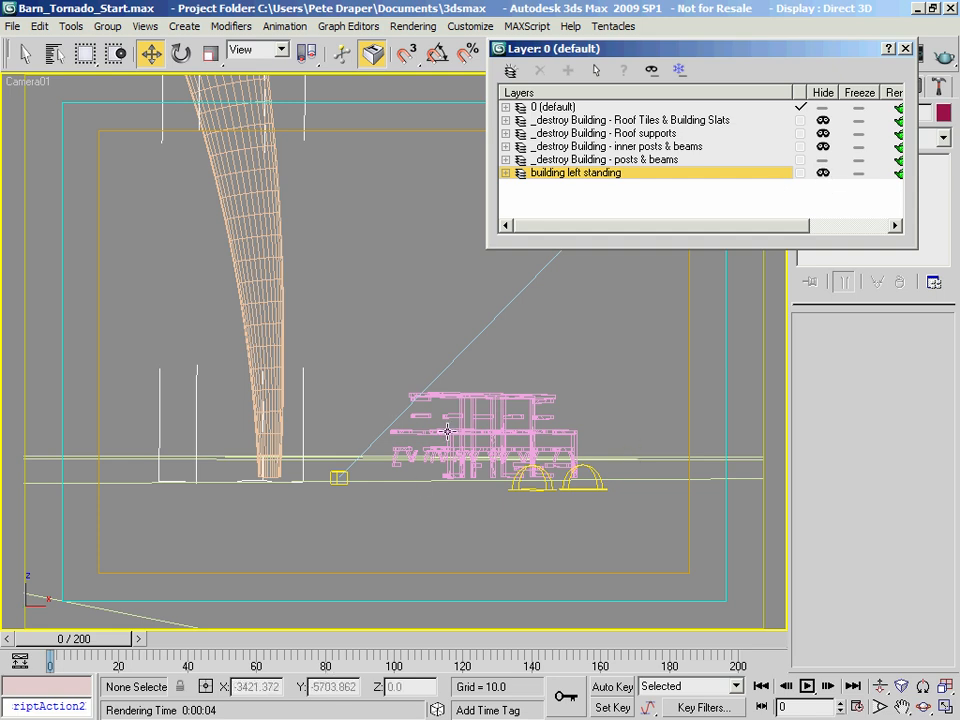
pyautogui.click(614, 146)
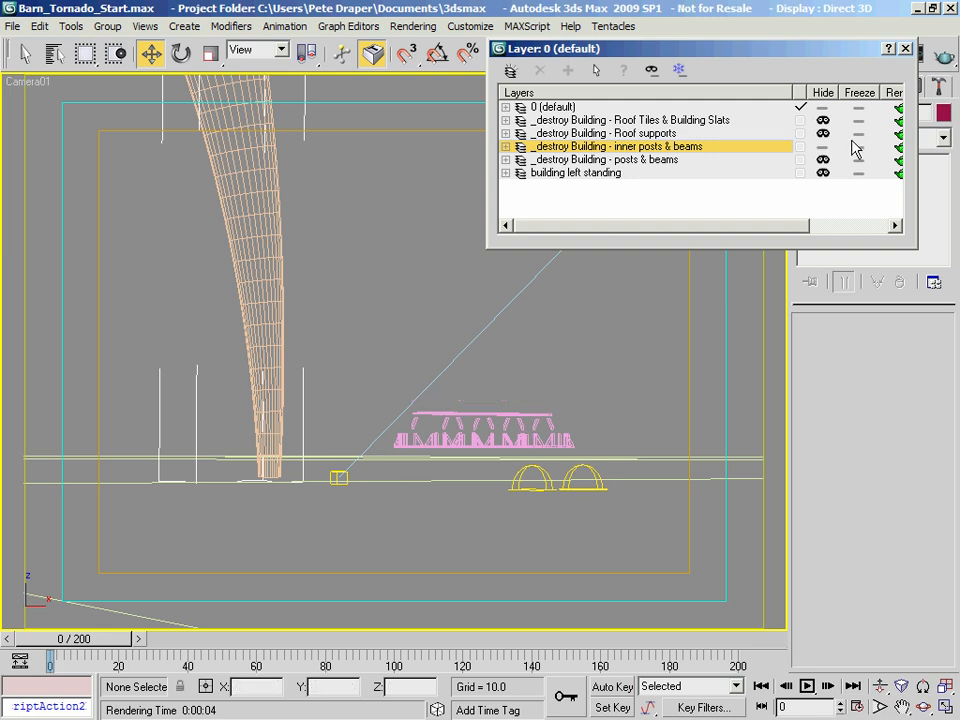
pyautogui.click(604, 132)
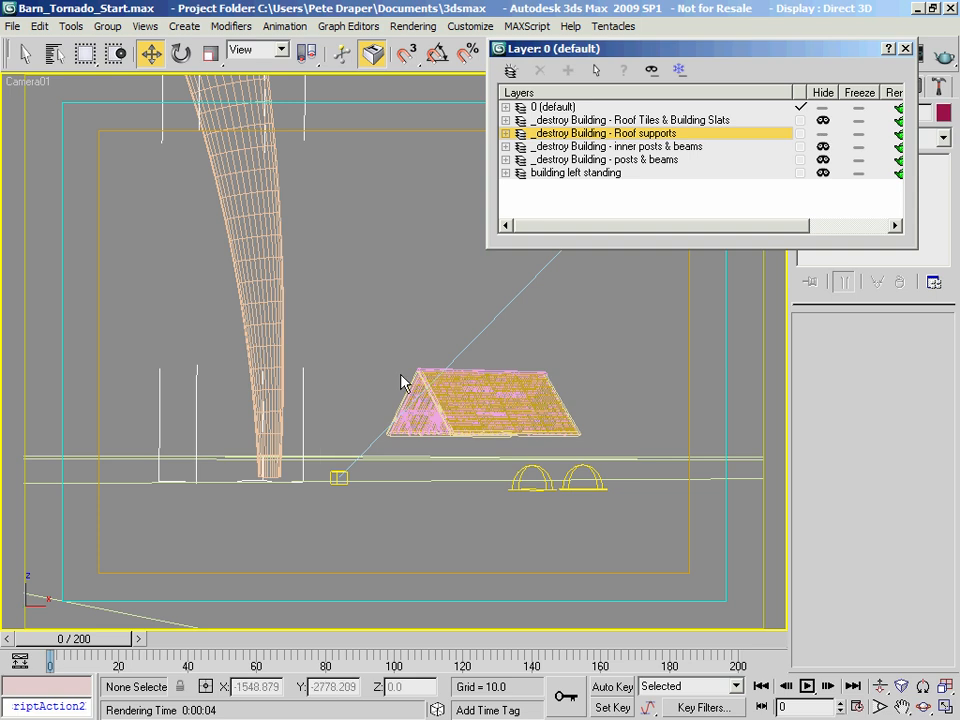
pyautogui.moveTo(540, 368)
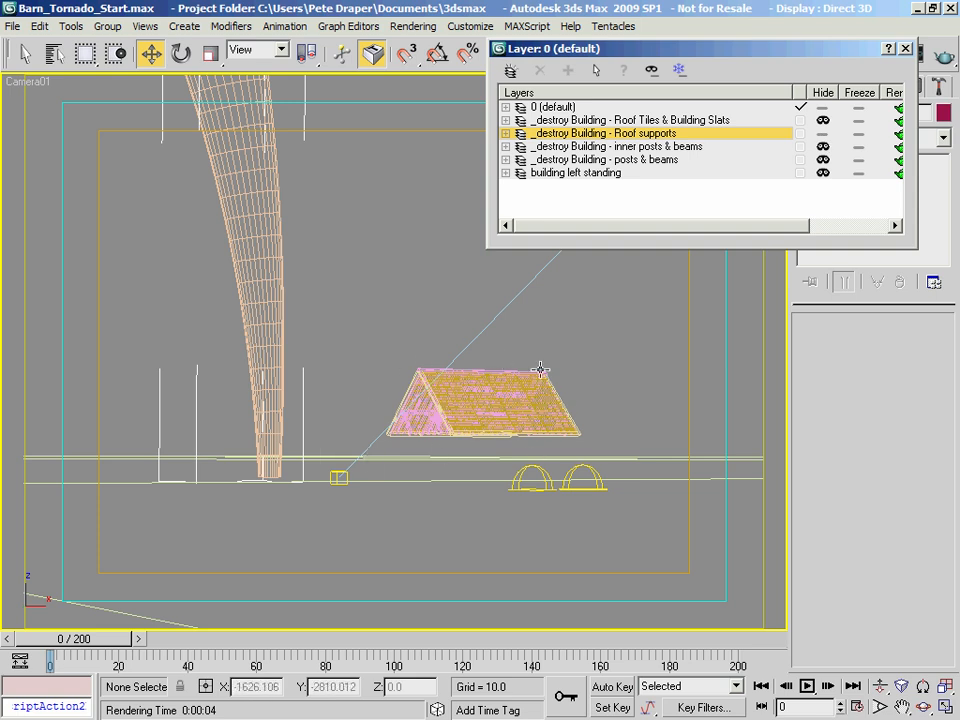
pyautogui.click(822, 132)
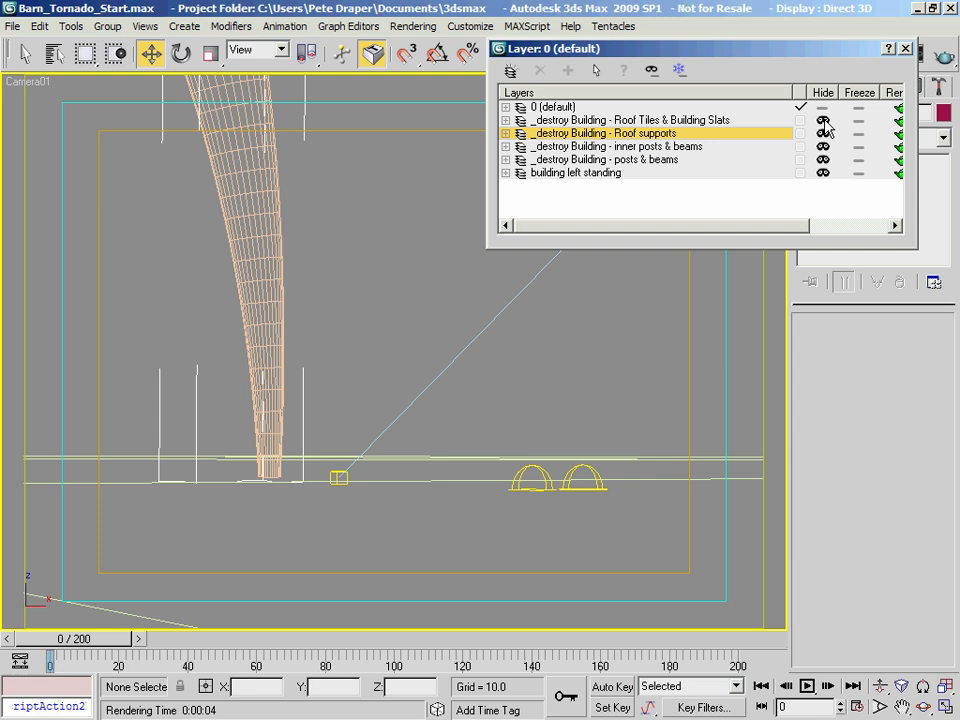
# - Unhide the roof tiles, slats and remaining building layers so the complete barn shows again
pyautogui.click(630, 120)
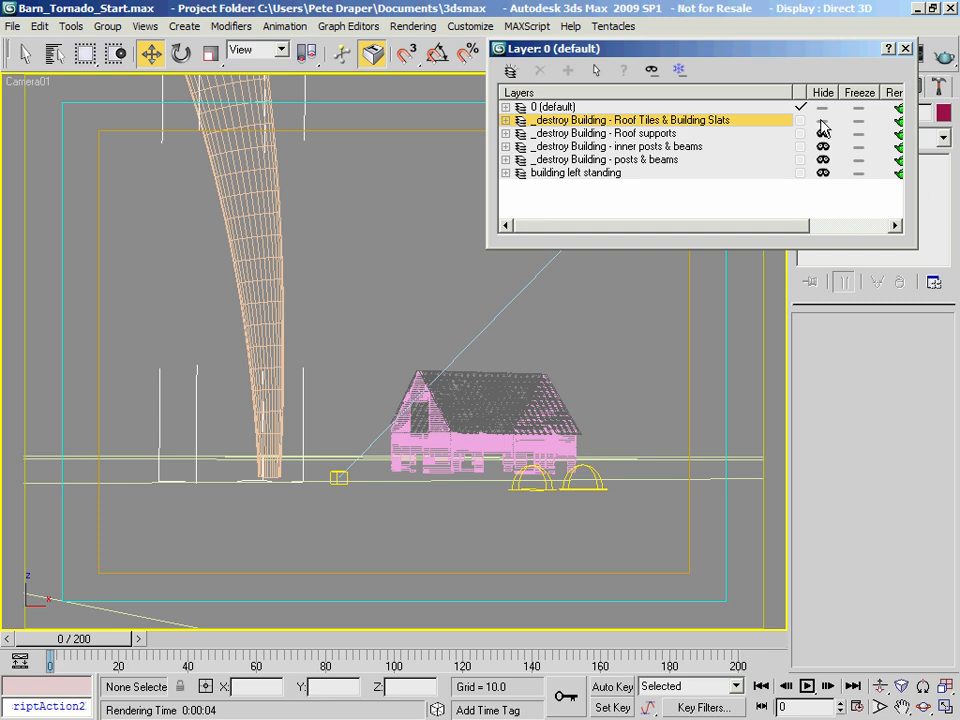
pyautogui.click(822, 120)
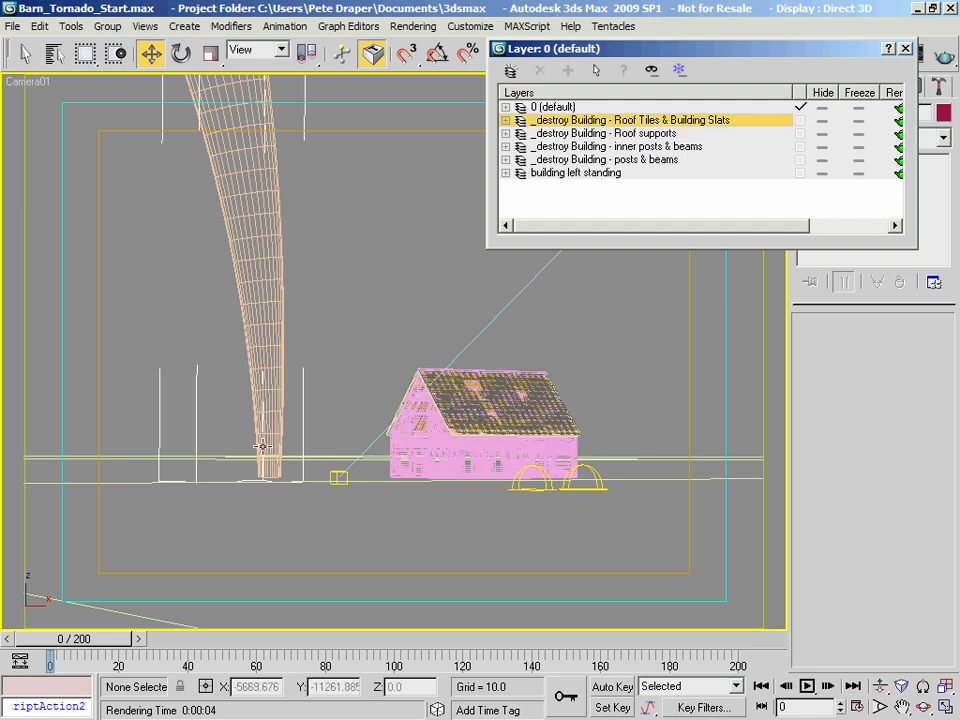
pyautogui.click(614, 146)
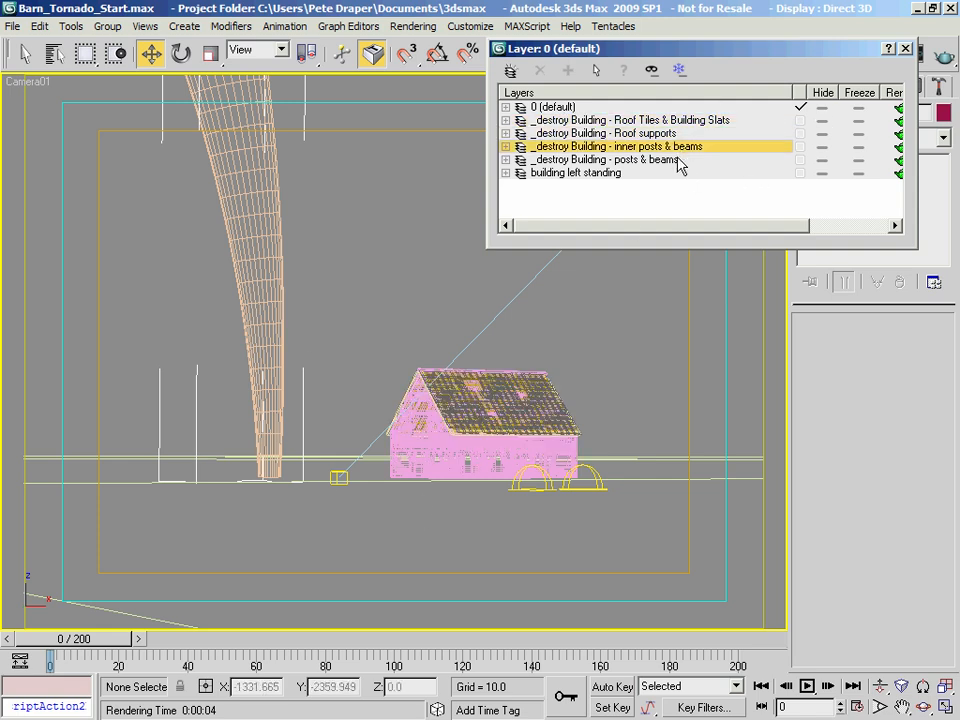
pyautogui.click(604, 132)
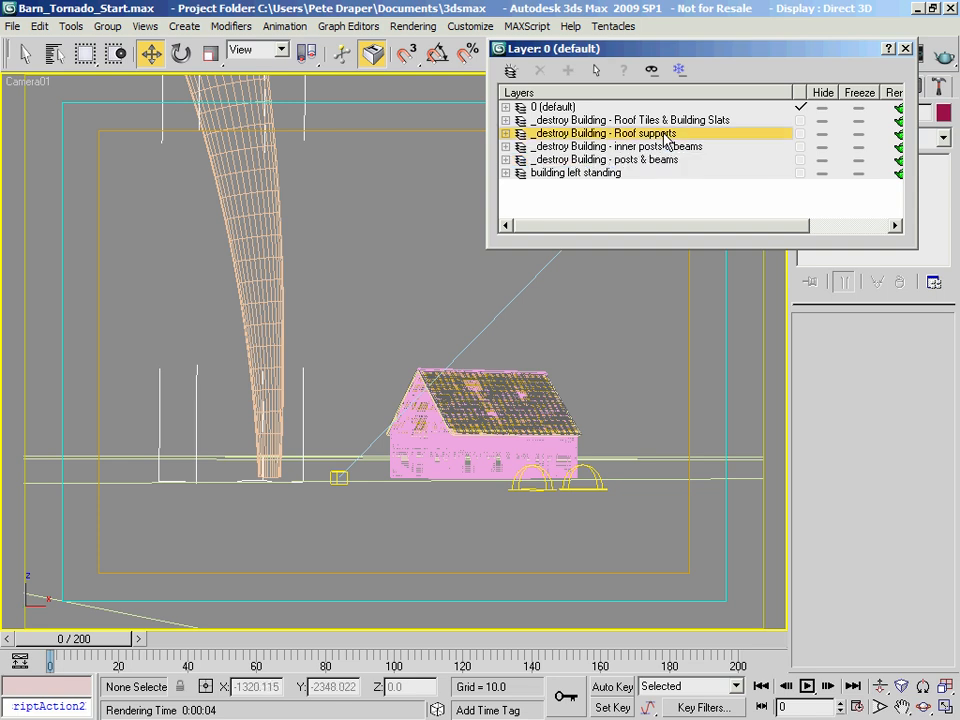
pyautogui.click(630, 120)
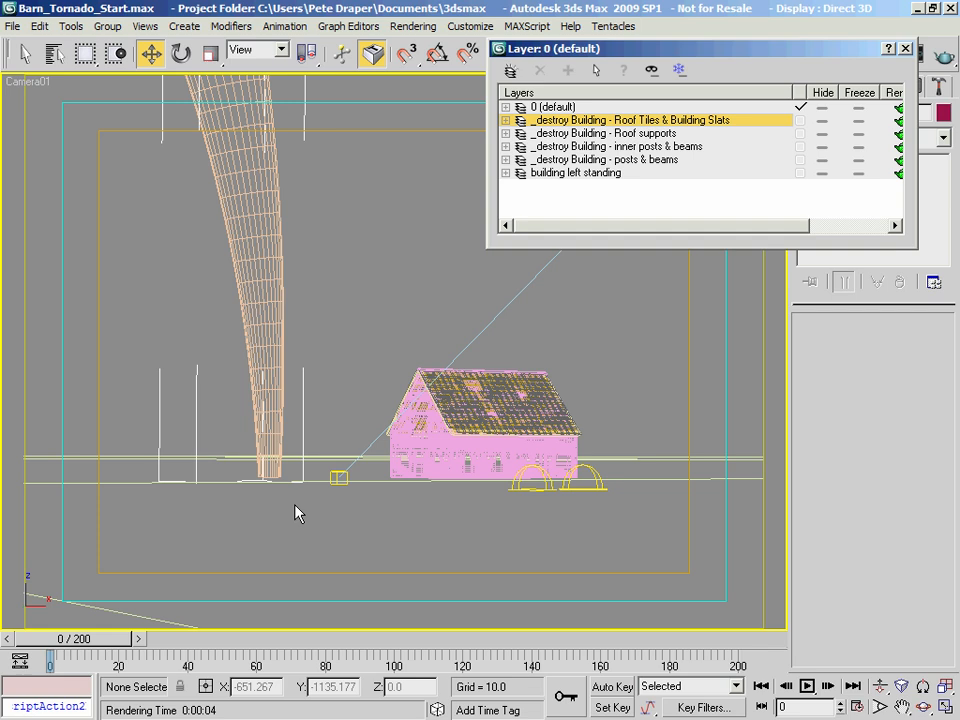
pyautogui.moveTo(220, 470)
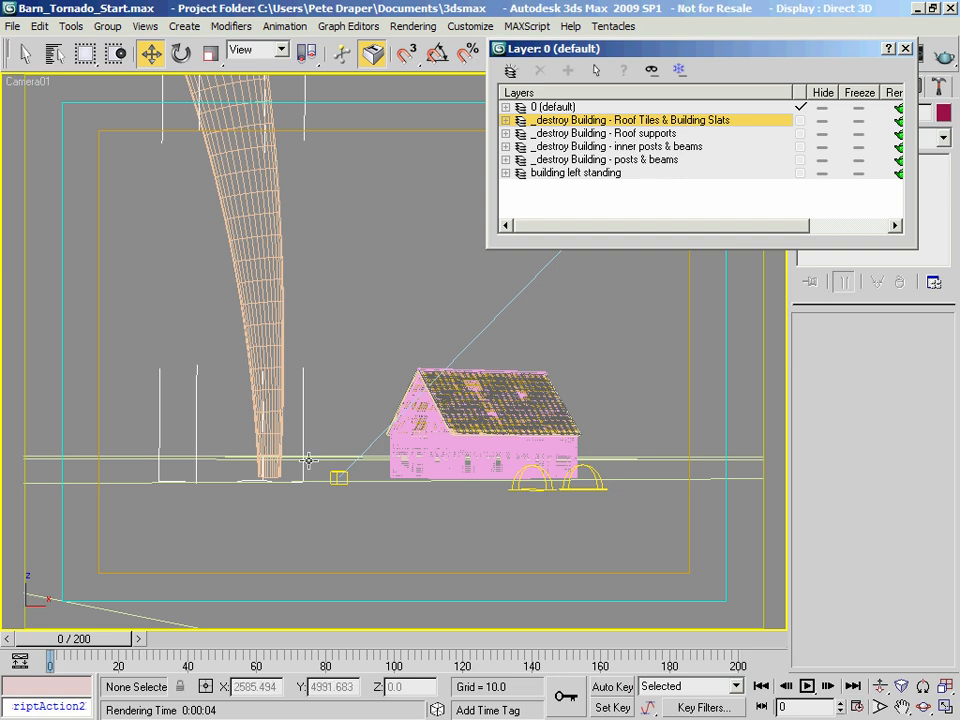
pyautogui.moveTo(244, 452)
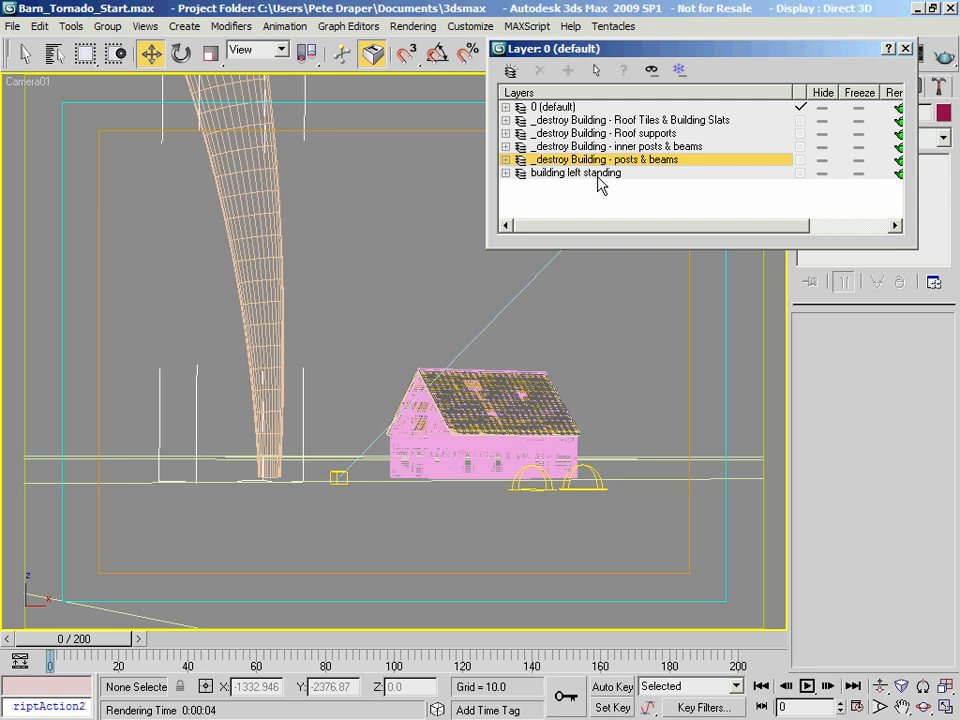
pyautogui.moveTo(648, 128)
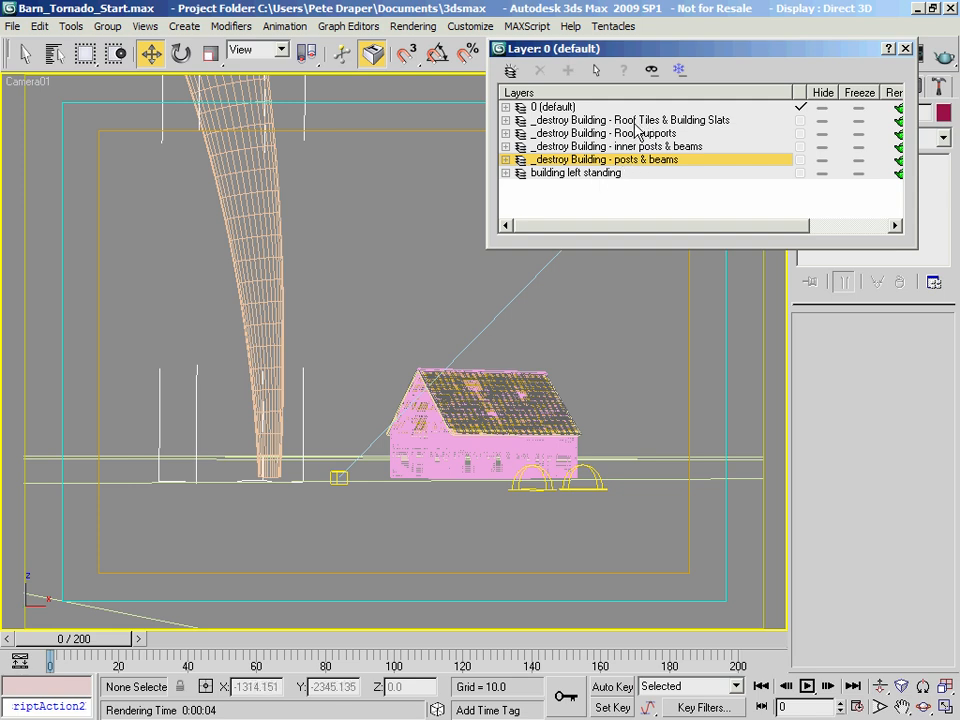
pyautogui.click(630, 120)
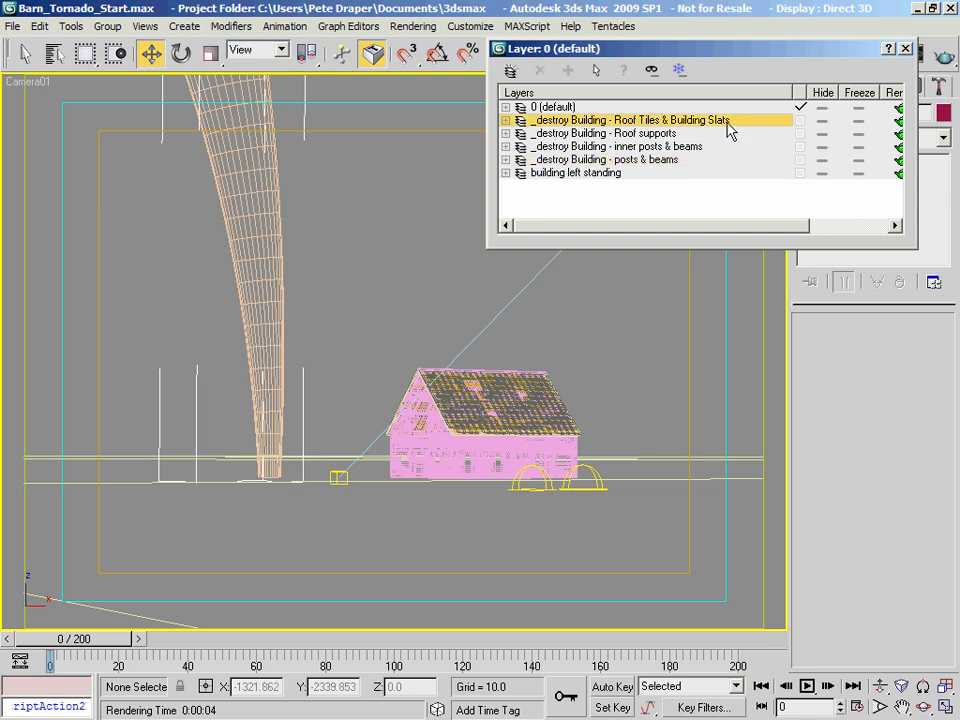
pyautogui.moveTo(416, 362)
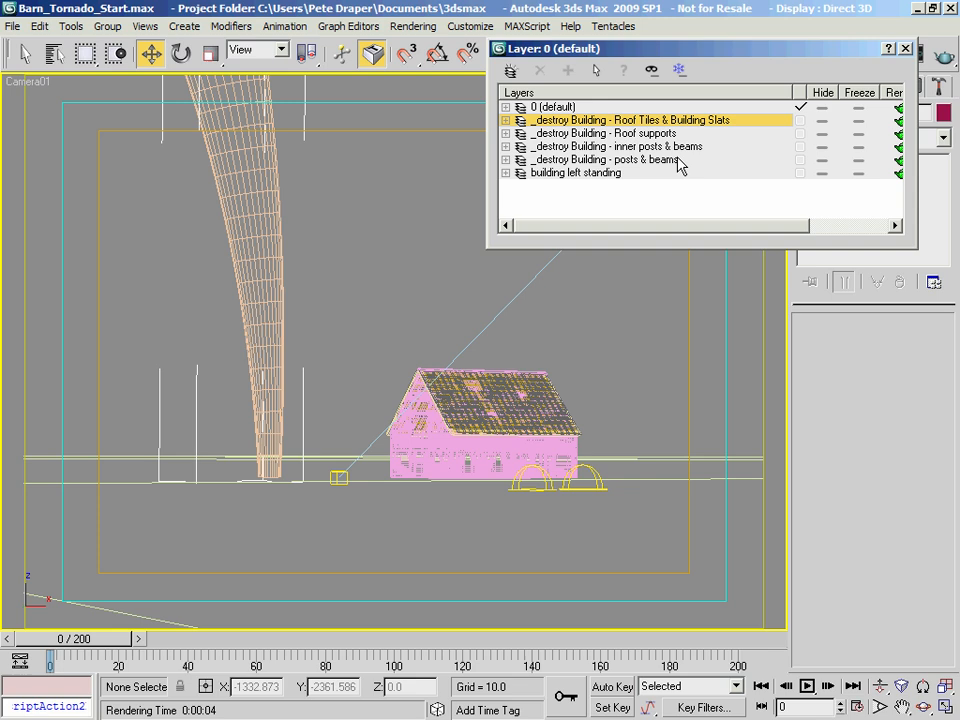
pyautogui.click(600, 160)
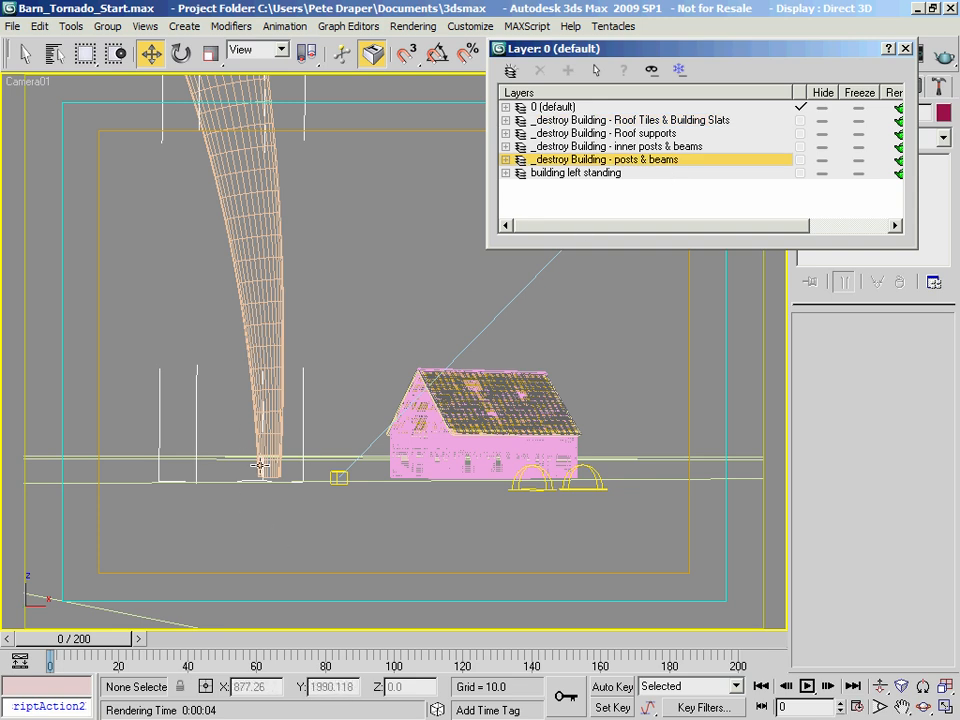
pyautogui.moveTo(378, 480)
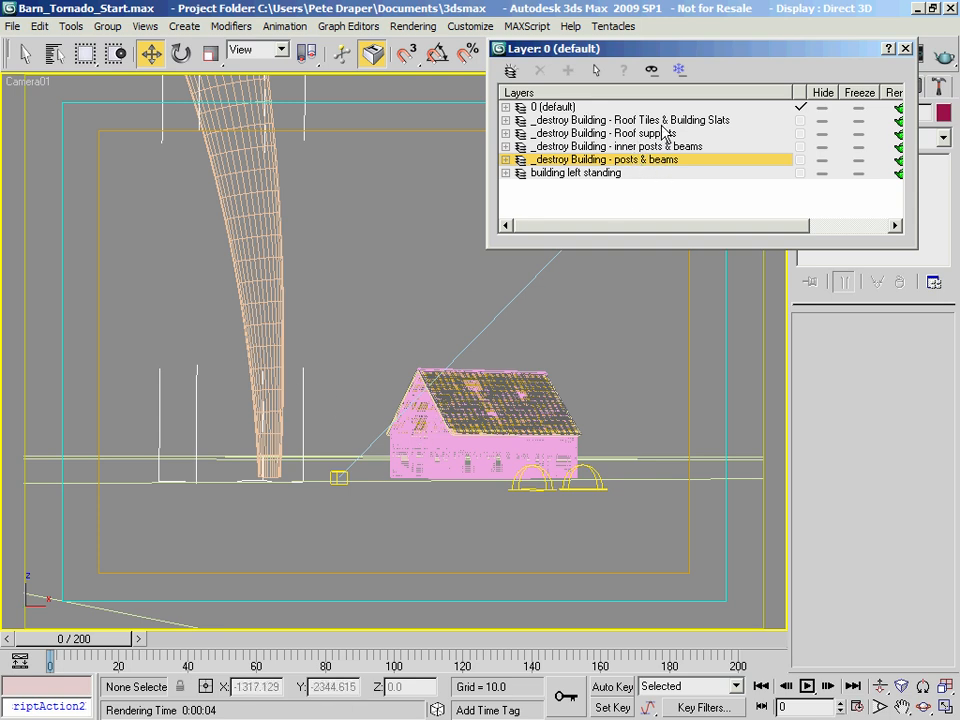
pyautogui.click(620, 120)
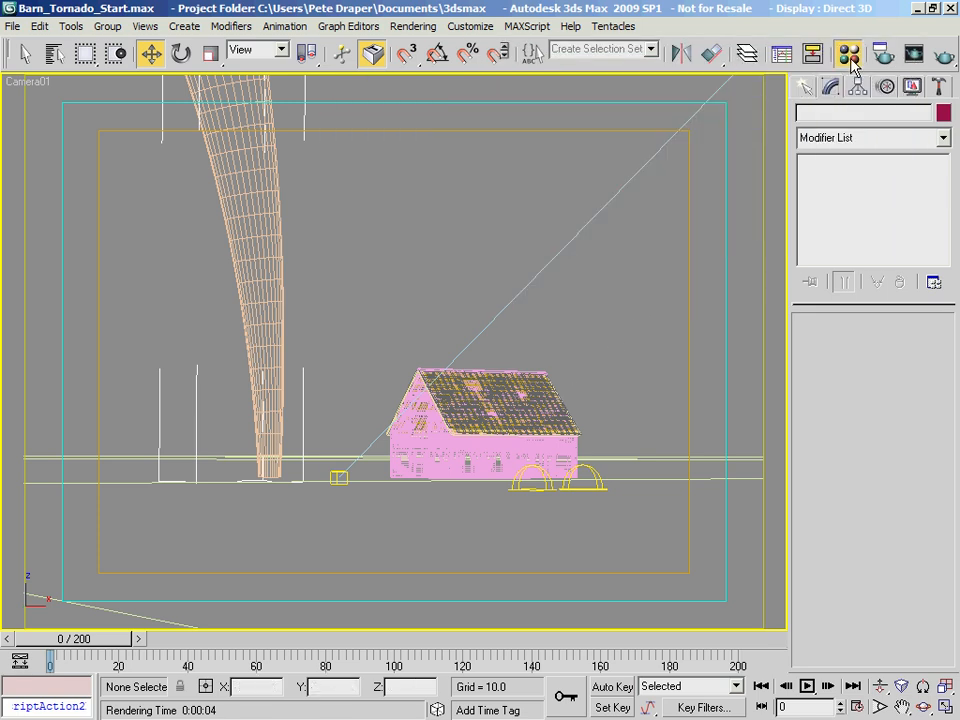
# - Review buildingslat09's specular level and Diffuse wood bitmap, returning to its Maps list
pyautogui.click(848, 54)
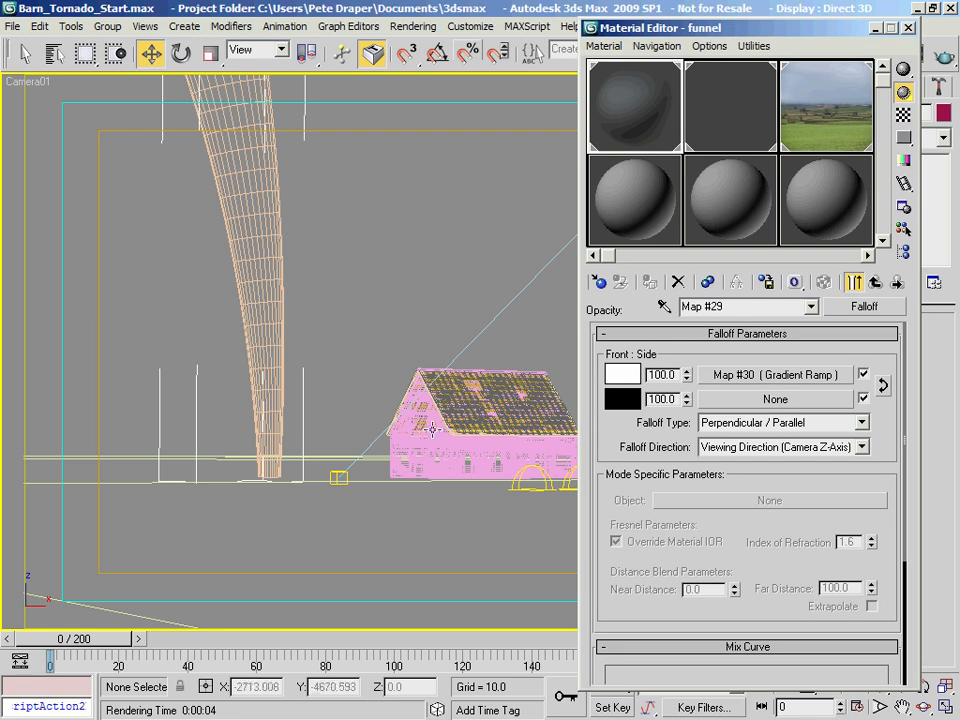
pyautogui.moveTo(584, 348)
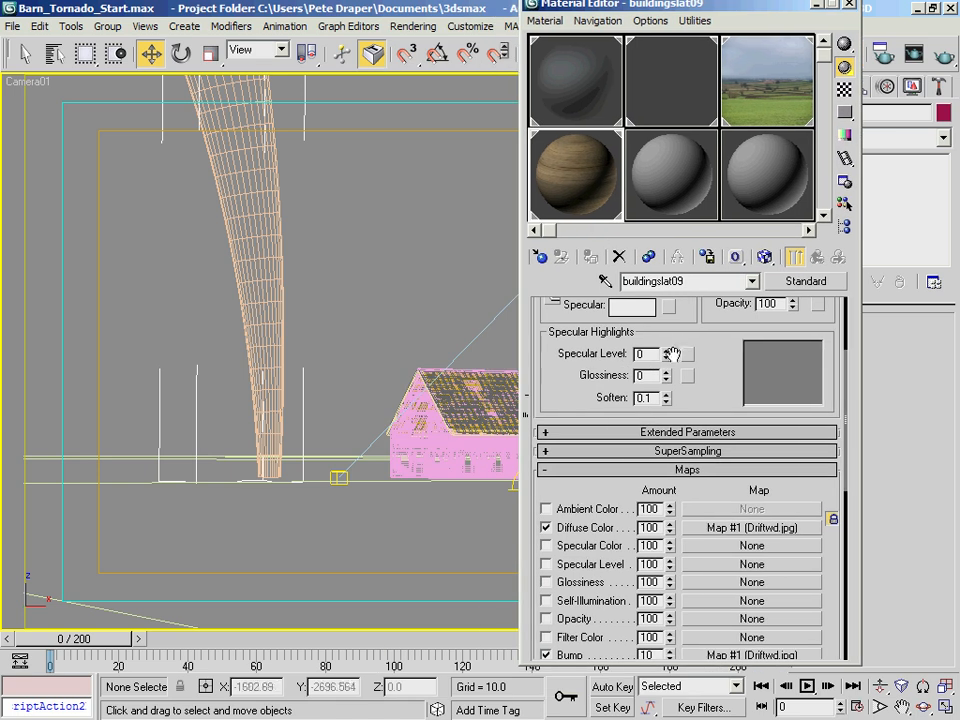
pyautogui.tripleClick(684, 280)
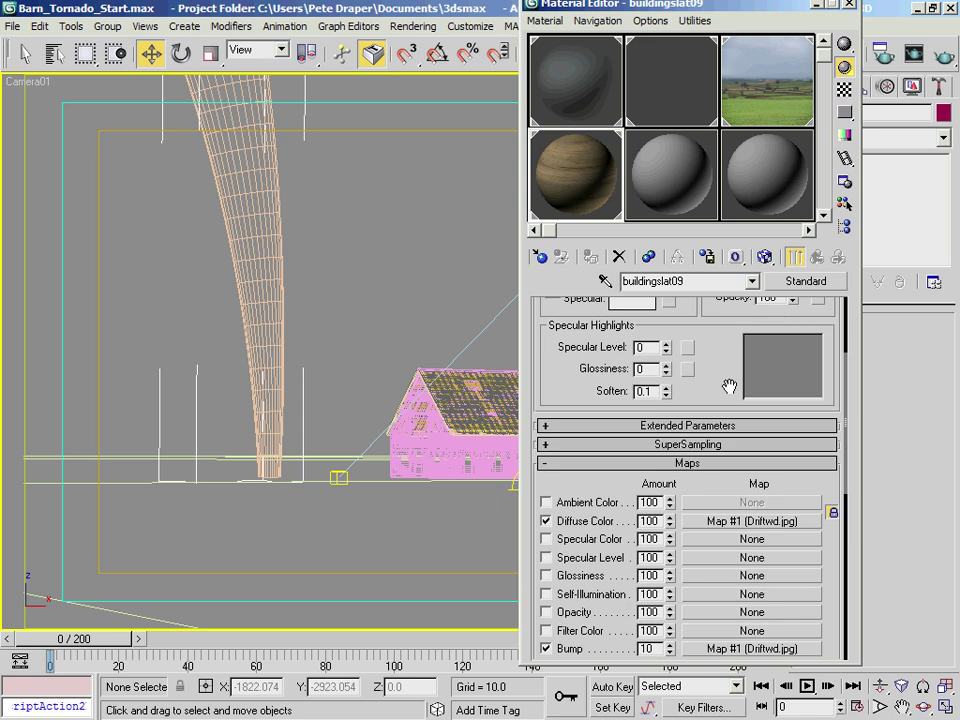
pyautogui.moveTo(742, 544)
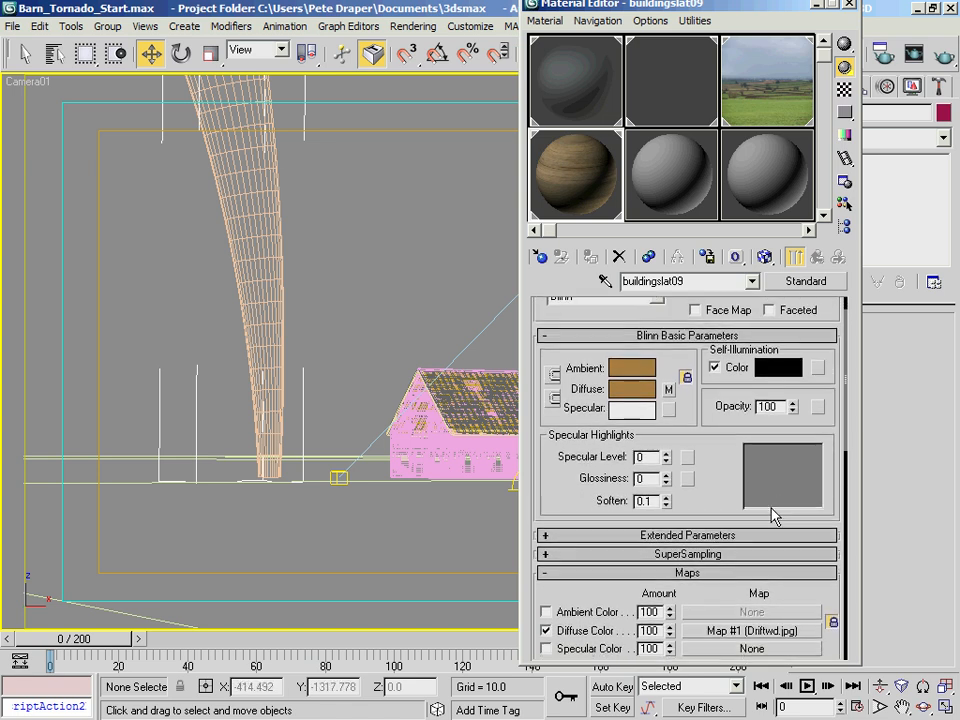
pyautogui.click(750, 630)
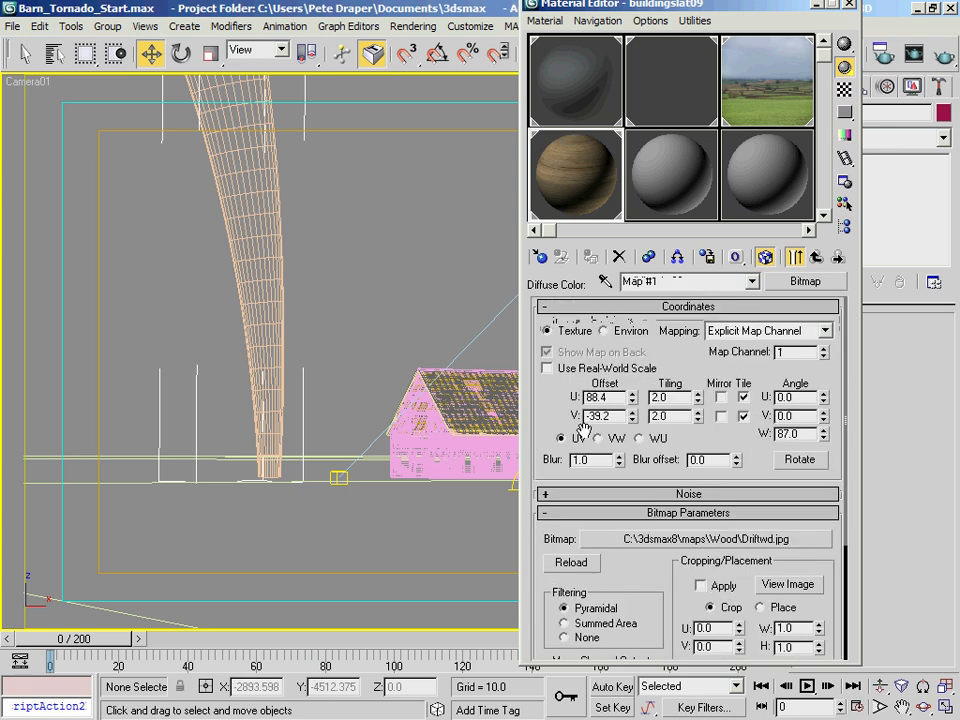
pyautogui.moveTo(576, 468)
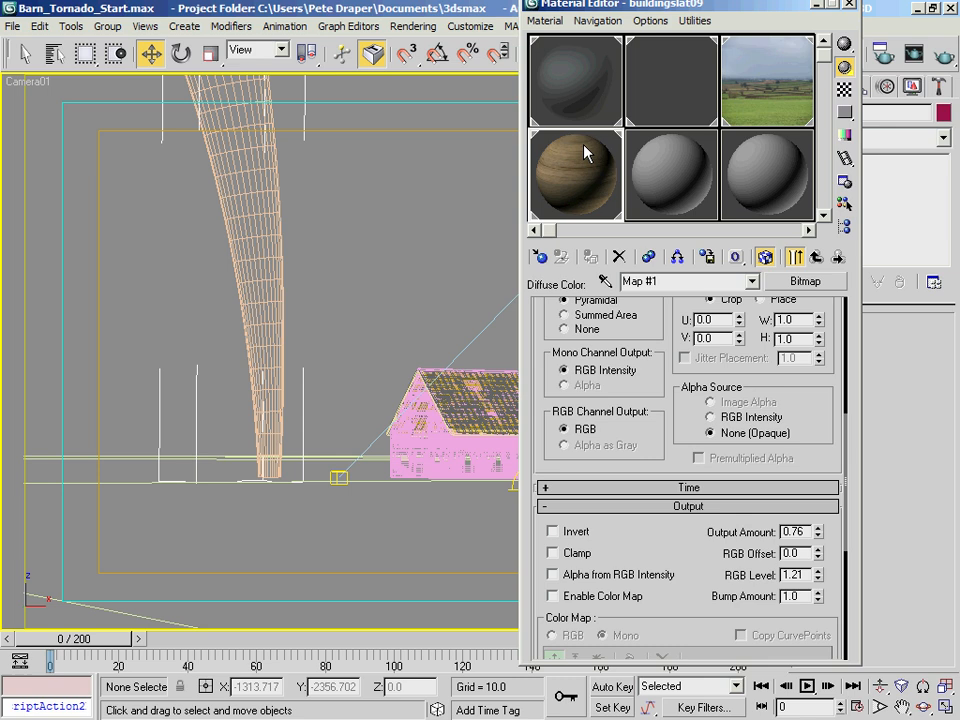
pyautogui.click(818, 256)
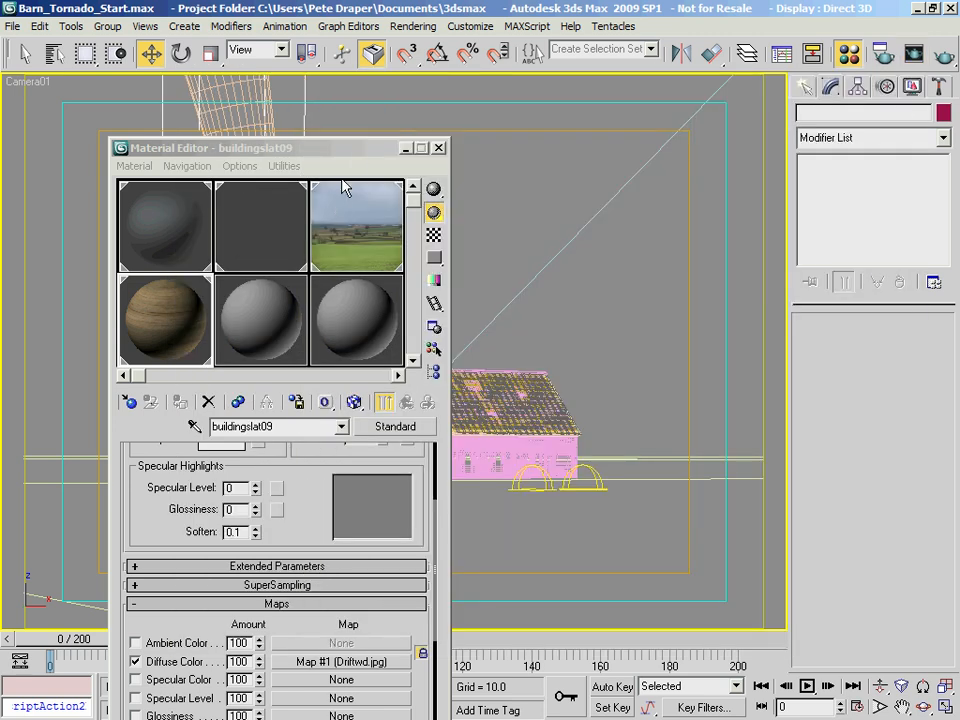
# - Close the Material Editor and orbit and zoom around the textured barn to its gable end
pyautogui.click(436, 148)
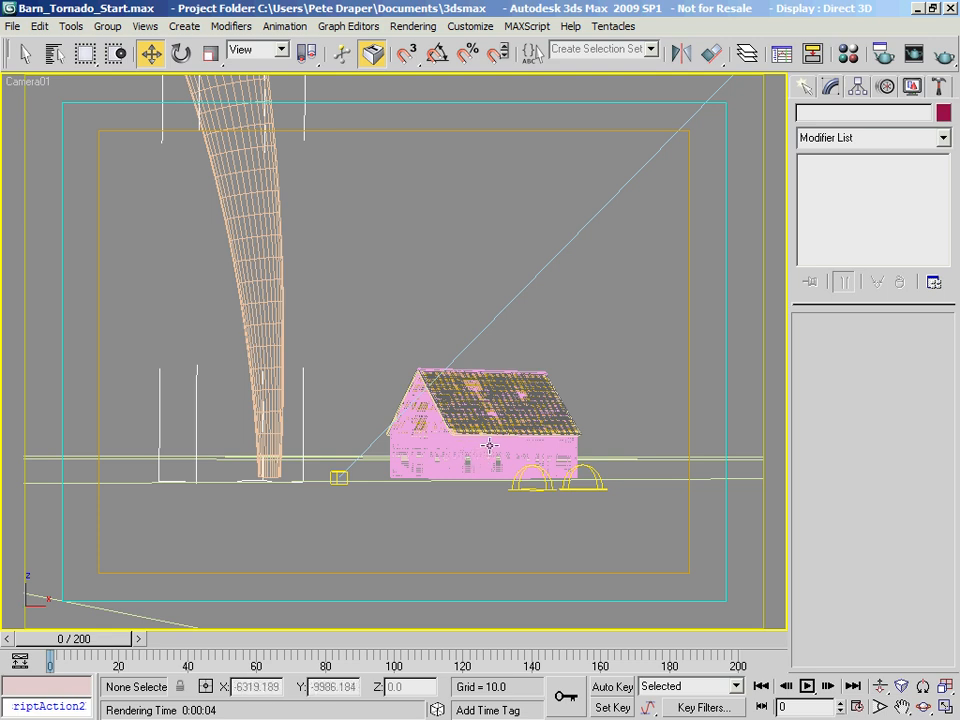
pyautogui.moveTo(500, 444)
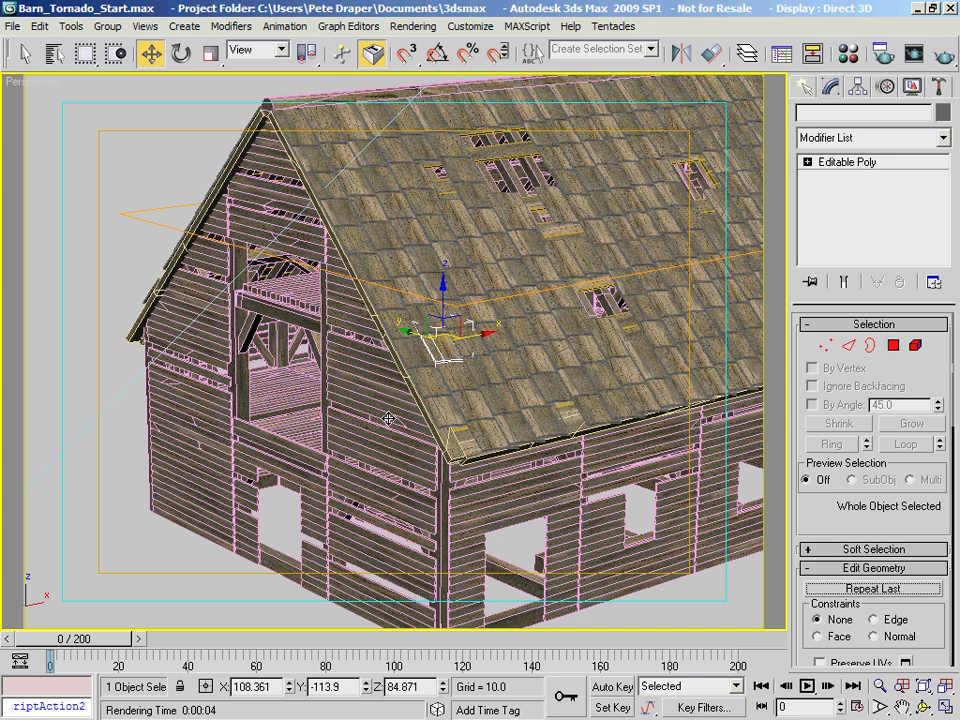
pyautogui.moveTo(444, 320); pyautogui.dragTo(368, 390)
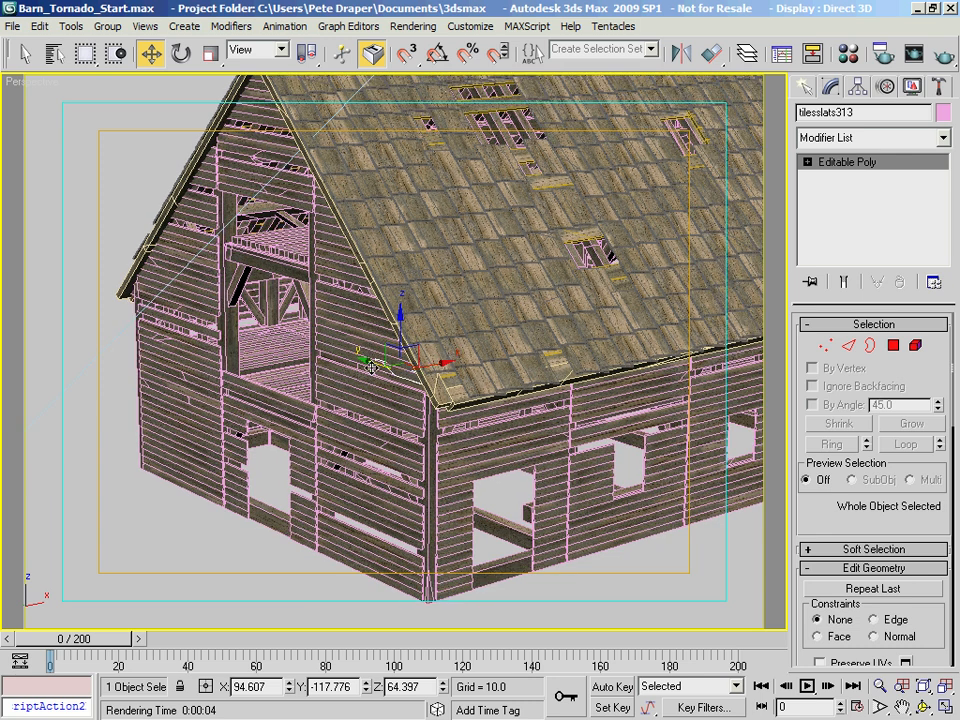
pyautogui.moveTo(368, 364)
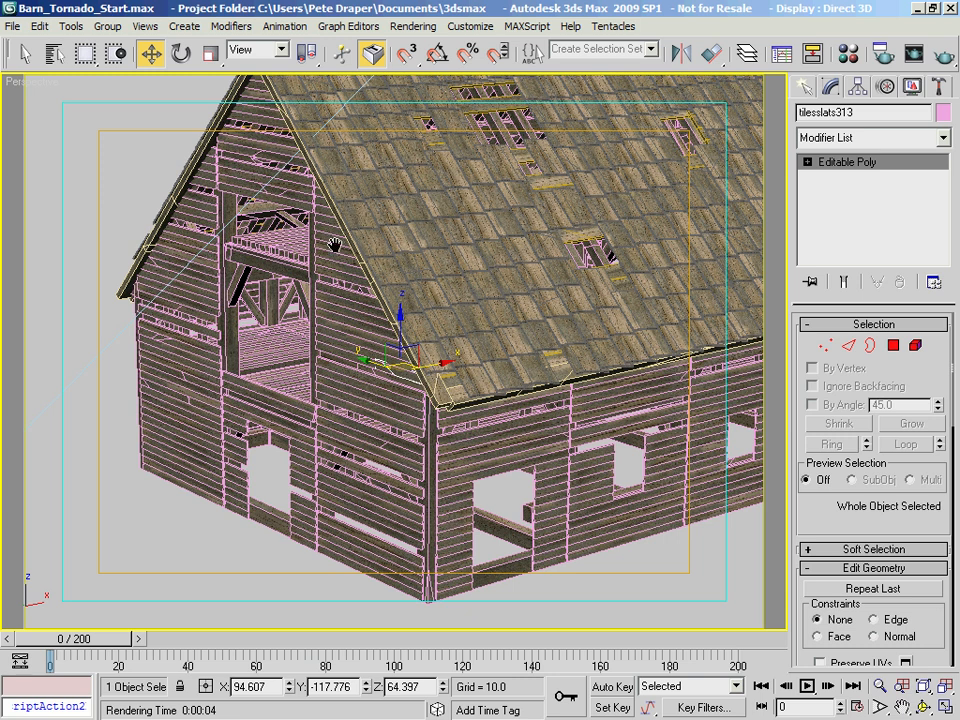
pyautogui.moveTo(336, 244); pyautogui.dragTo(364, 290)
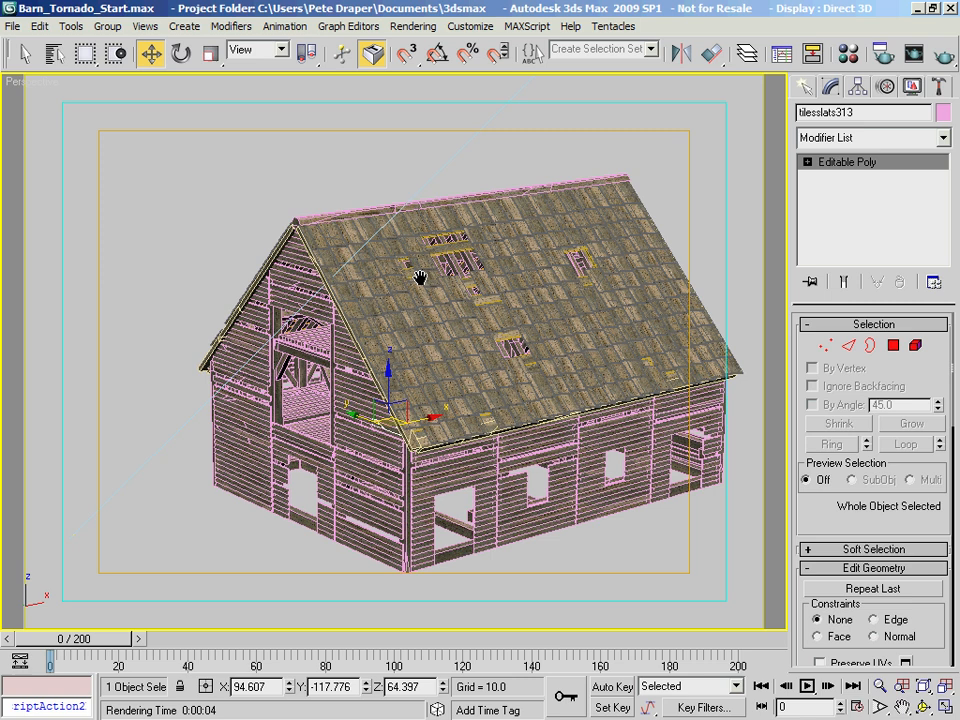
pyautogui.moveTo(420, 280); pyautogui.dragTo(320, 264)
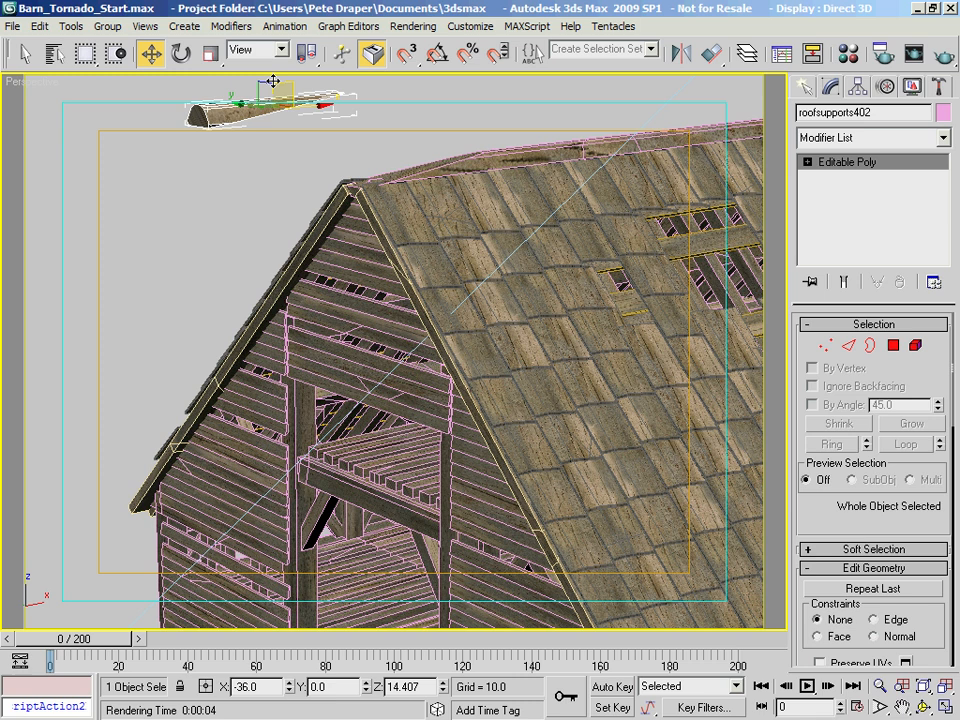
pyautogui.moveTo(270, 104); pyautogui.dragTo(420, 156)
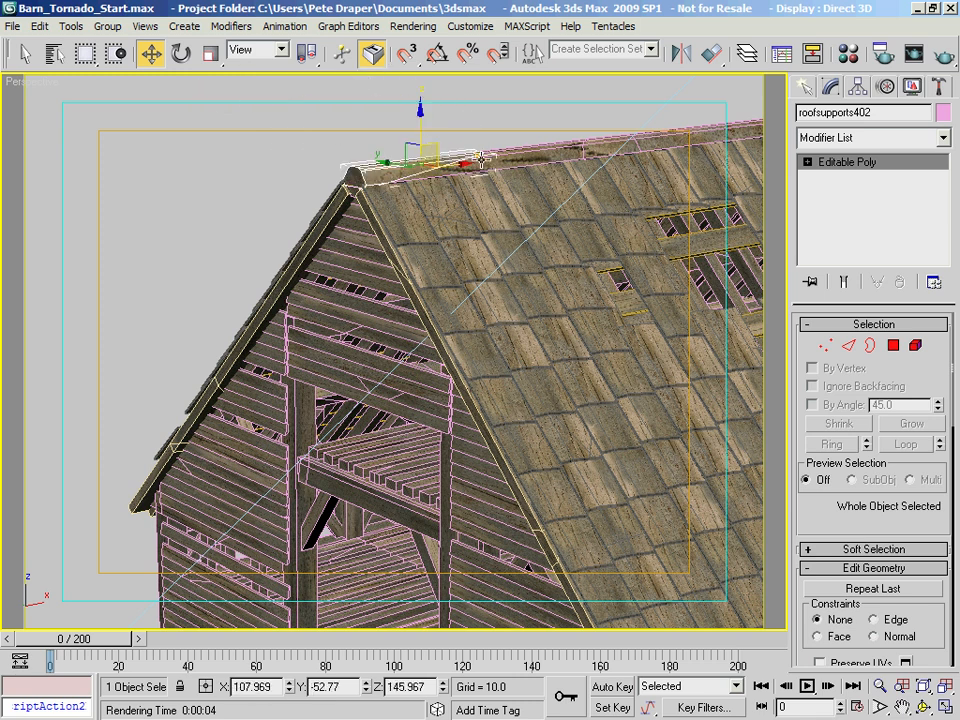
pyautogui.moveTo(436, 184)
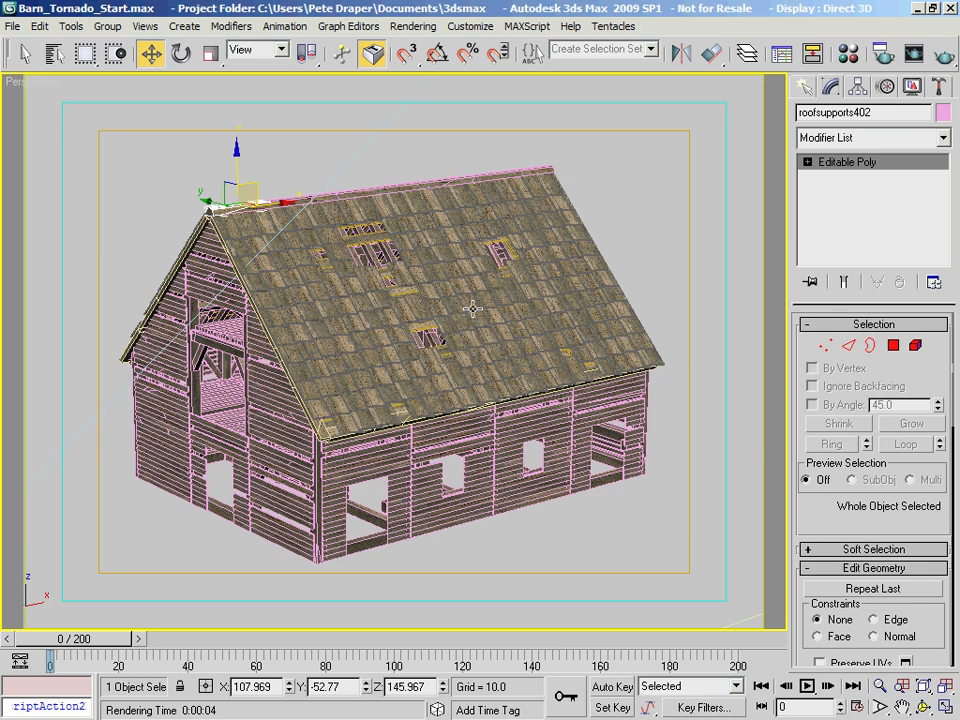
pyautogui.moveTo(600, 572)
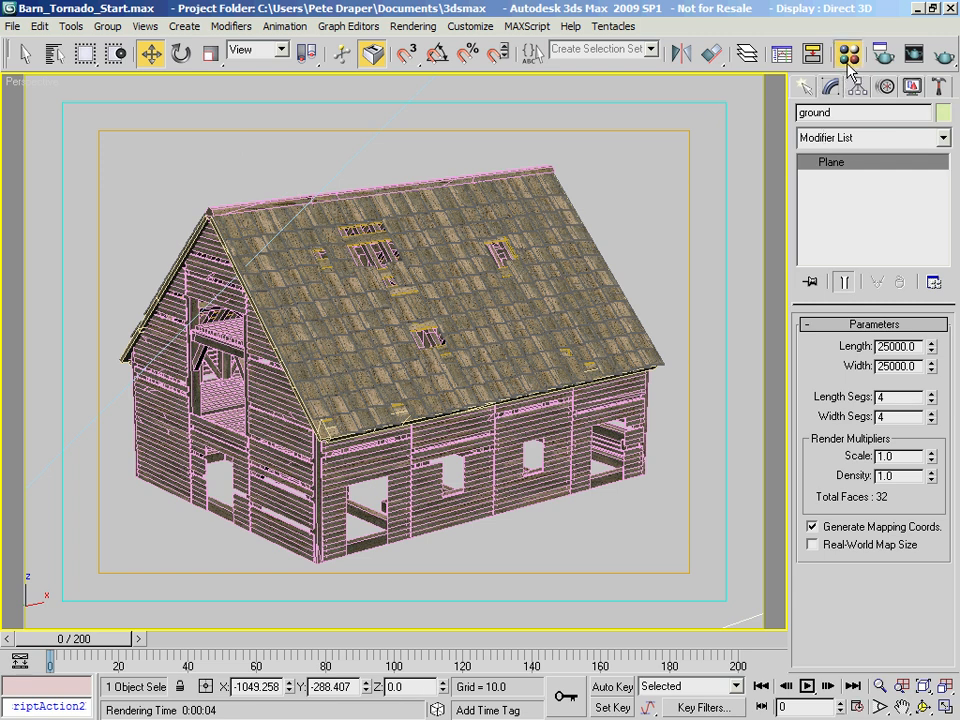
# - Inspect the ground's Matte/Shadow material, then view the last rendered camera frame
pyautogui.click(848, 54)
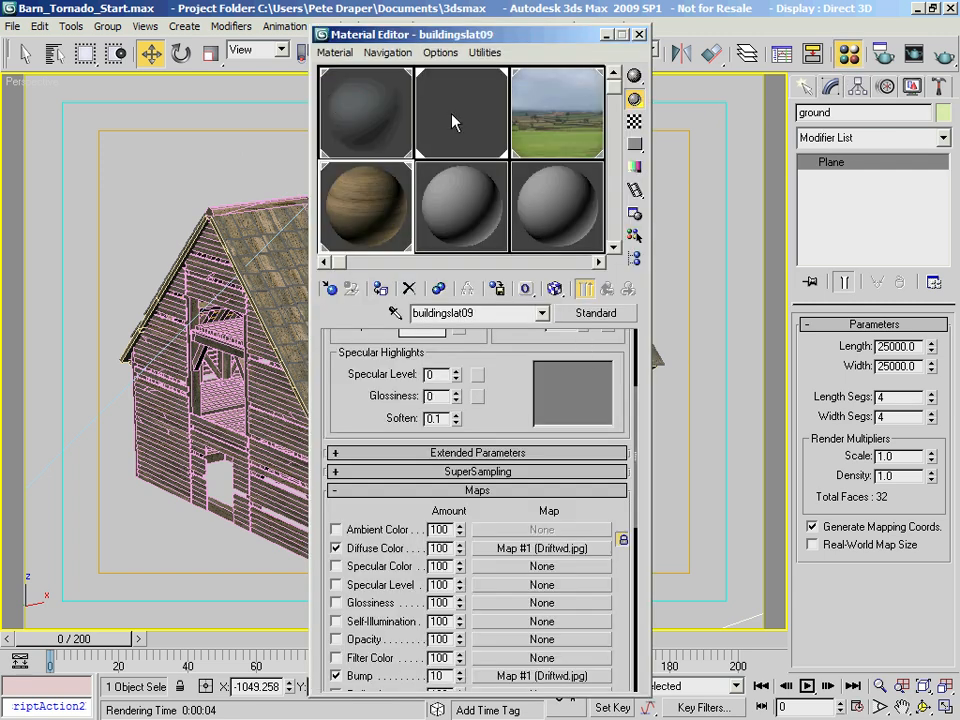
pyautogui.click(460, 112)
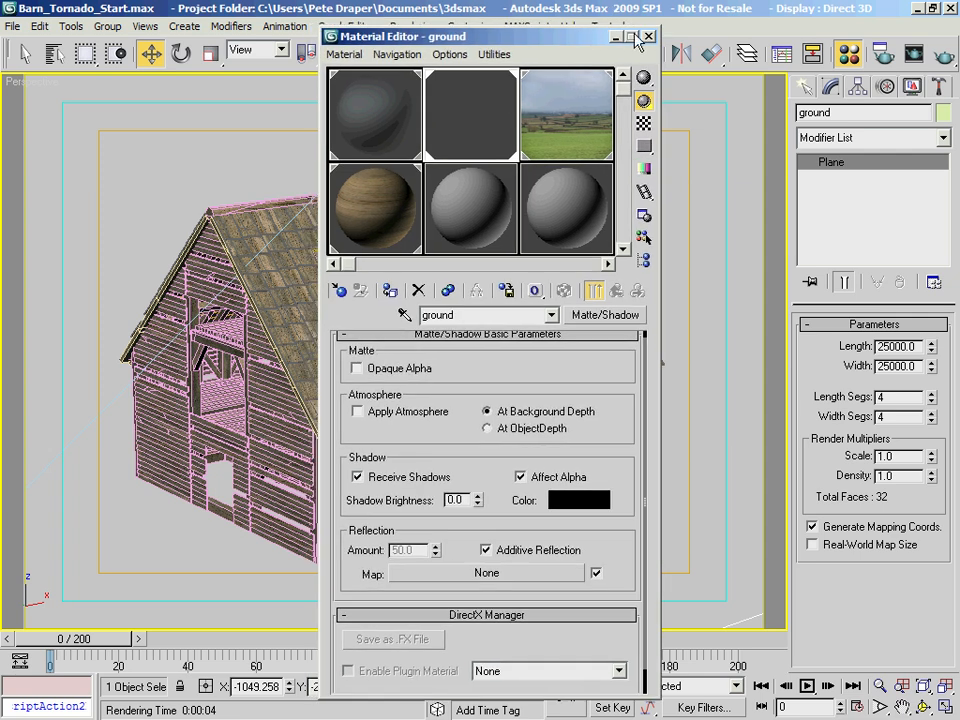
pyautogui.click(414, 26)
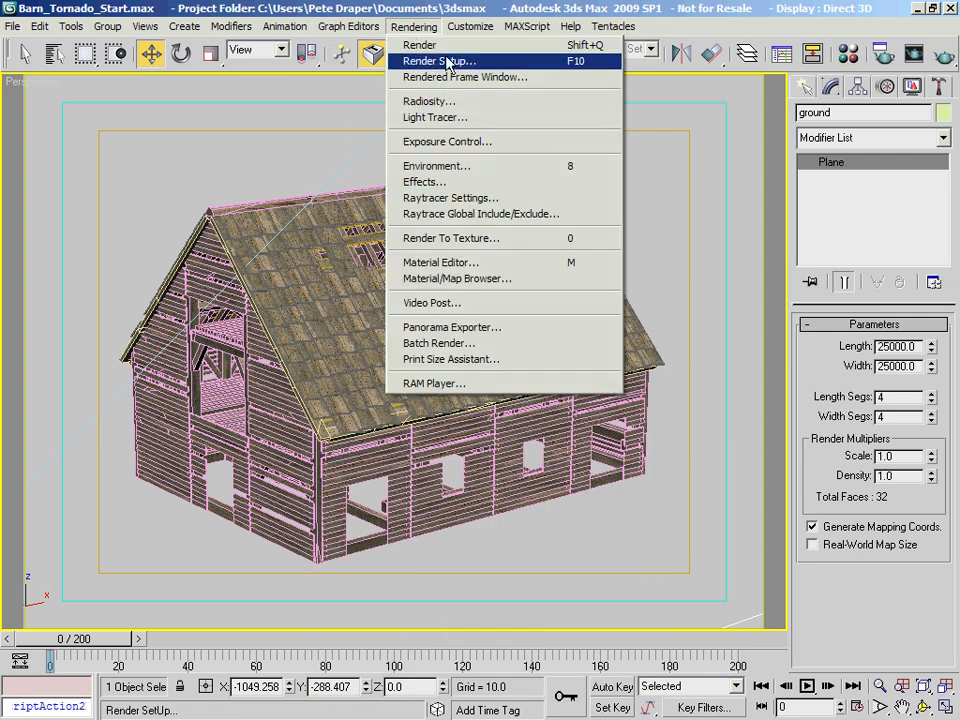
pyautogui.click(438, 60)
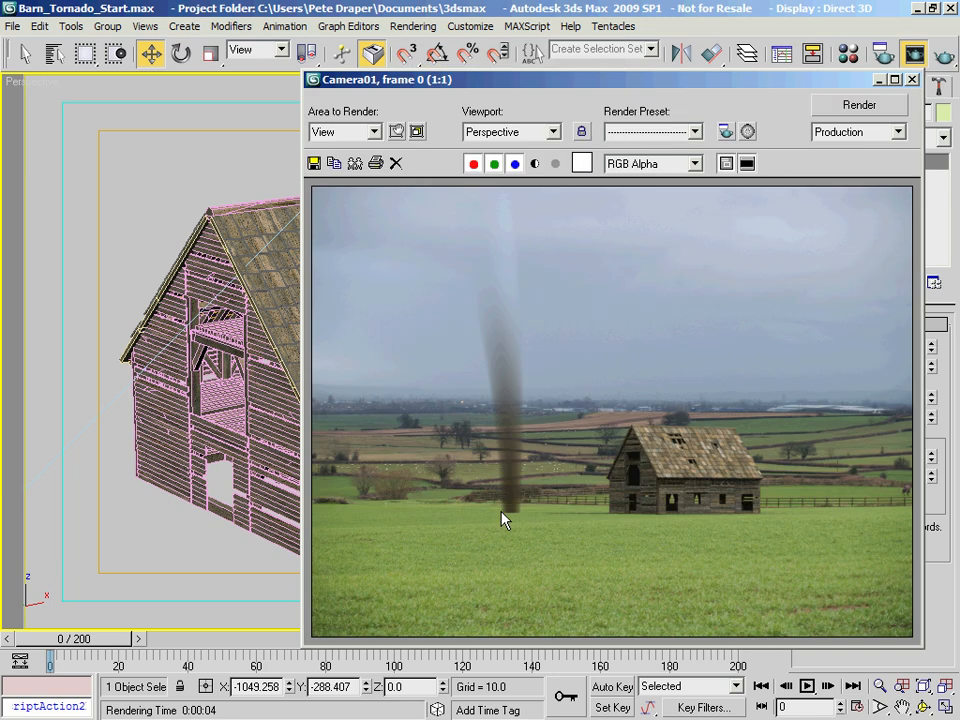
pyautogui.moveTo(612, 524)
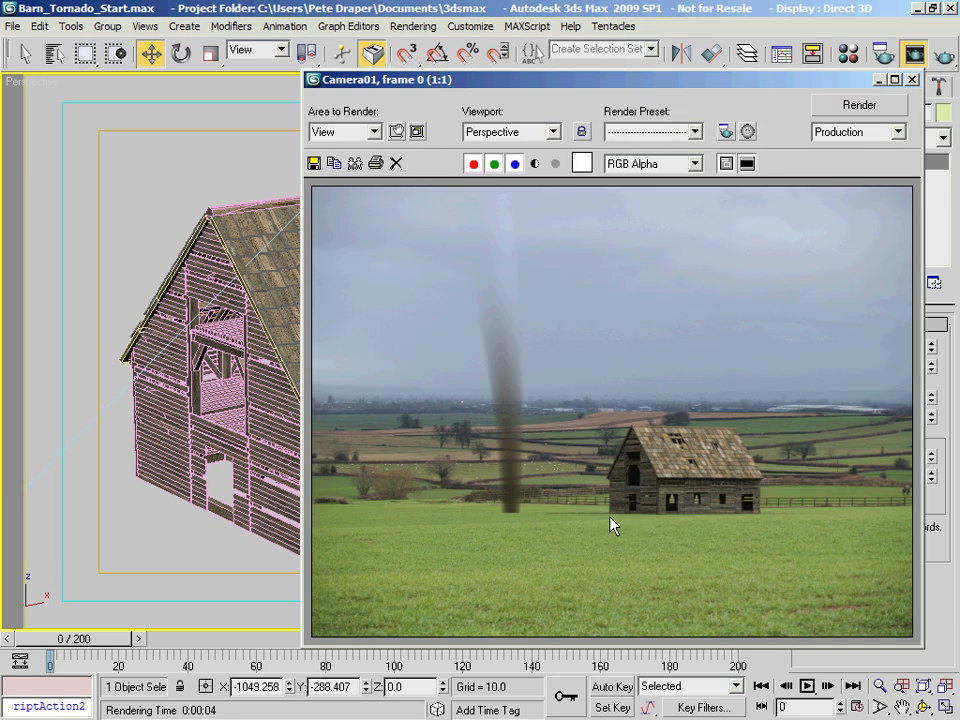
pyautogui.moveTo(568, 516)
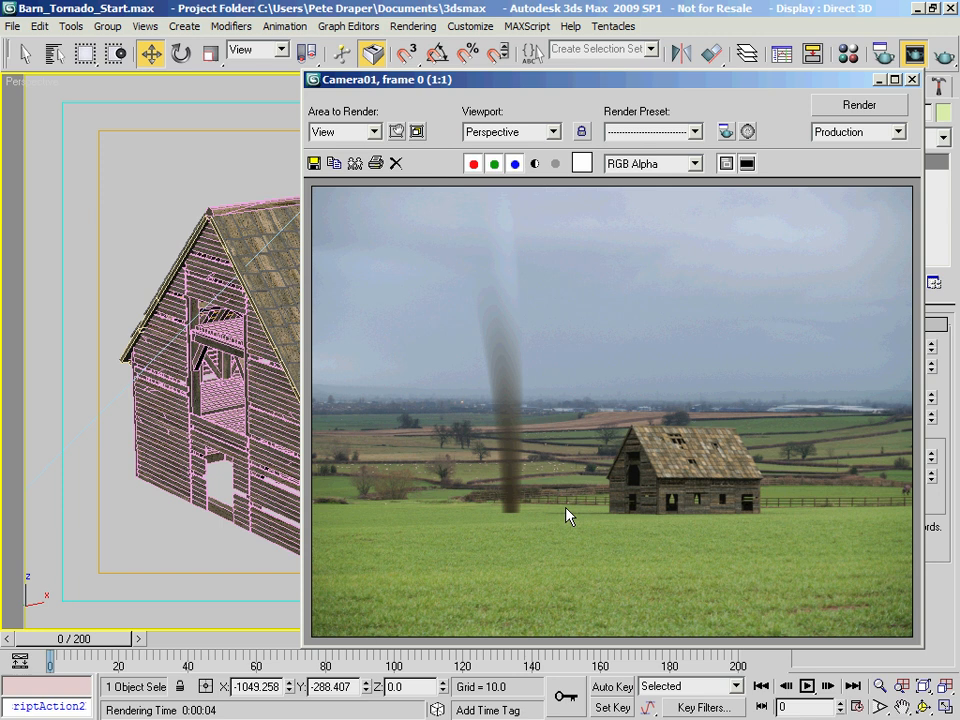
pyautogui.moveTo(168, 400)
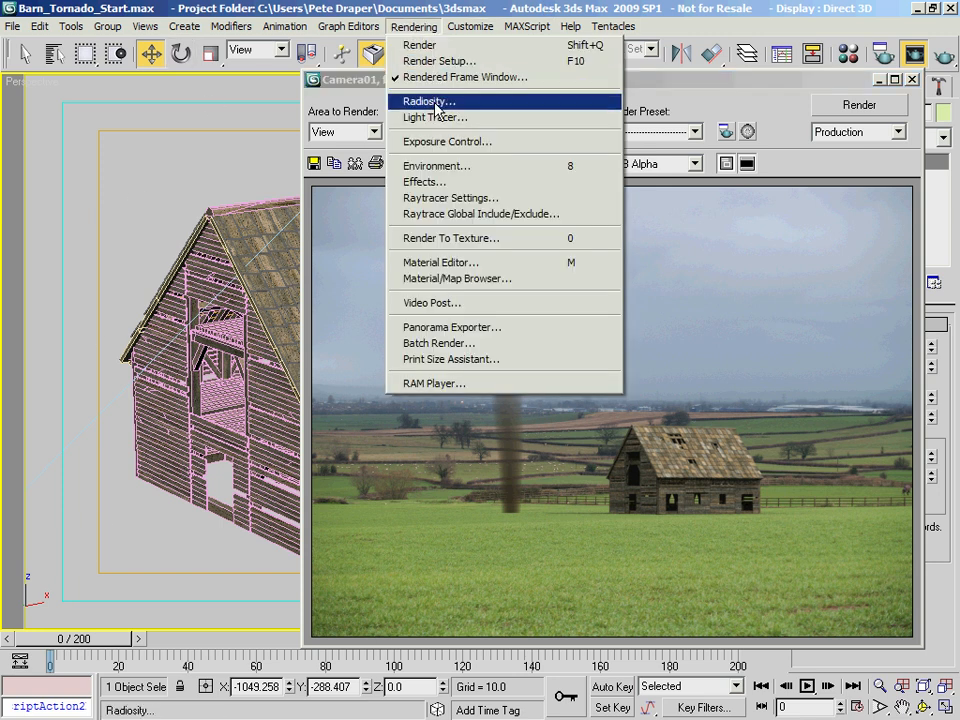
# - Open Environment settings and inspect the Barn_Tornado_Backplate.JPG map's Screen mapping
pyautogui.click(436, 164)
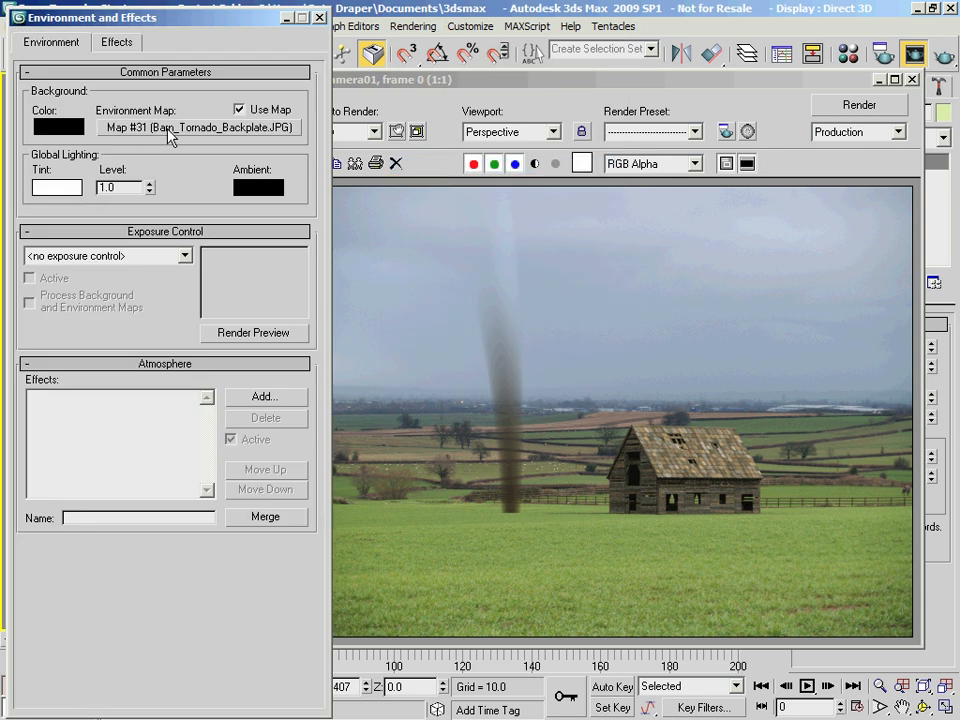
pyautogui.moveTo(210, 136)
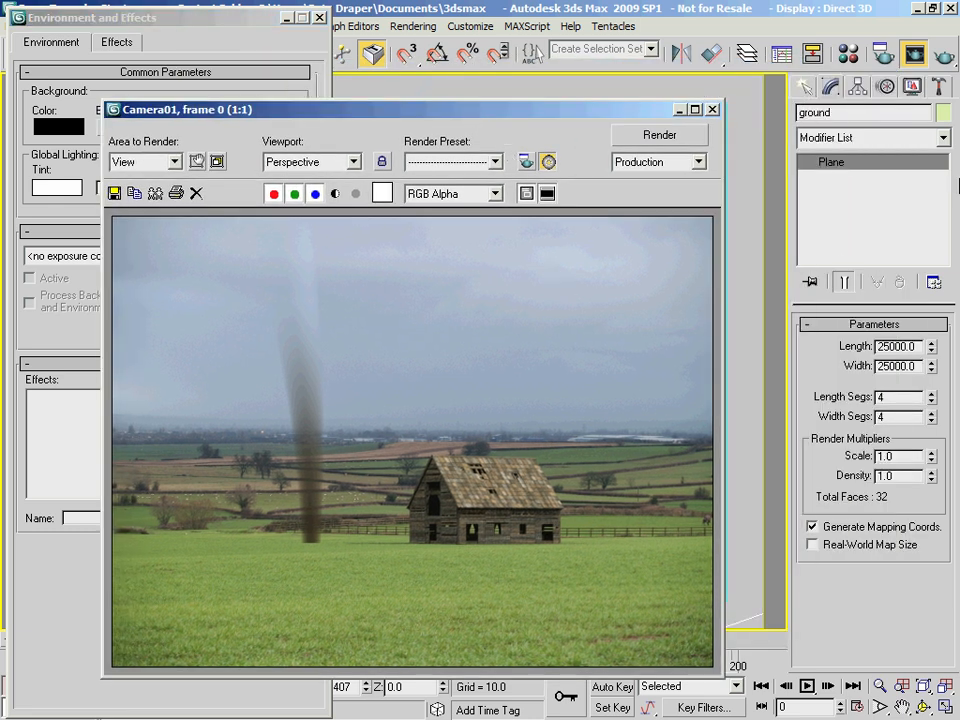
pyautogui.click(848, 54)
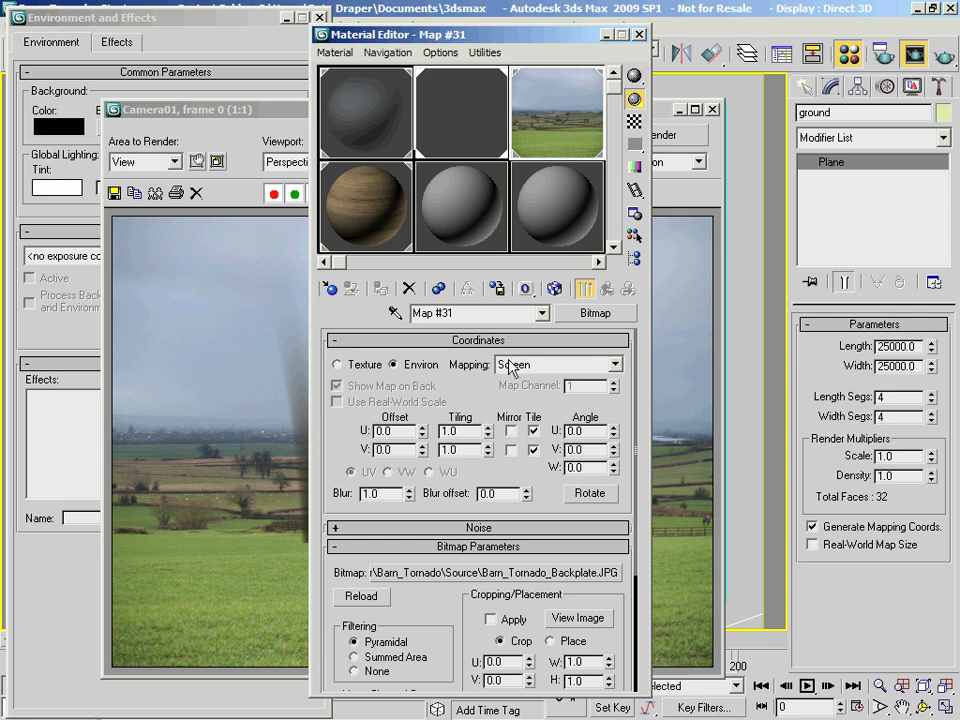
pyautogui.click(640, 34)
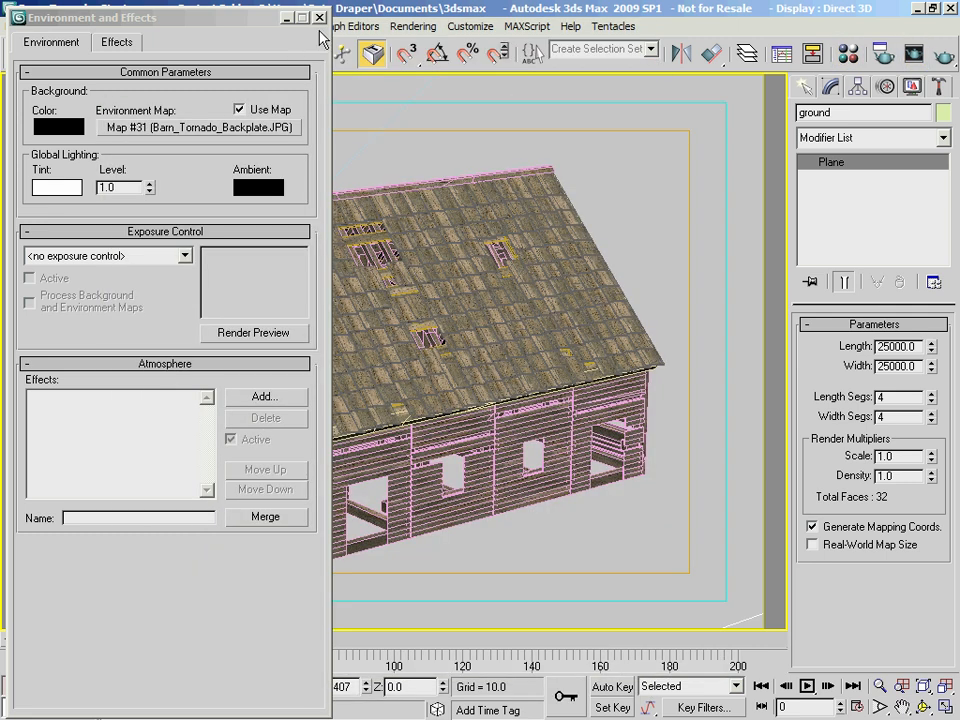
# - Close the environment settings and untick Show Background to hide the landscape backplate
pyautogui.click(320, 16)
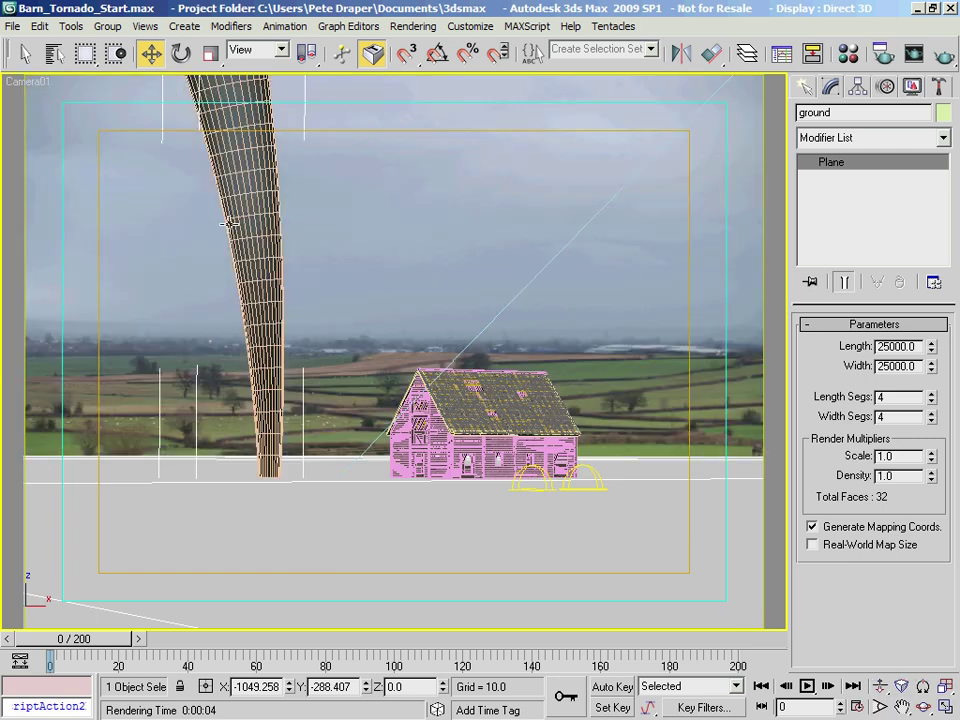
pyautogui.moveTo(580, 250)
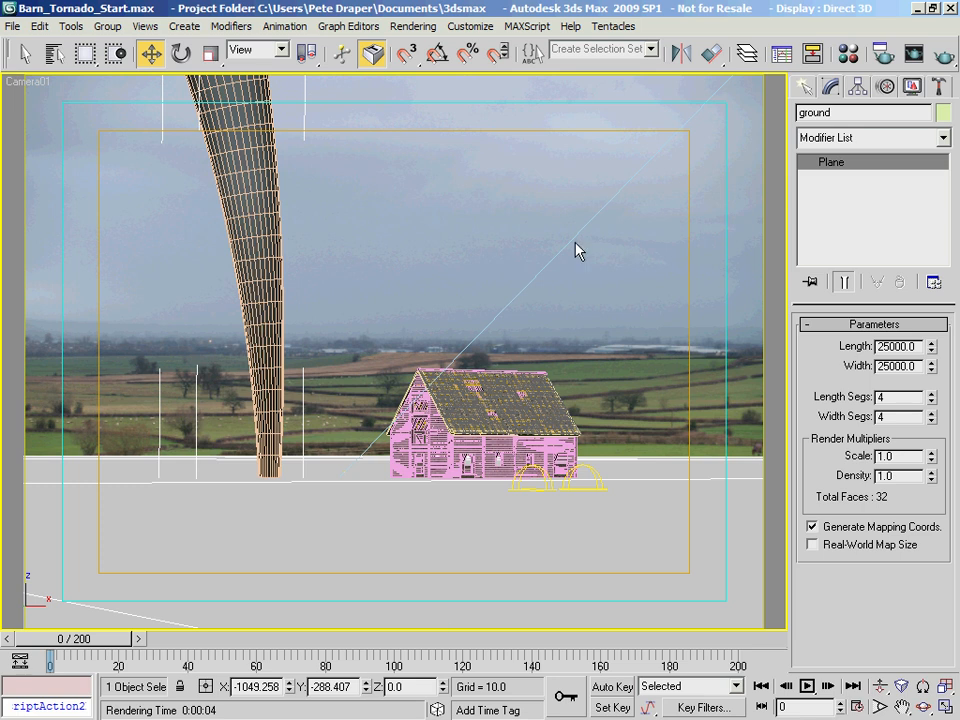
pyautogui.moveTo(250, 486)
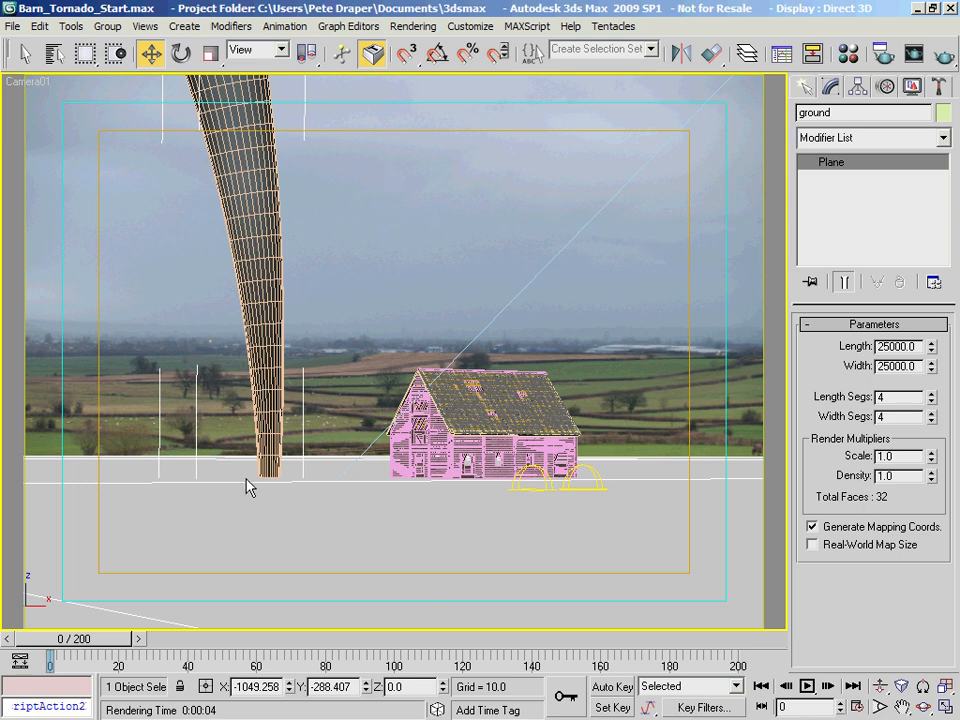
pyautogui.moveTo(684, 602)
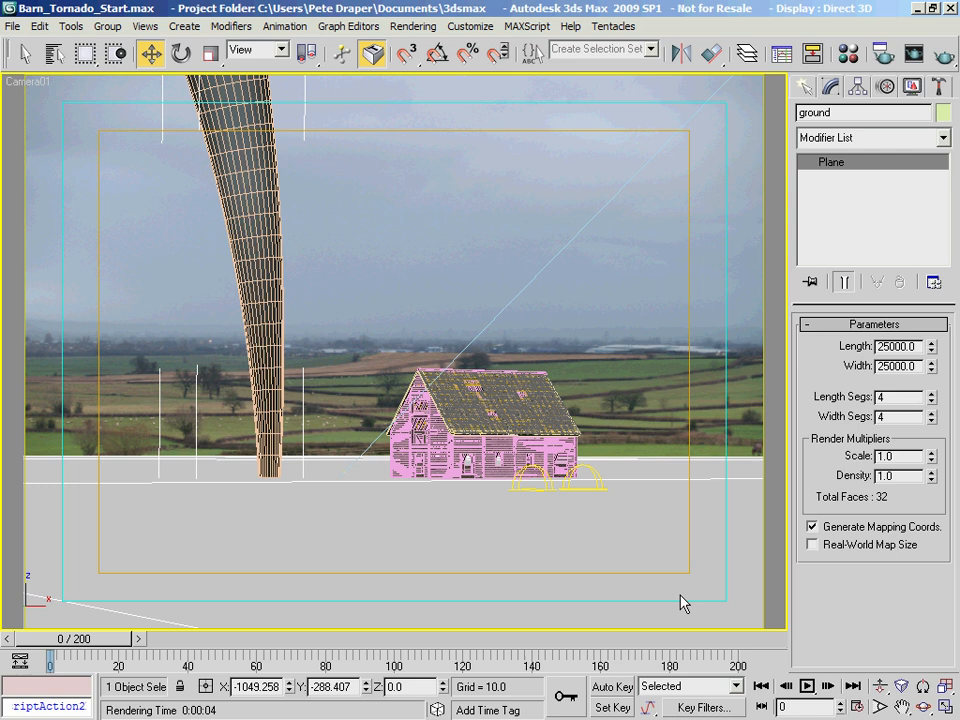
pyautogui.moveTo(628, 264)
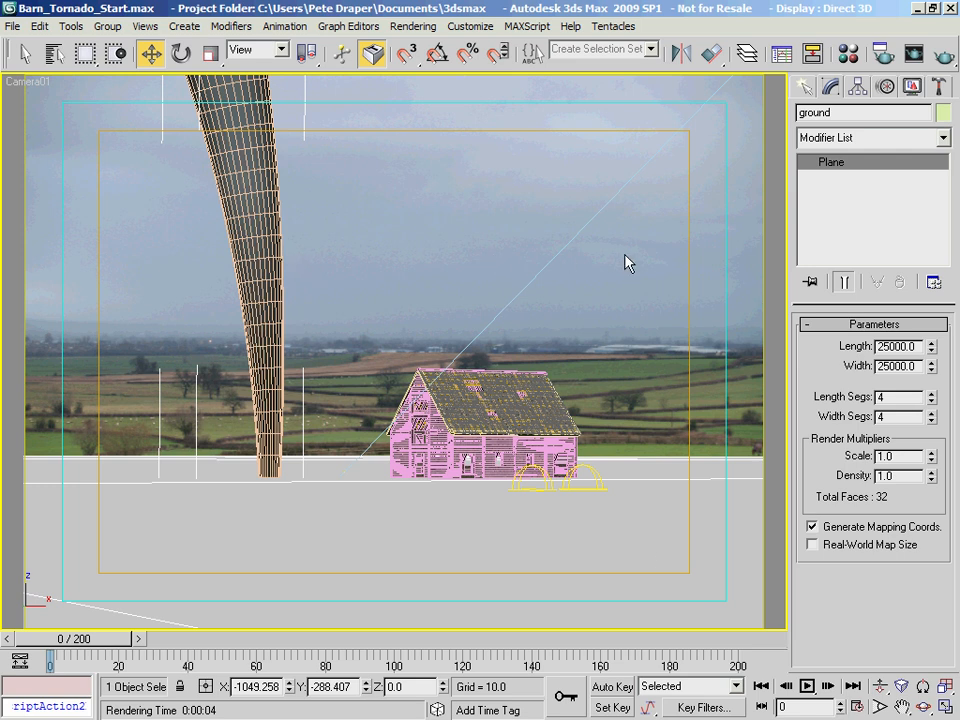
pyautogui.moveTo(24, 90)
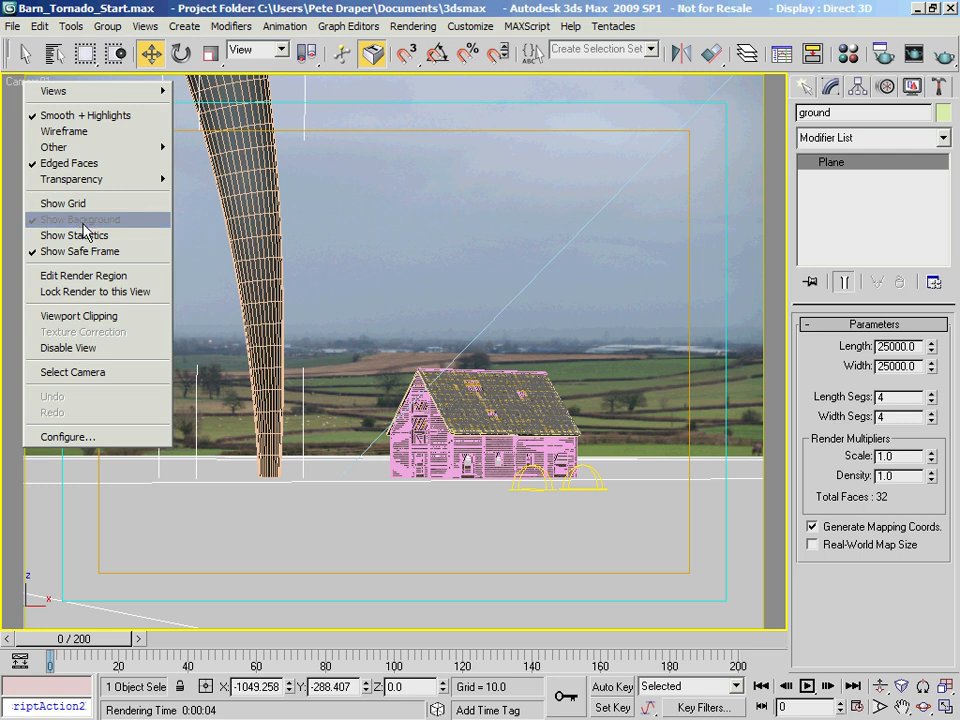
pyautogui.click(80, 218)
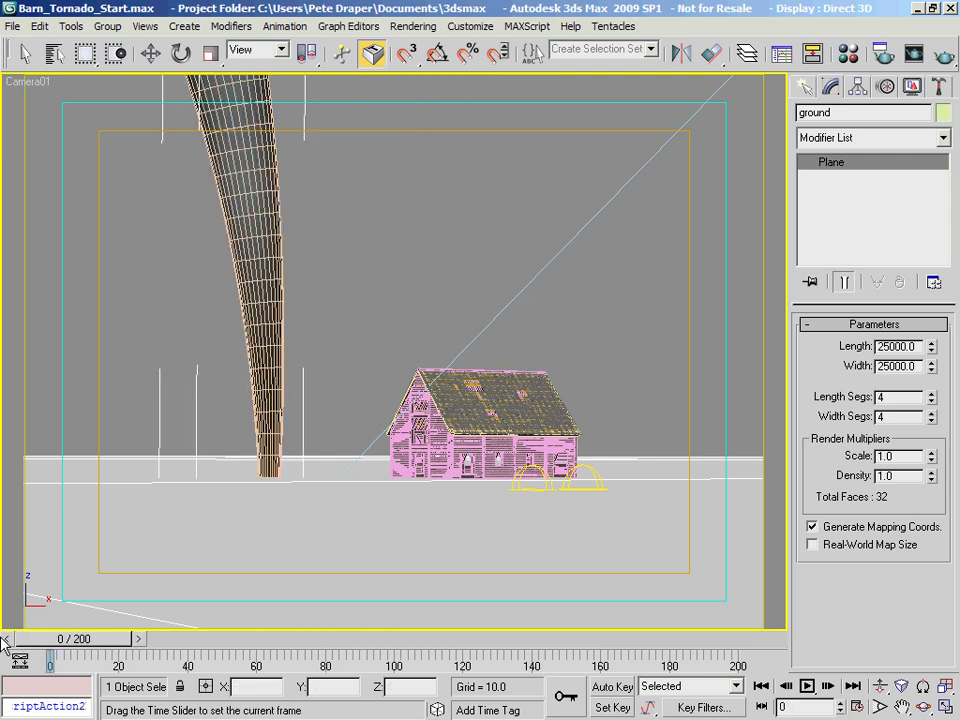
# - Select the tornado controller, go to frame 200 and step through its position keys 1 and 2
pyautogui.click(148, 52)
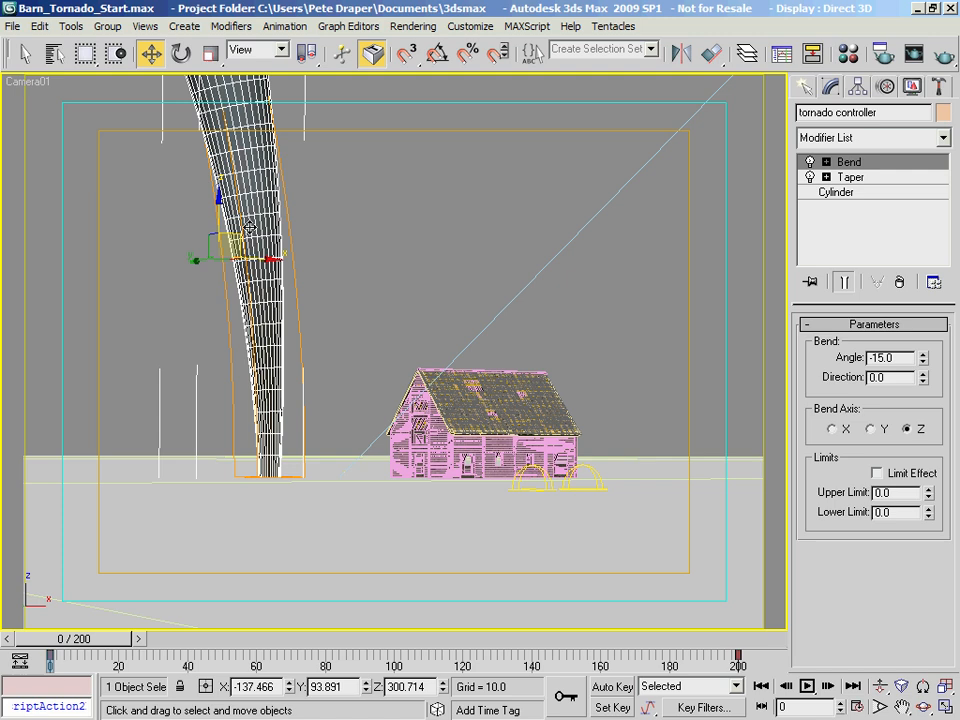
pyautogui.moveTo(72, 656)
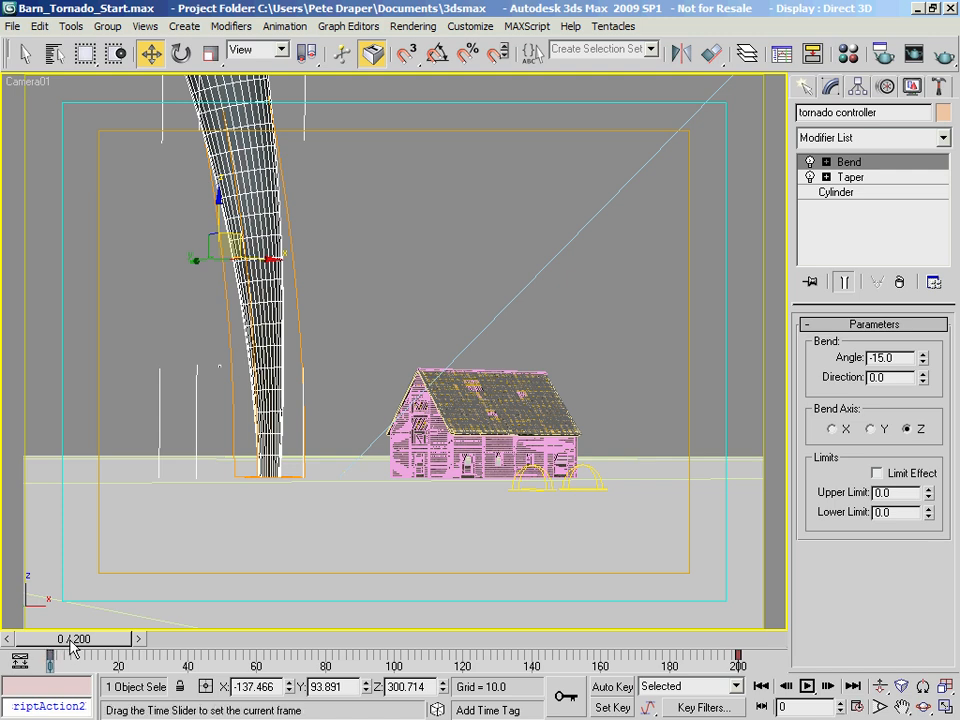
pyautogui.moveTo(70, 660); pyautogui.dragTo(740, 660)
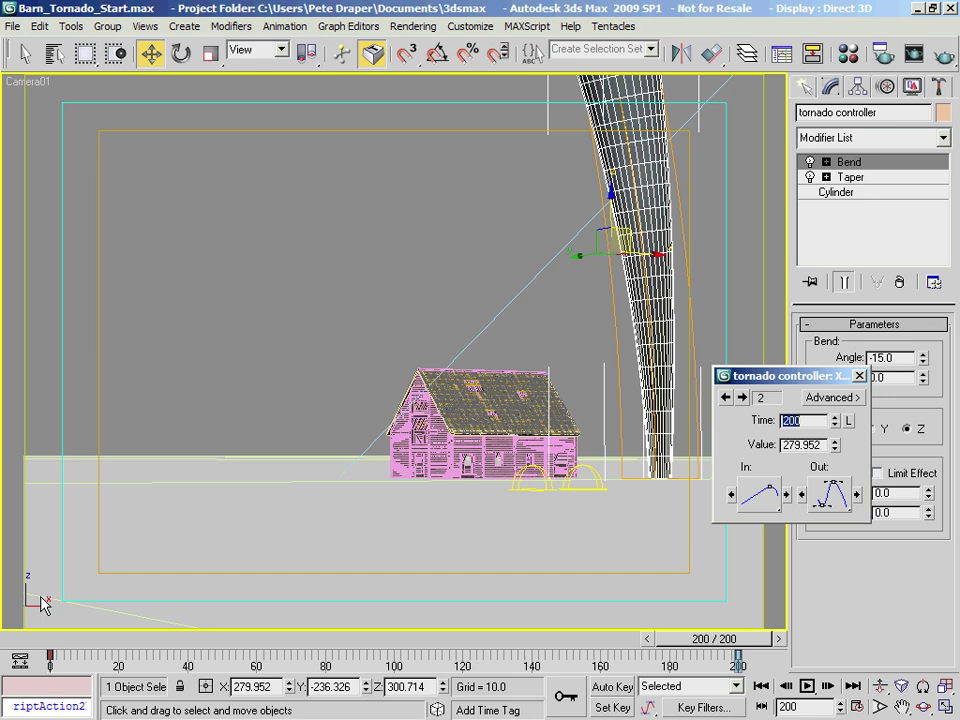
pyautogui.click(726, 396)
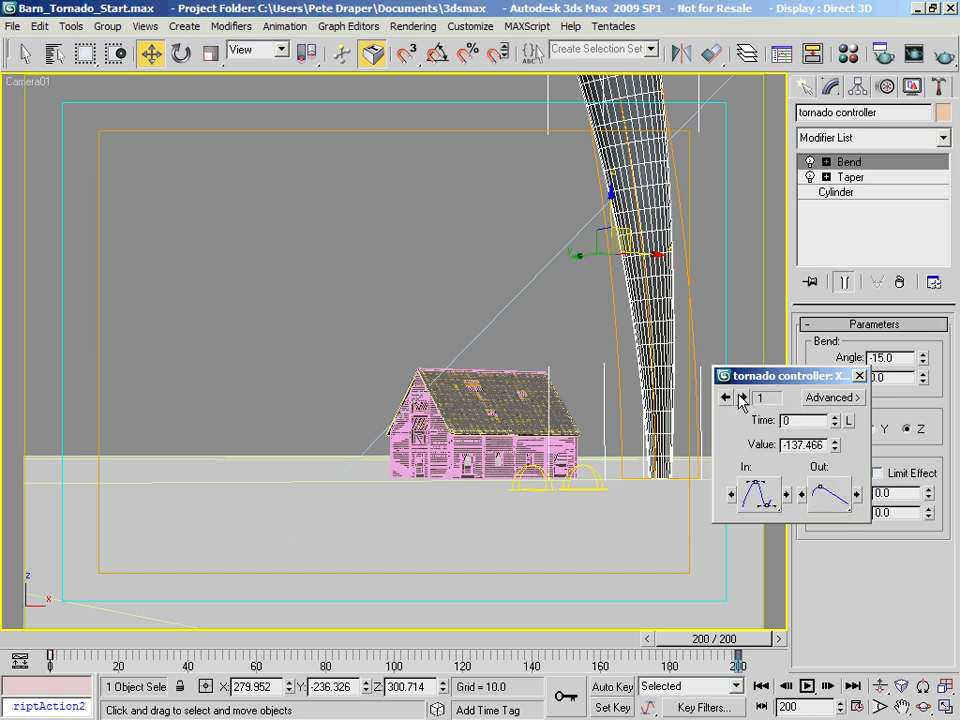
pyautogui.click(858, 376)
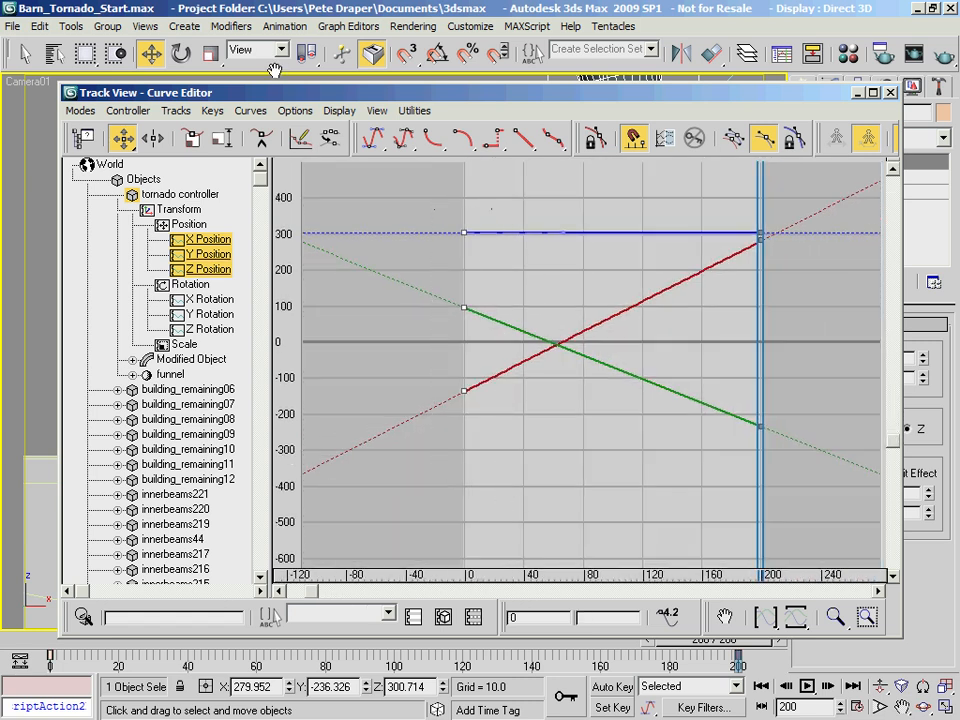
# - Review the Param Curve Out-of-Range Types showing Relative Repeat on the position curves, then close the Curve Editor
pyautogui.click(664, 138)
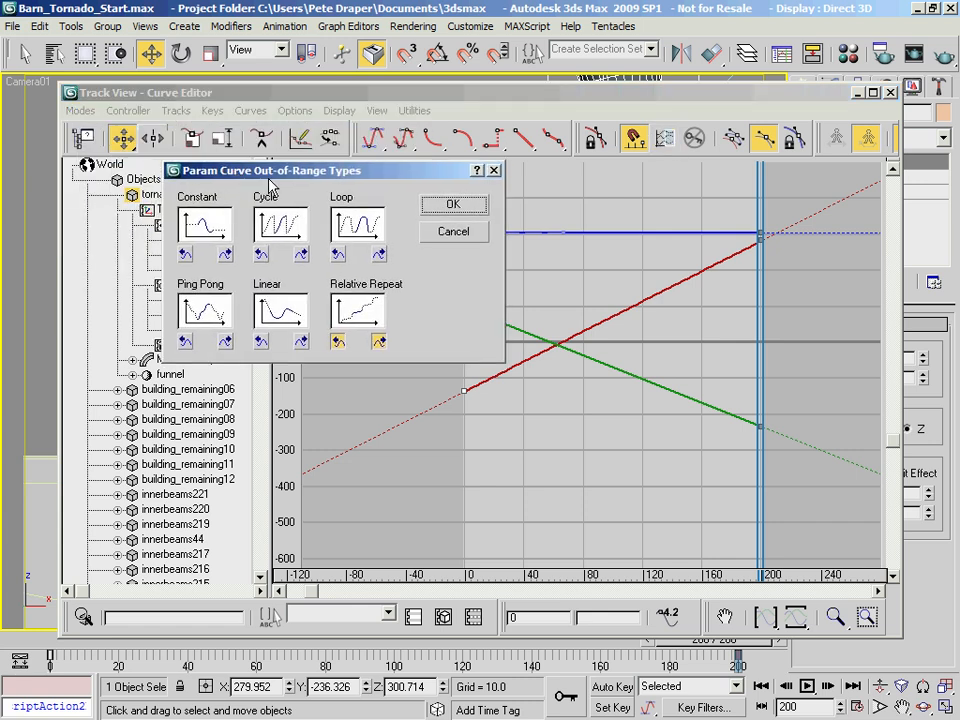
pyautogui.moveTo(380, 296)
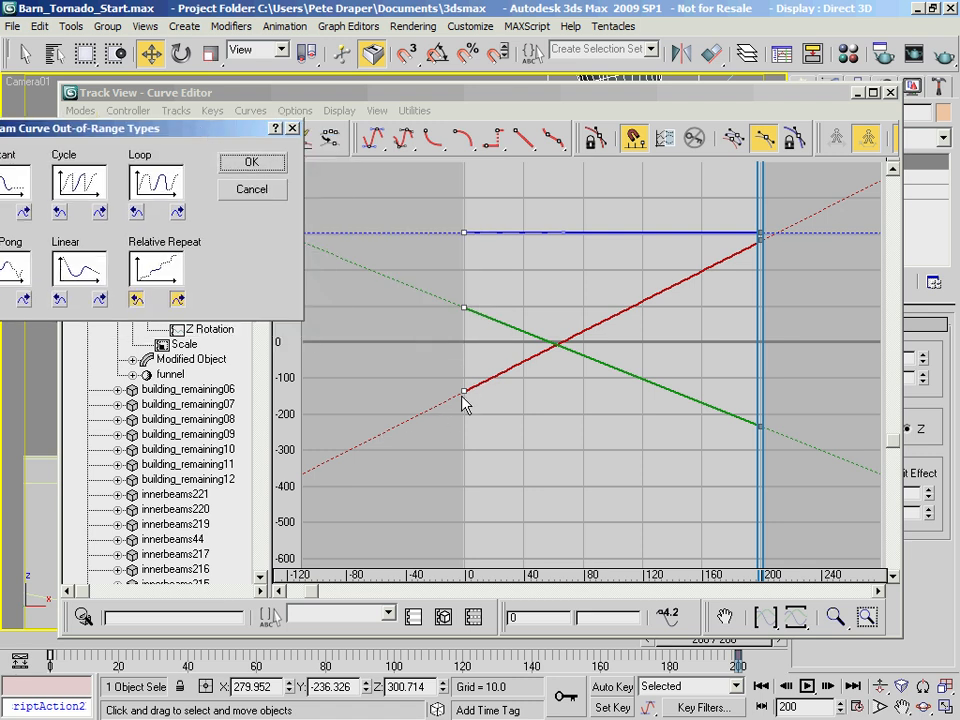
pyautogui.moveTo(764, 250)
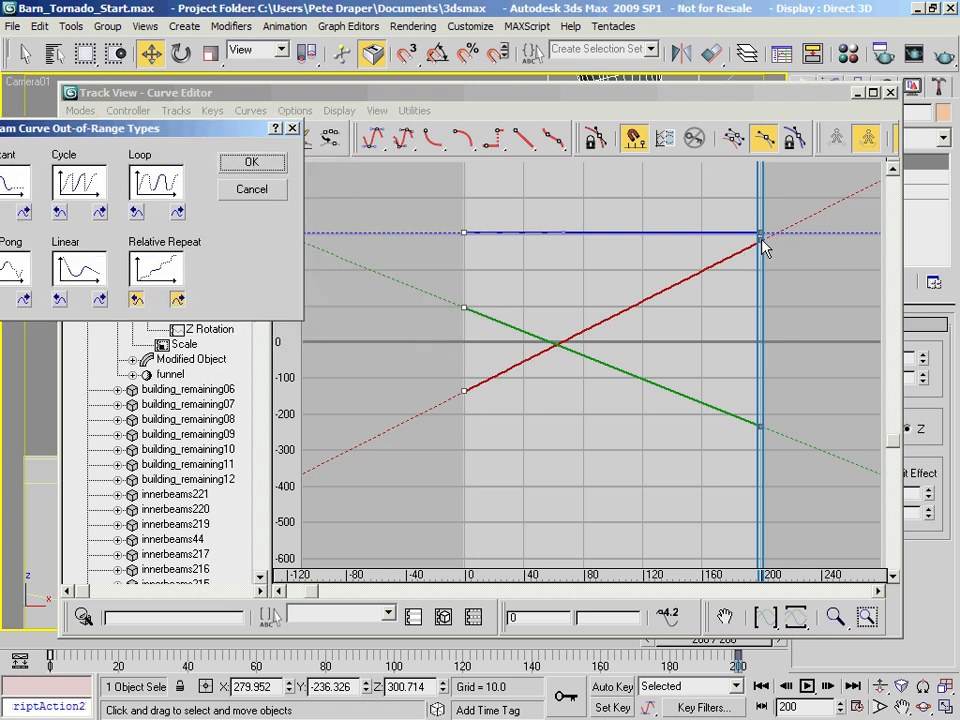
pyautogui.moveTo(200, 262)
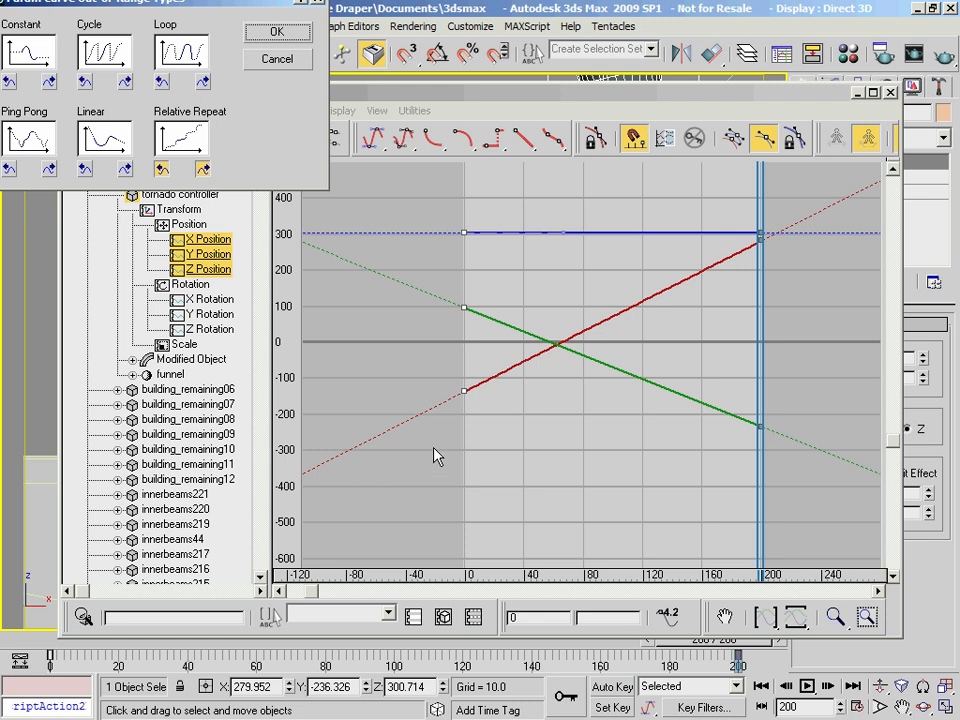
pyautogui.moveTo(872, 192)
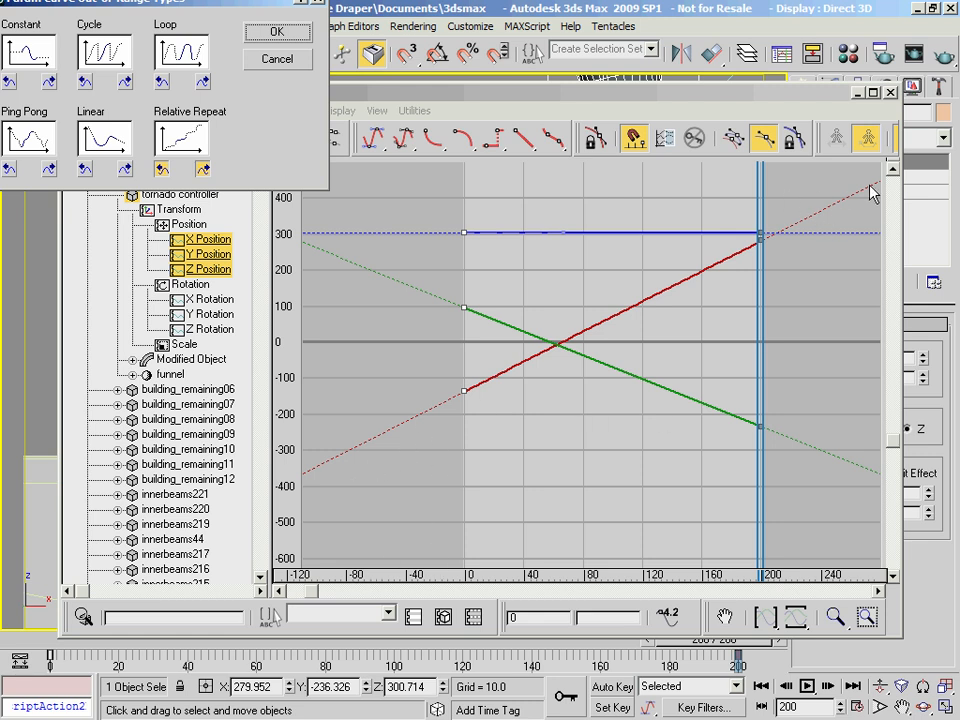
pyautogui.moveTo(714, 338)
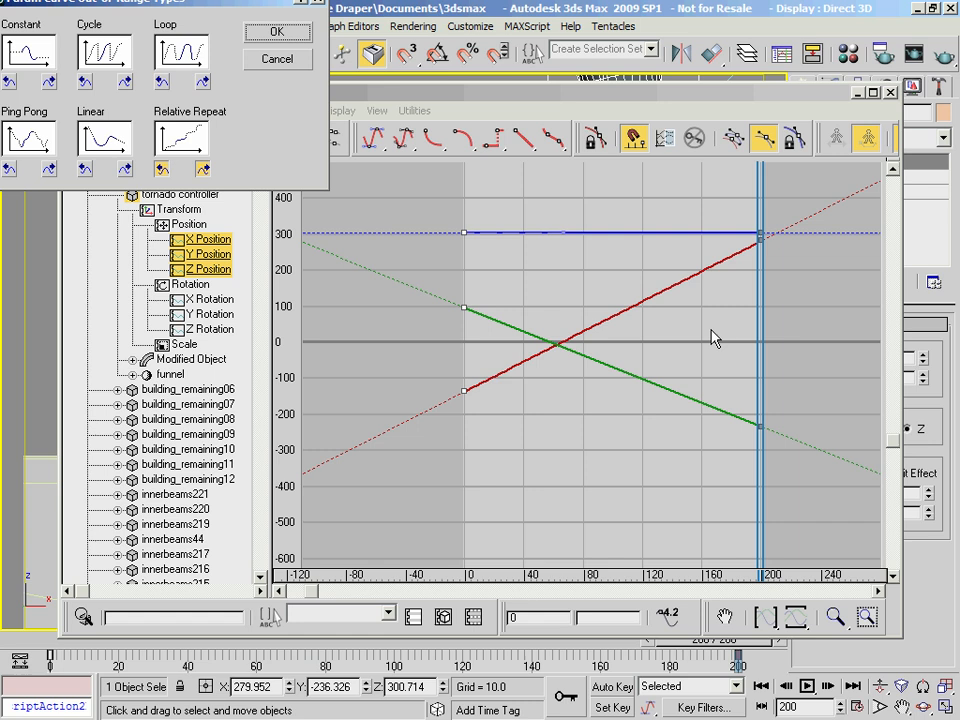
pyautogui.moveTo(160, 28); pyautogui.dragTo(184, 42)
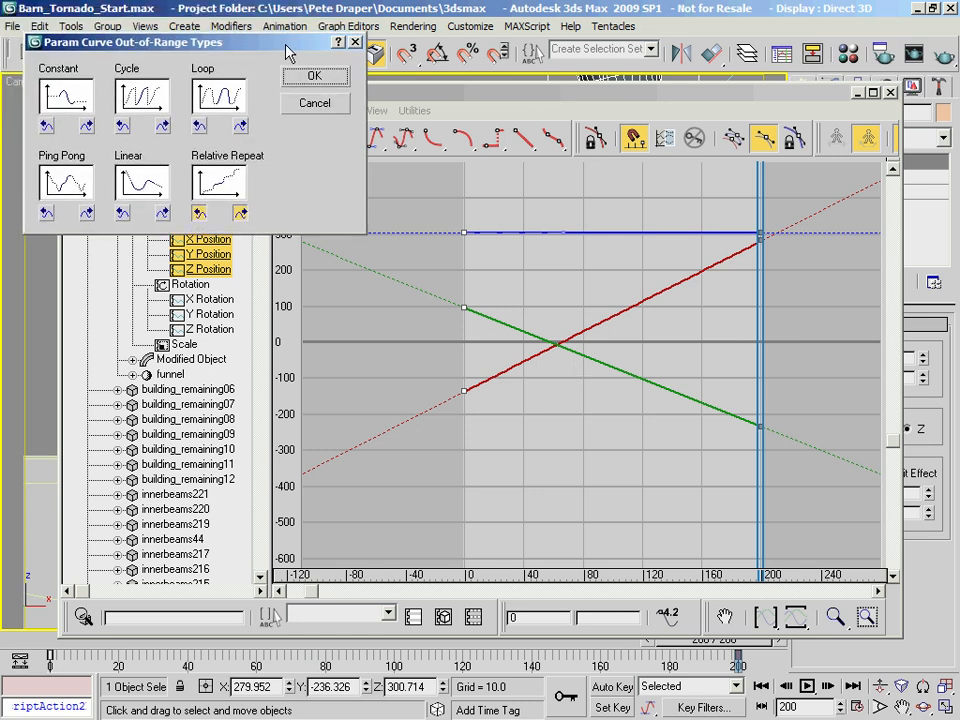
pyautogui.click(314, 76)
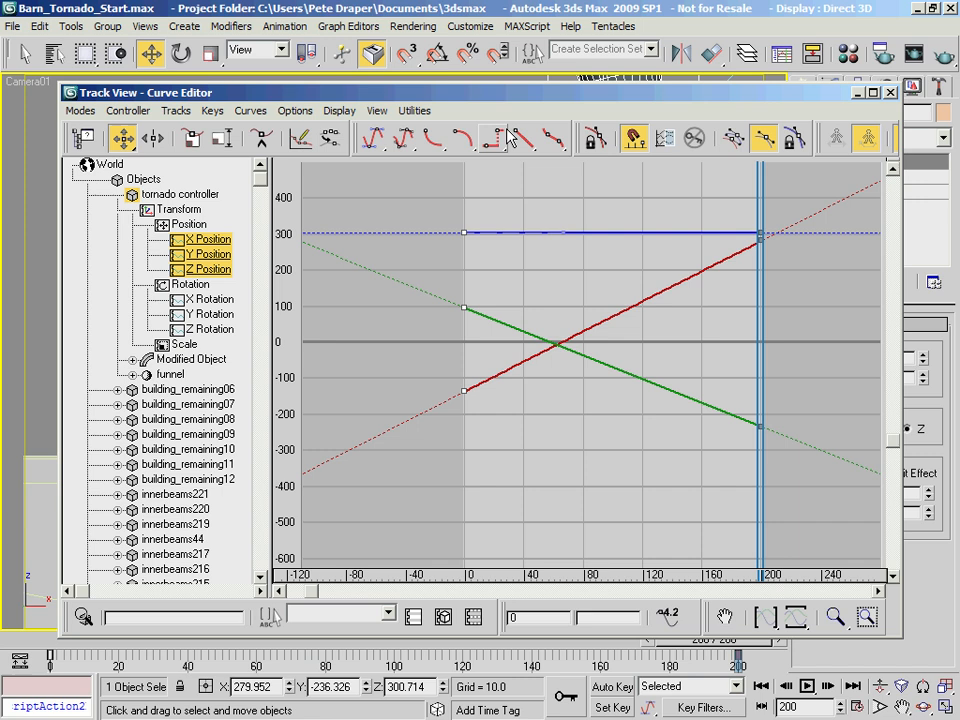
pyautogui.click(888, 92)
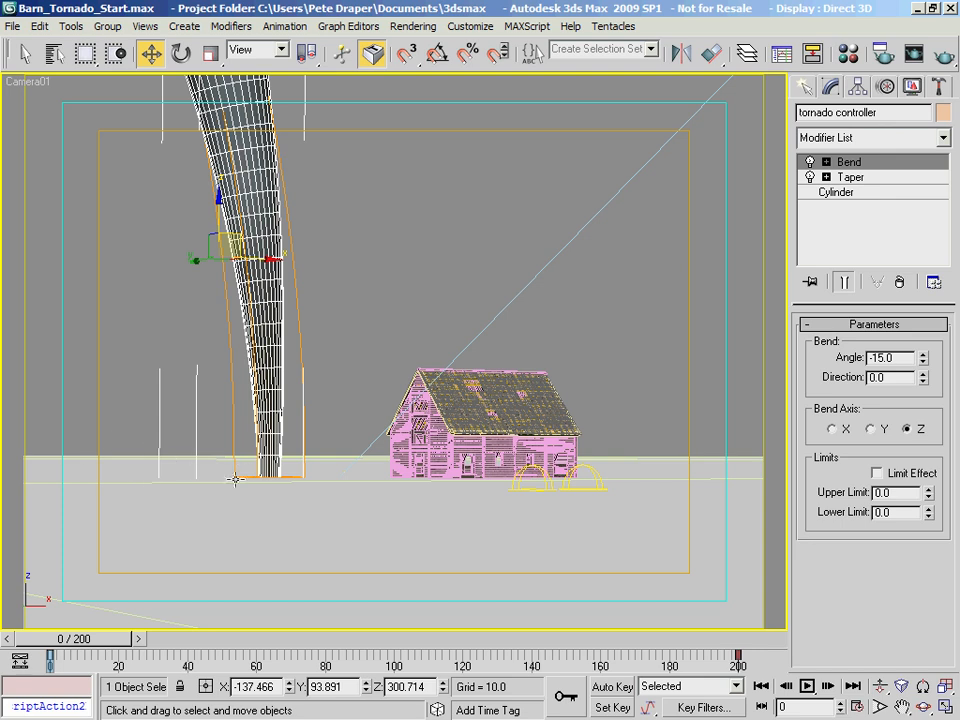
pyautogui.moveTo(56, 460)
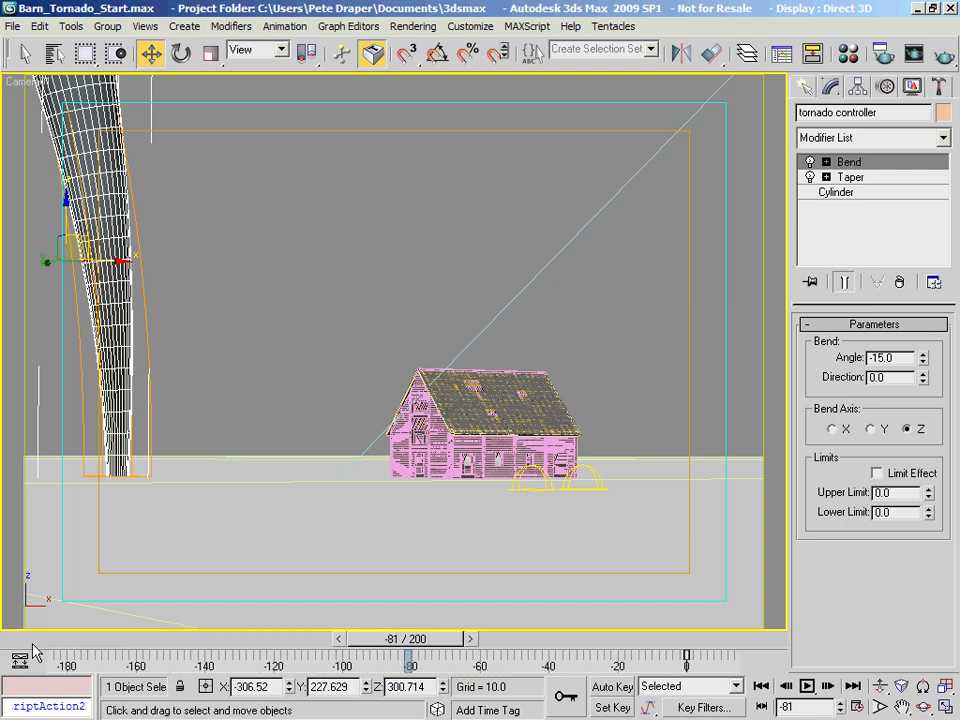
# - Scrub the time slider back into negative frames to about -101, watching the tornado continue left of the barn
pyautogui.moveTo(410, 656); pyautogui.dragTo(236, 656)
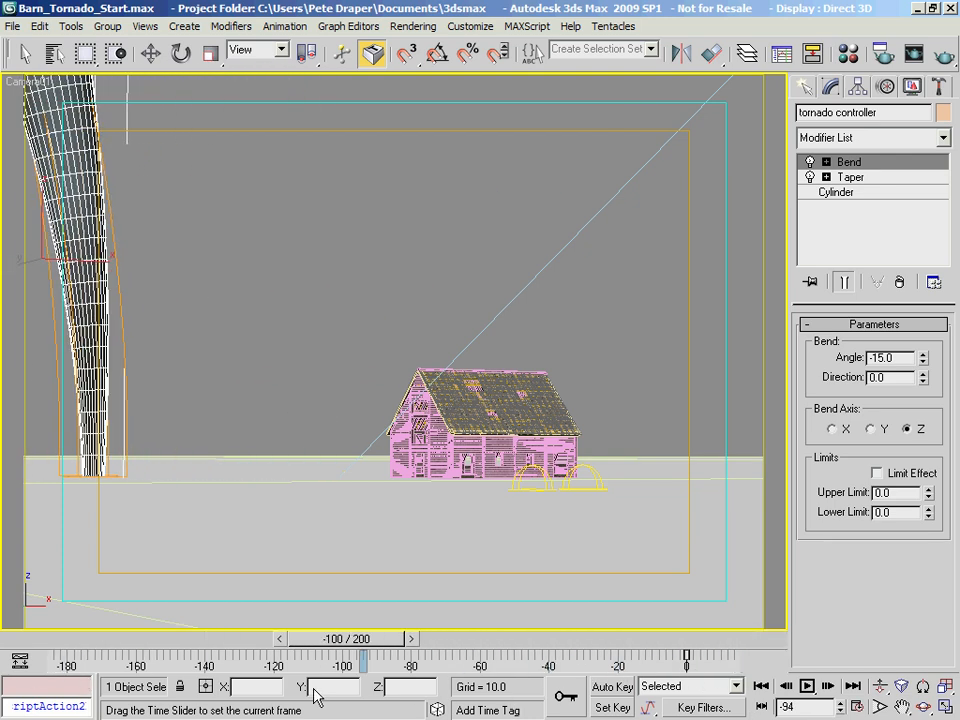
pyautogui.moveTo(364, 656); pyautogui.dragTo(350, 656)
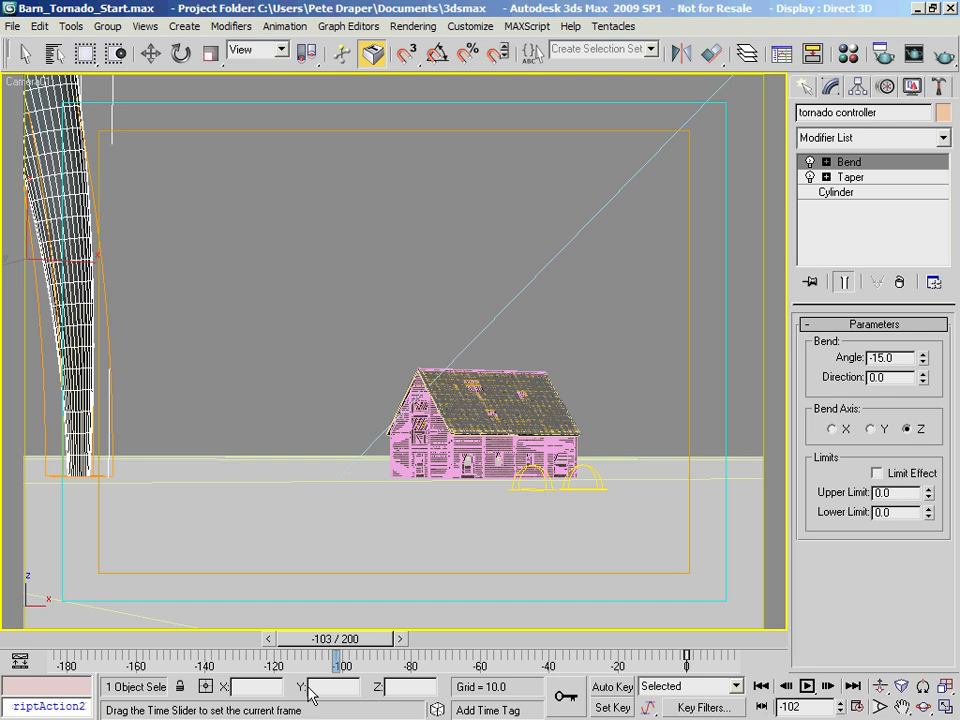
pyautogui.moveTo(336, 660); pyautogui.dragTo(342, 660)
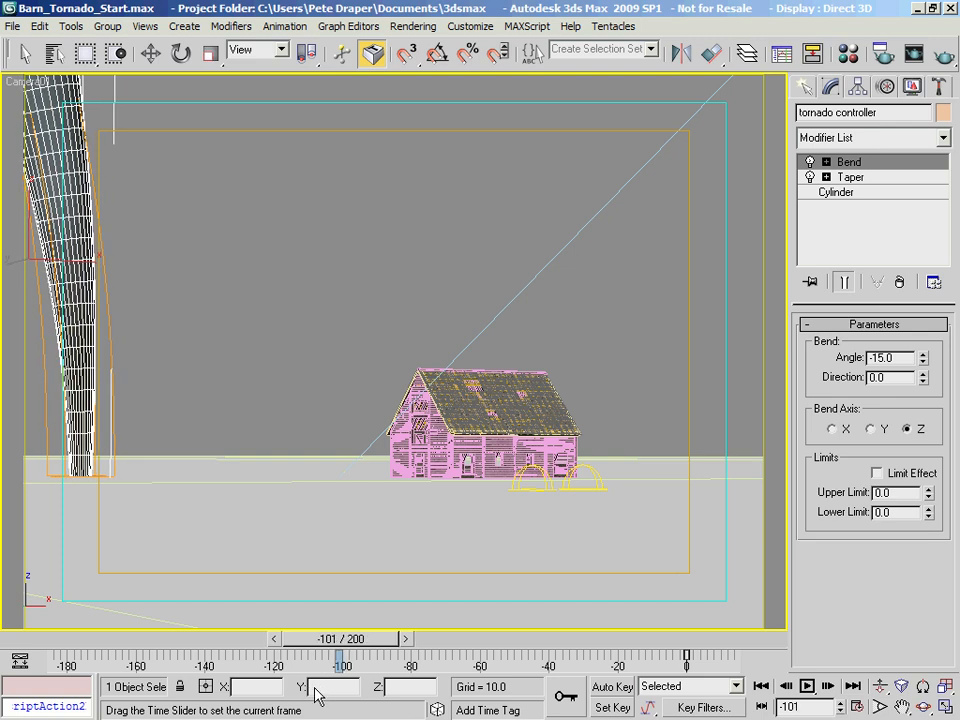
pyautogui.click(150, 52)
pyautogui.write('20')
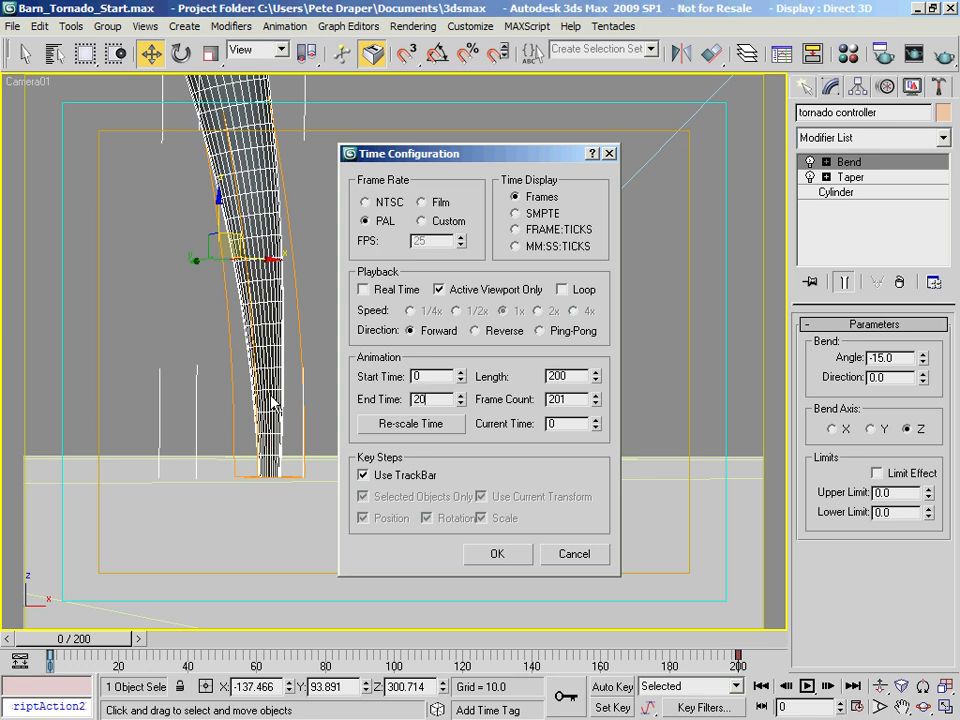
# - Confirm the Time Configuration animation range of frames 0 to 200
pyautogui.click(496, 552)
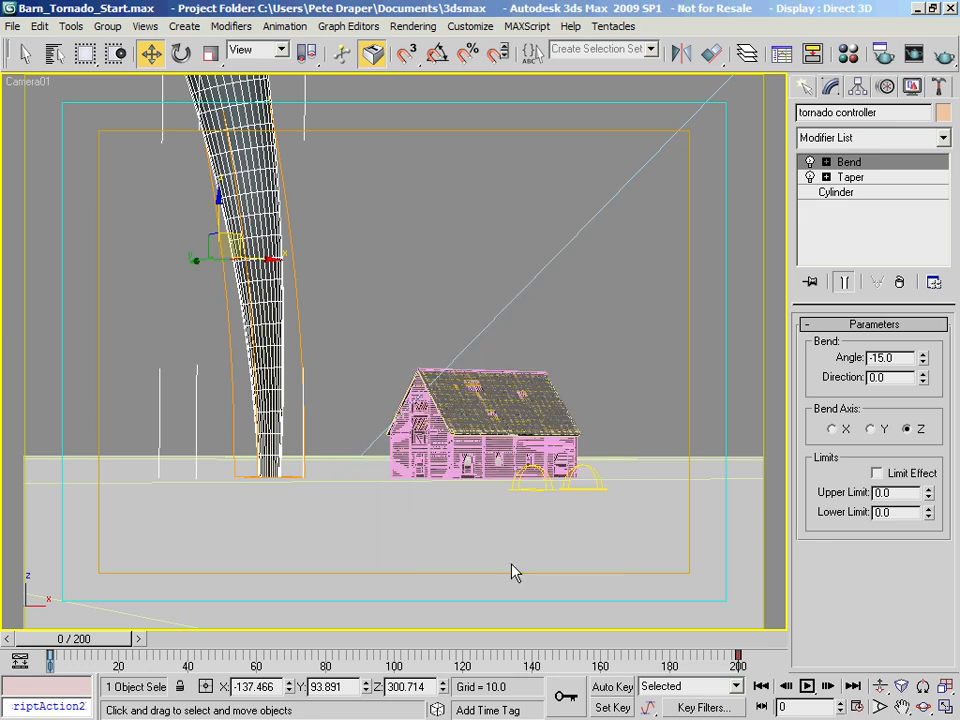